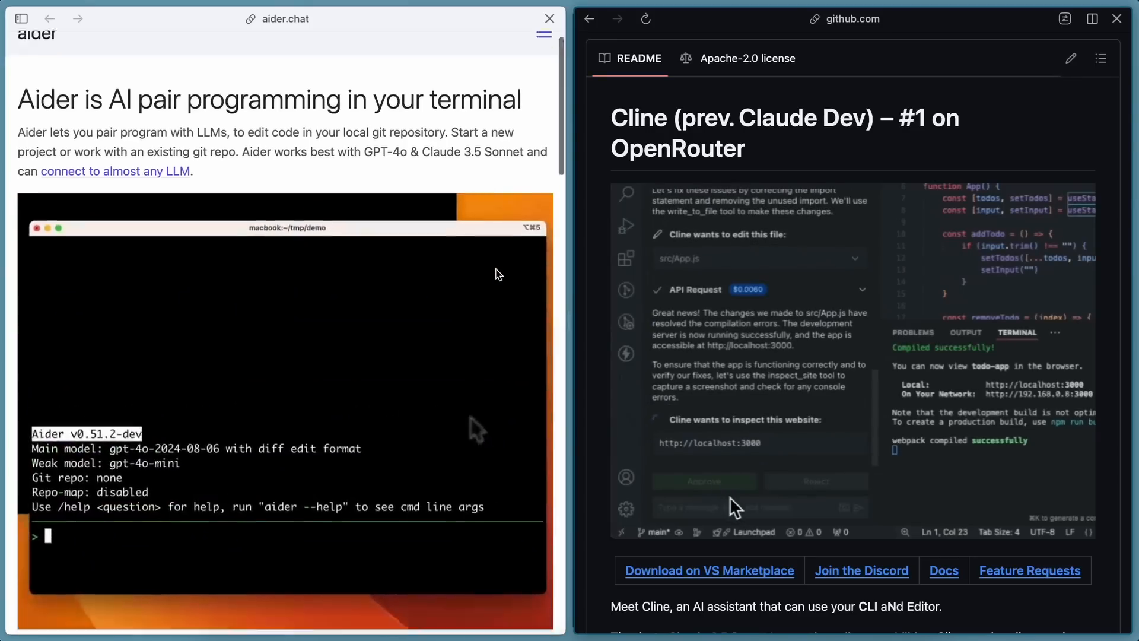
- Scroll the aider Release history page to its charts of aider-written code per release
{"action": "scroll", "scroll_direction": "down", "scroll_amount": 3}
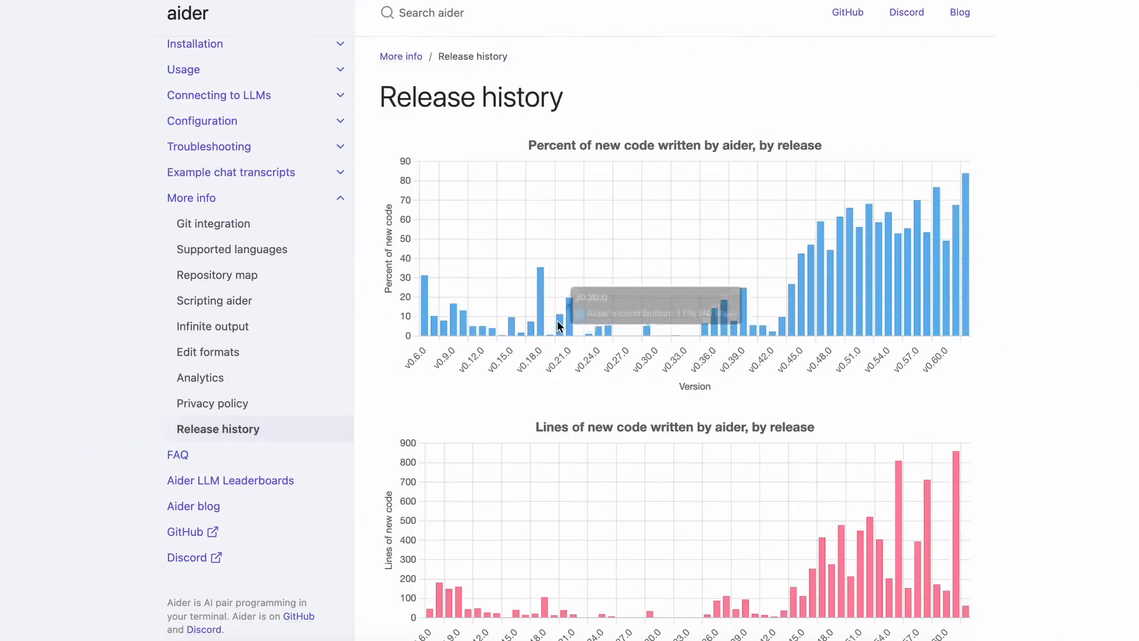
{"action": "mouse_move", "coordinate": [926, 313]}
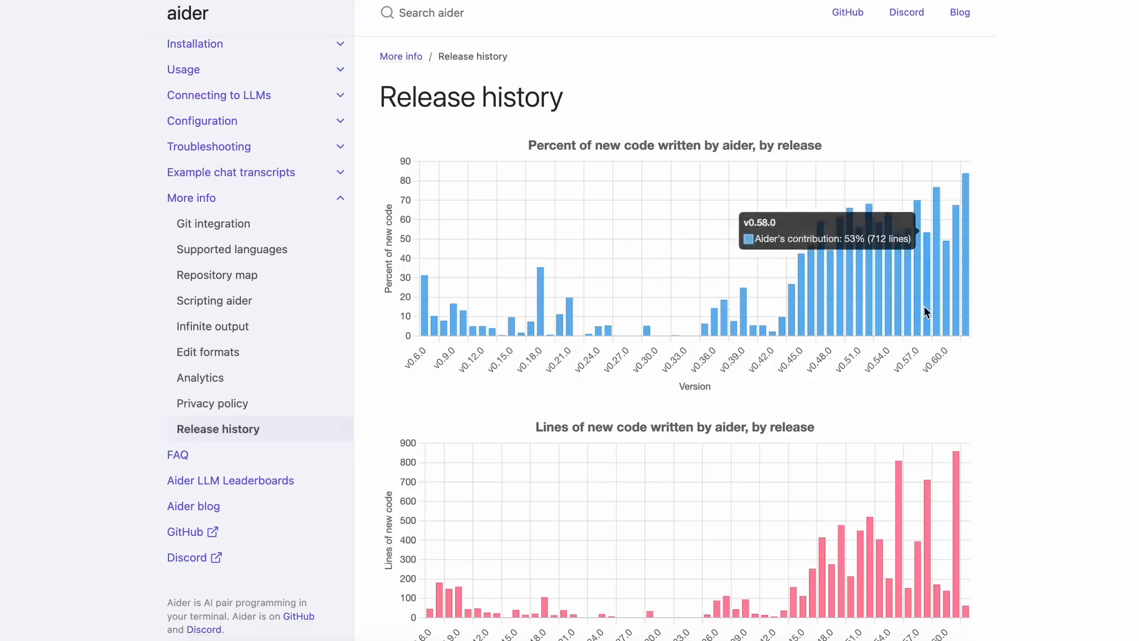
{"action": "mouse_move", "coordinate": [970, 298]}
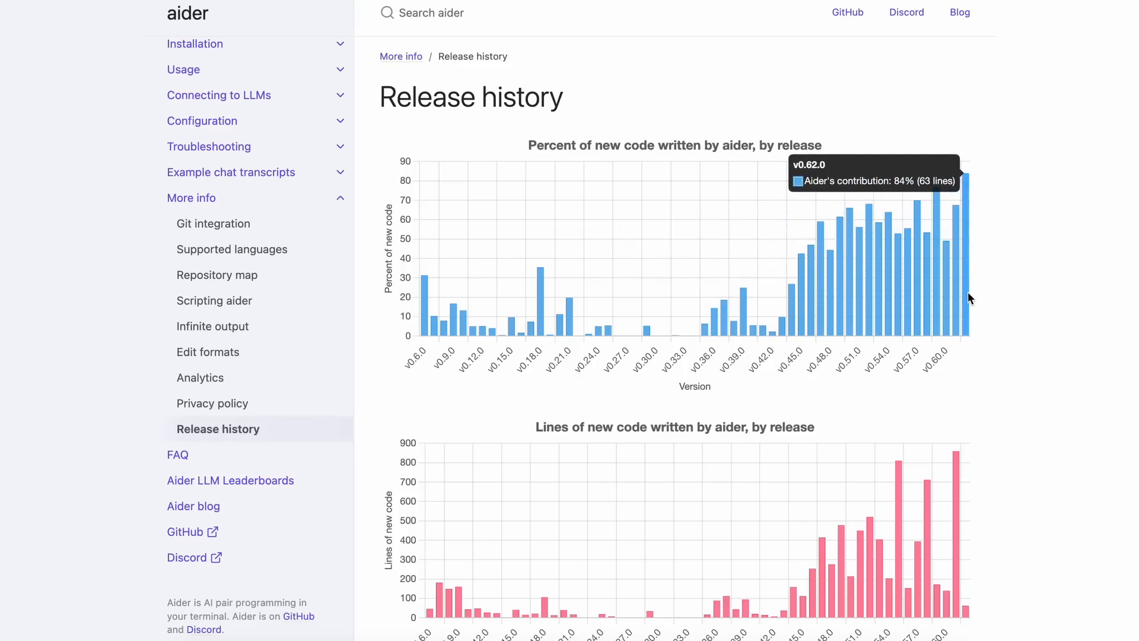
- Scroll to the v0.62.0 notes and highlight the 'Easily apply file edits' bullets
{"action": "scroll", "scroll_direction": "down", "scroll_amount": 3}
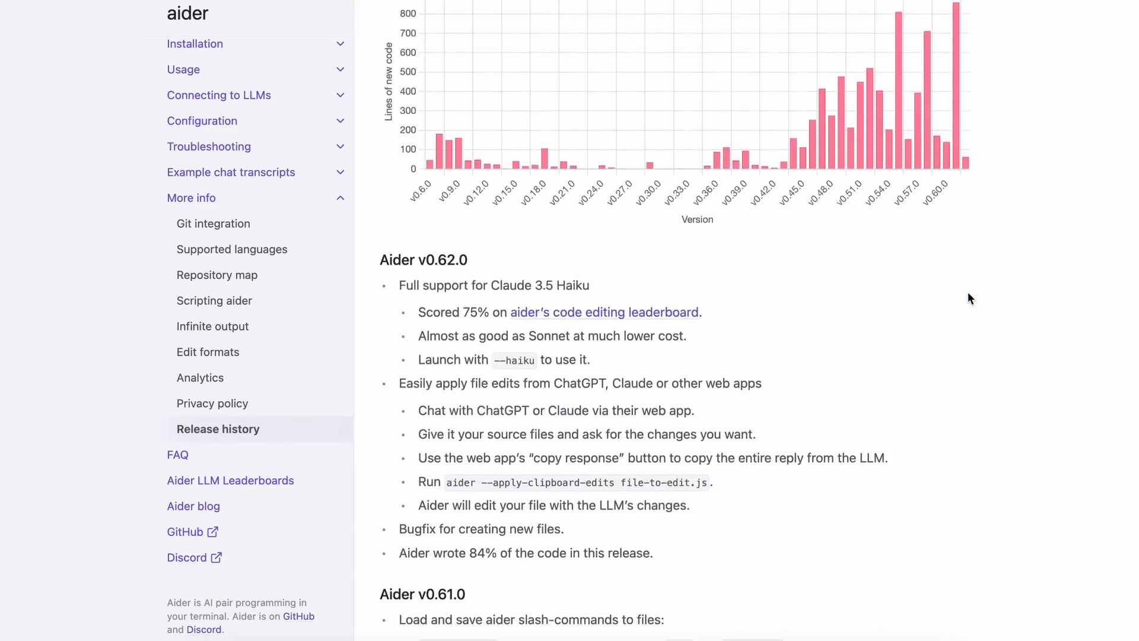
{"action": "scroll", "scroll_direction": "down", "scroll_amount": 3}
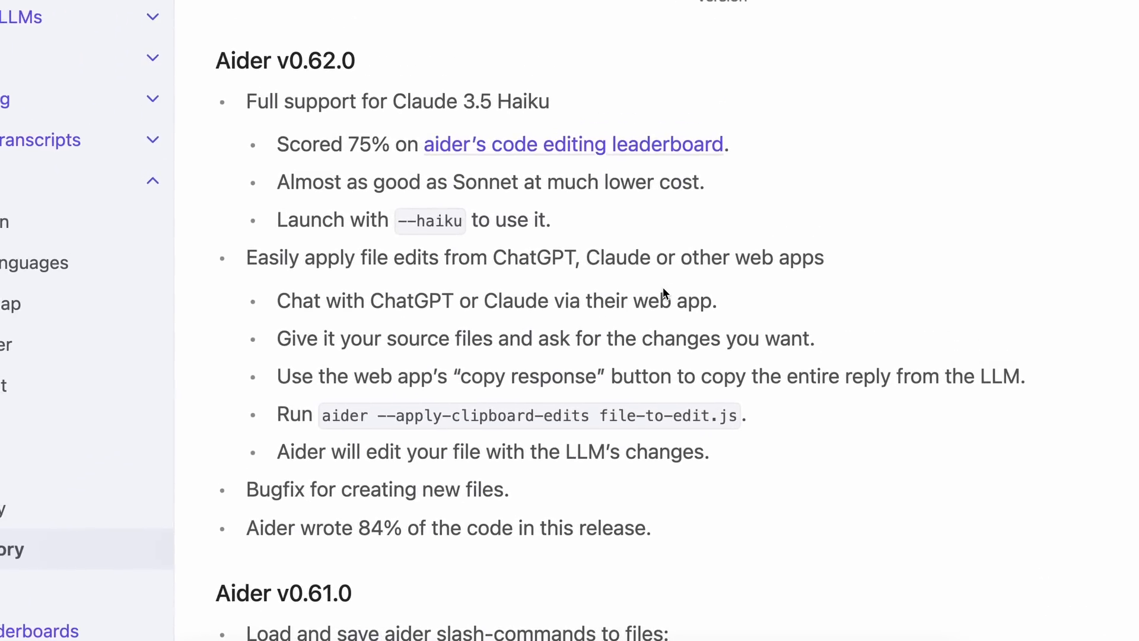
{"action": "mouse_move", "coordinate": [246, 102]}
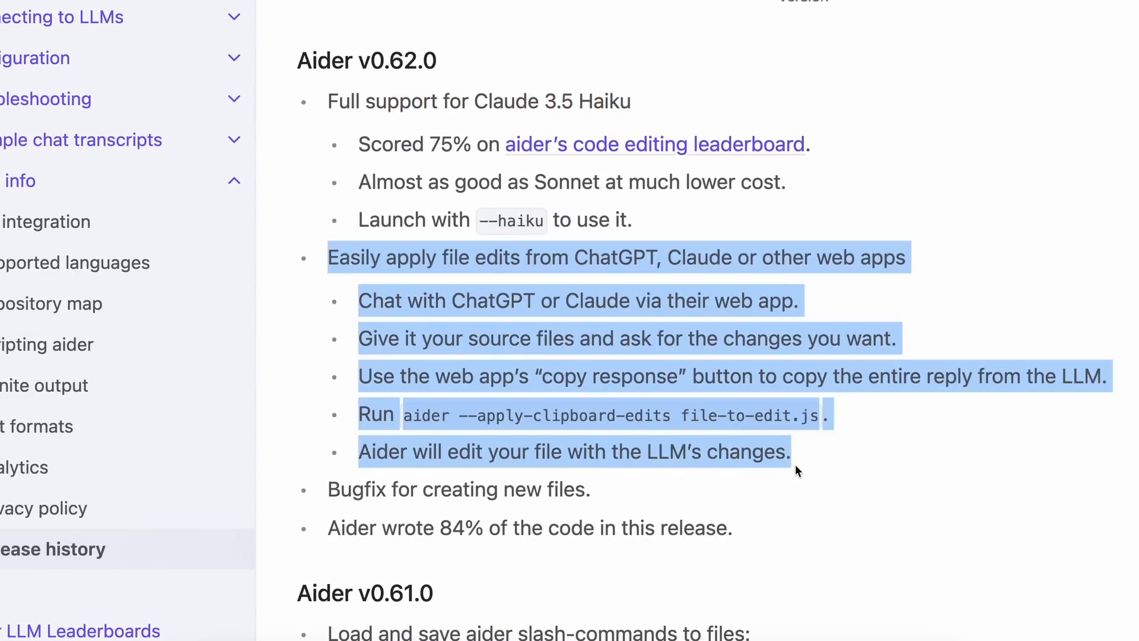
{"action": "left_click", "coordinate": [391, 279]}
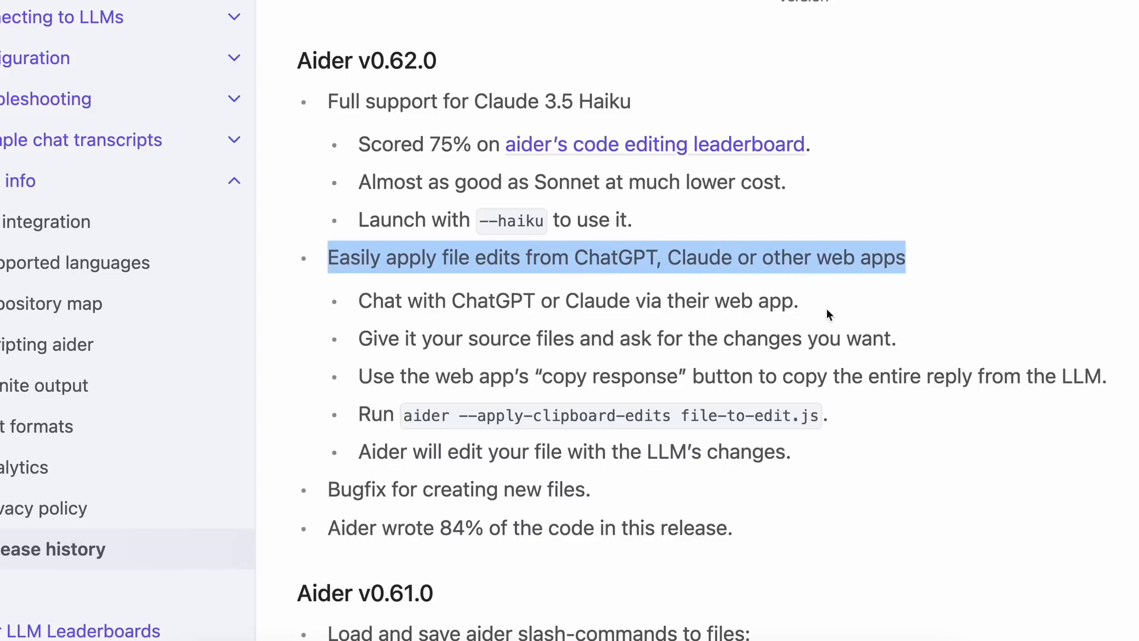
{"action": "left_click", "coordinate": [780, 321]}
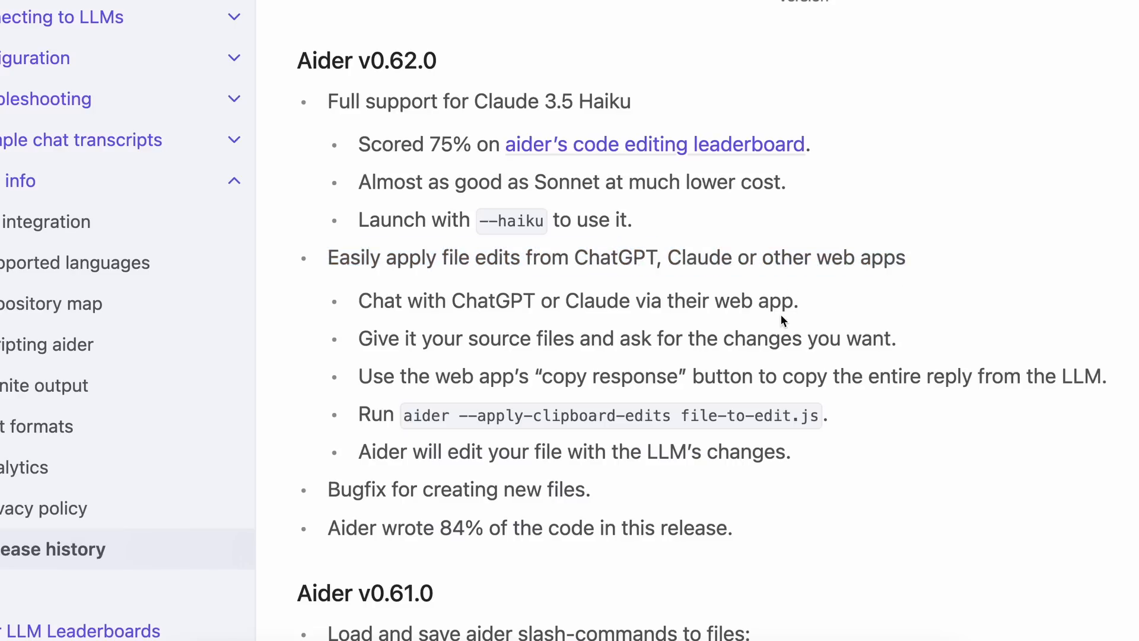
{"action": "mouse_move", "coordinate": [487, 268]}
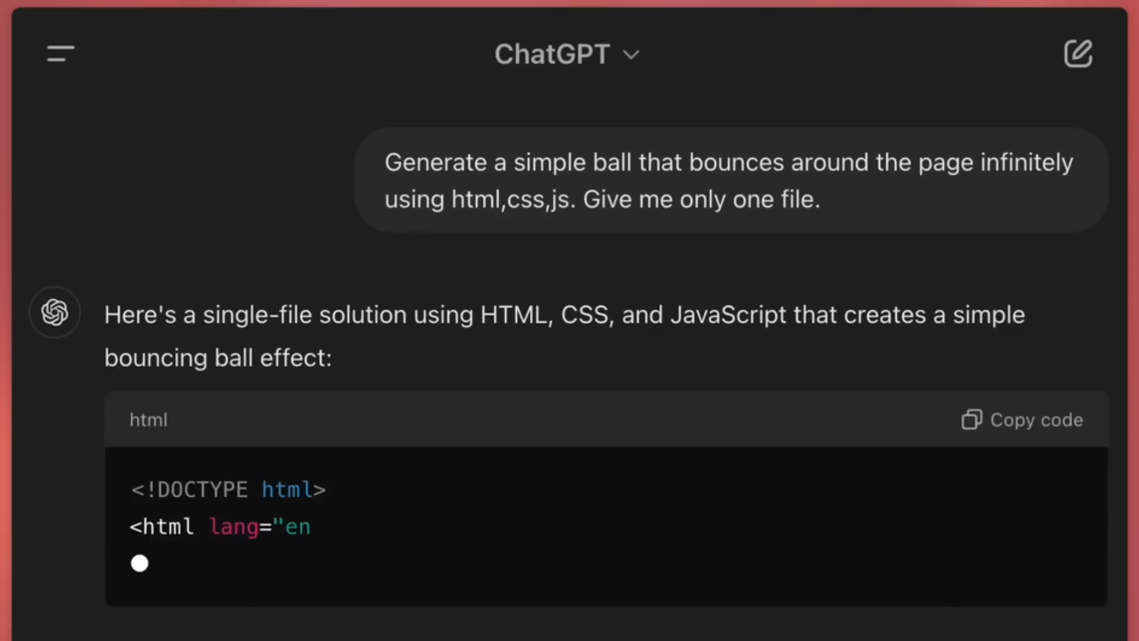
{"action": "scroll", "scroll_direction": "down", "scroll_amount": 3}
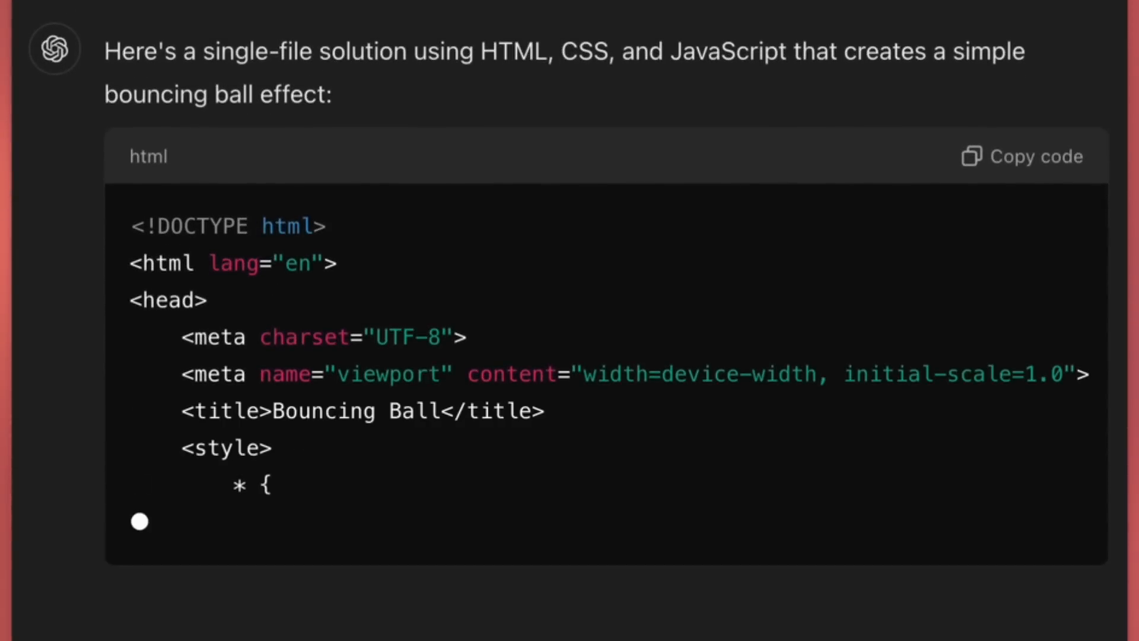
{"action": "scroll", "scroll_direction": "down", "scroll_amount": 3}
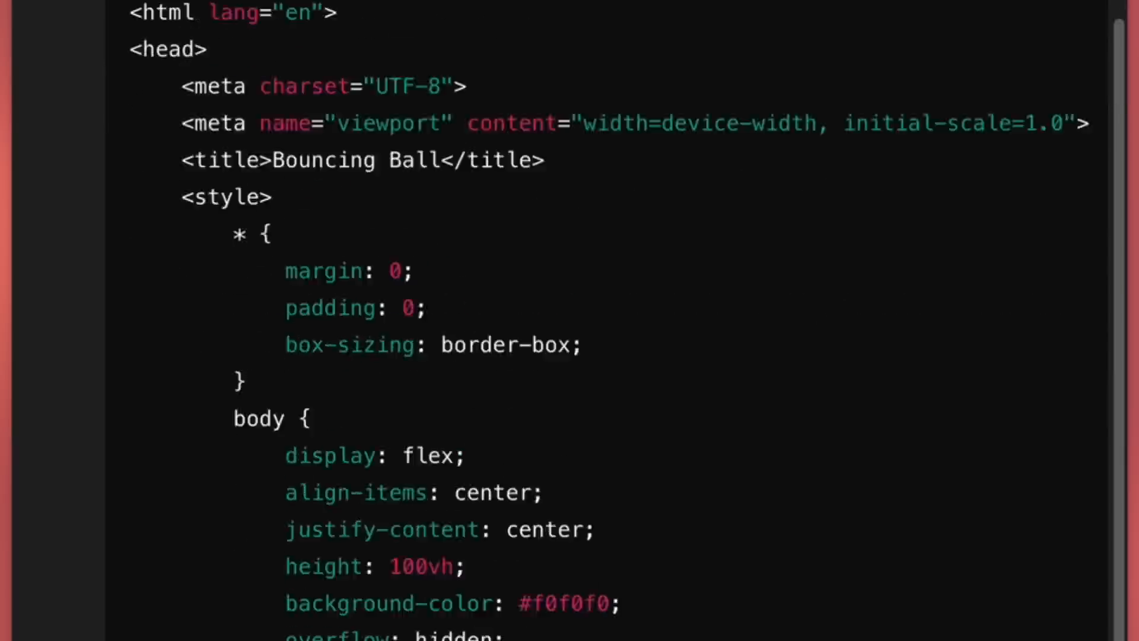
{"action": "scroll", "scroll_direction": "down", "scroll_amount": 3}
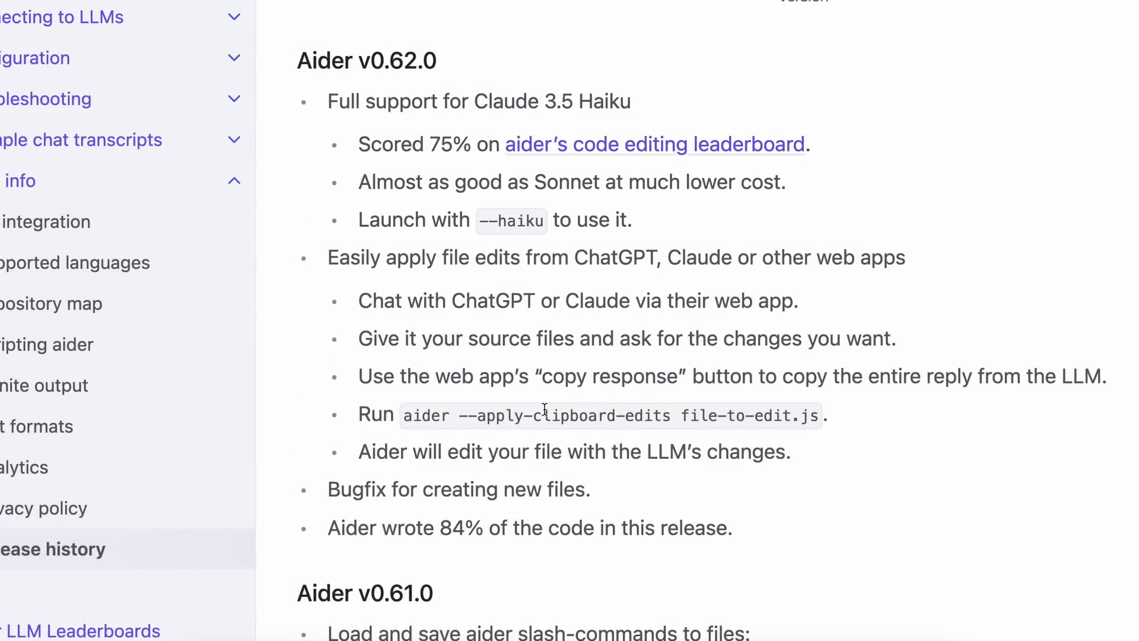
{"action": "mouse_move", "coordinate": [522, 420]}
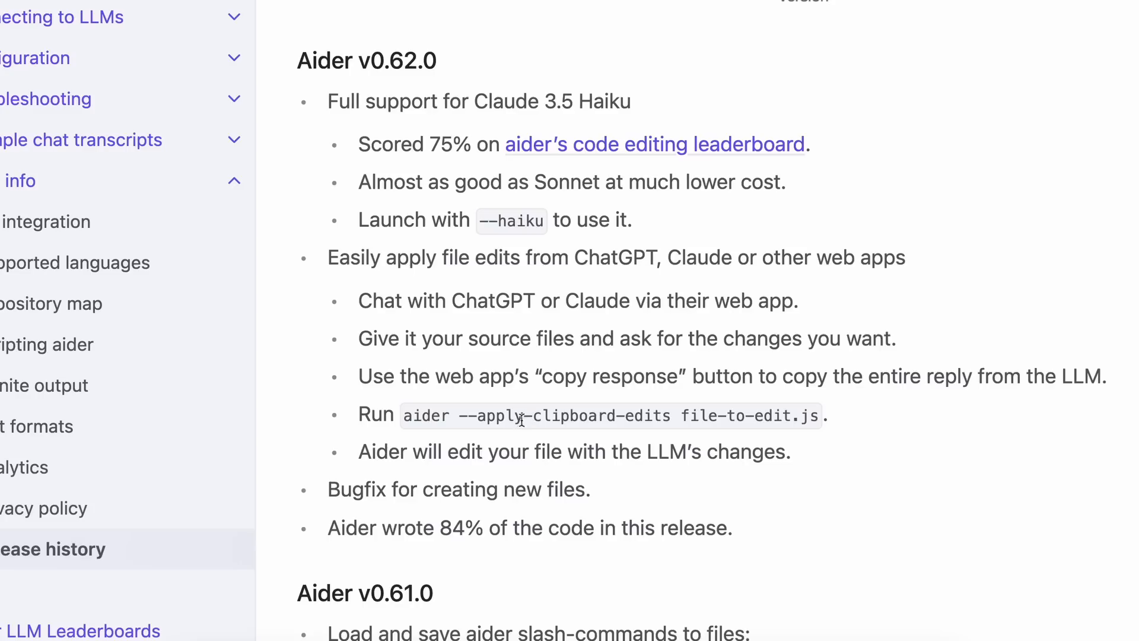
{"action": "mouse_move", "coordinate": [449, 300]}
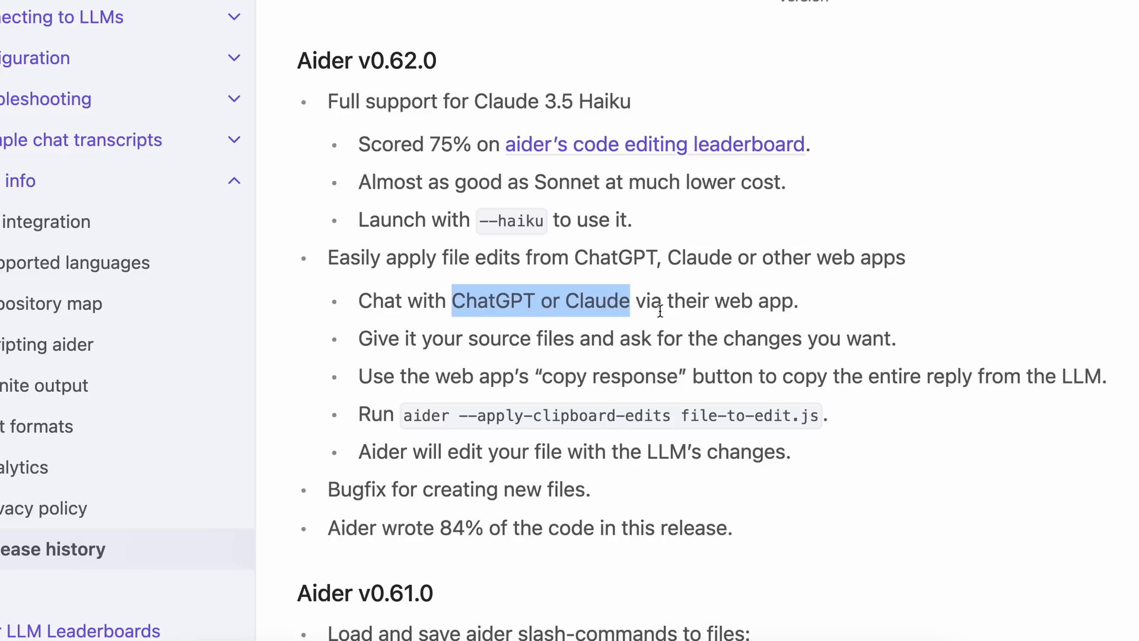
{"action": "left_click", "coordinate": [628, 219]}
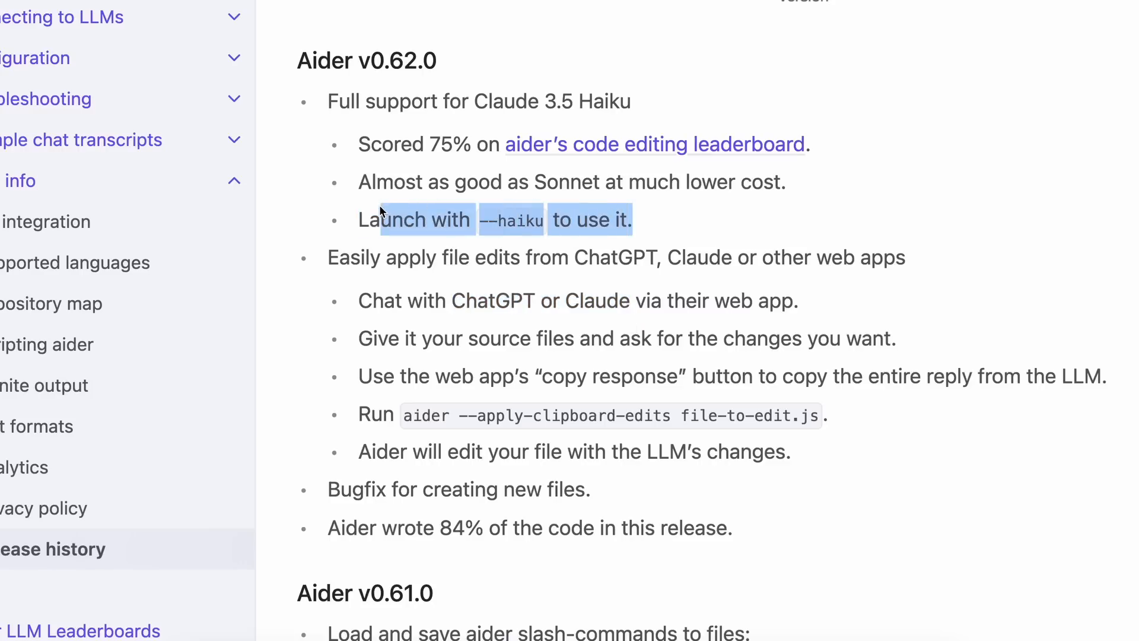
{"action": "left_click", "coordinate": [395, 207]}
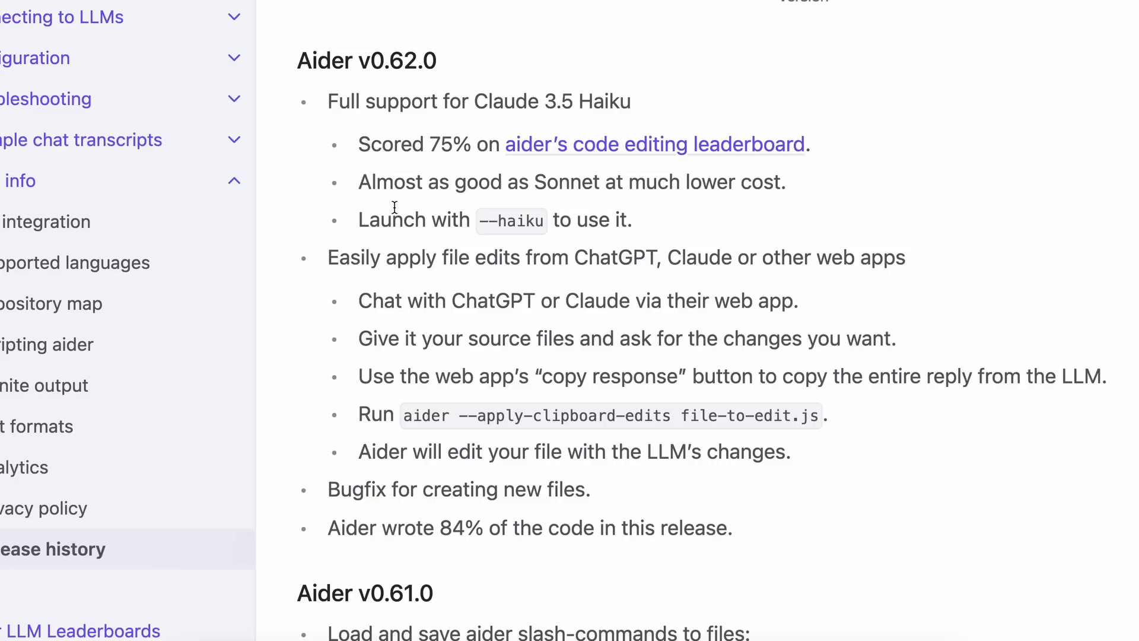
{"action": "mouse_move", "coordinate": [521, 252]}
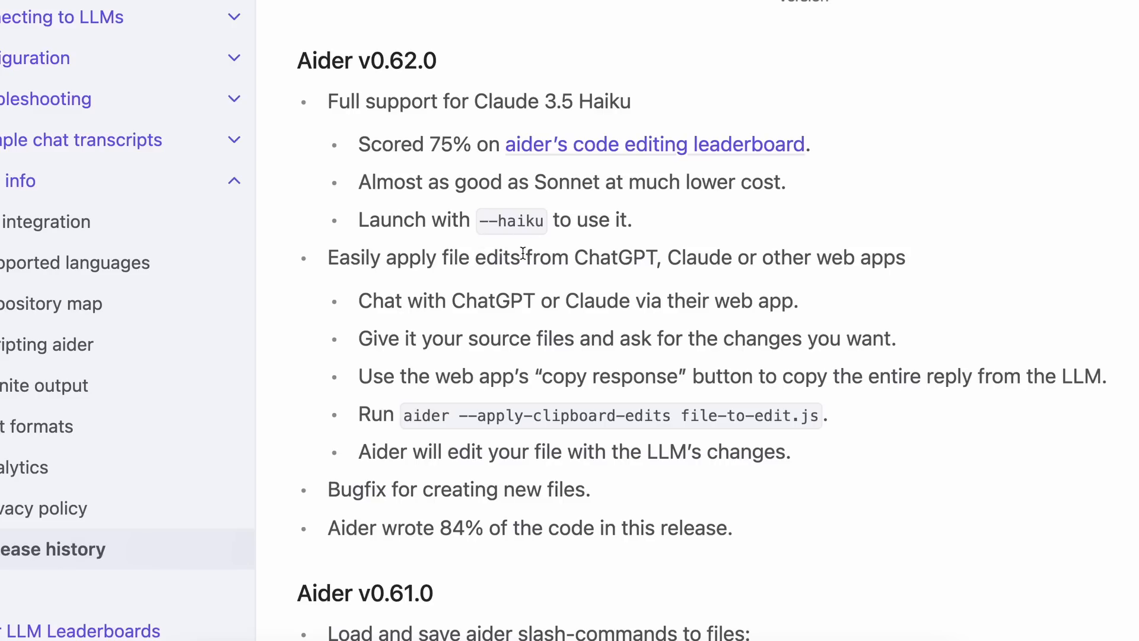
{"action": "mouse_move", "coordinate": [521, 222]}
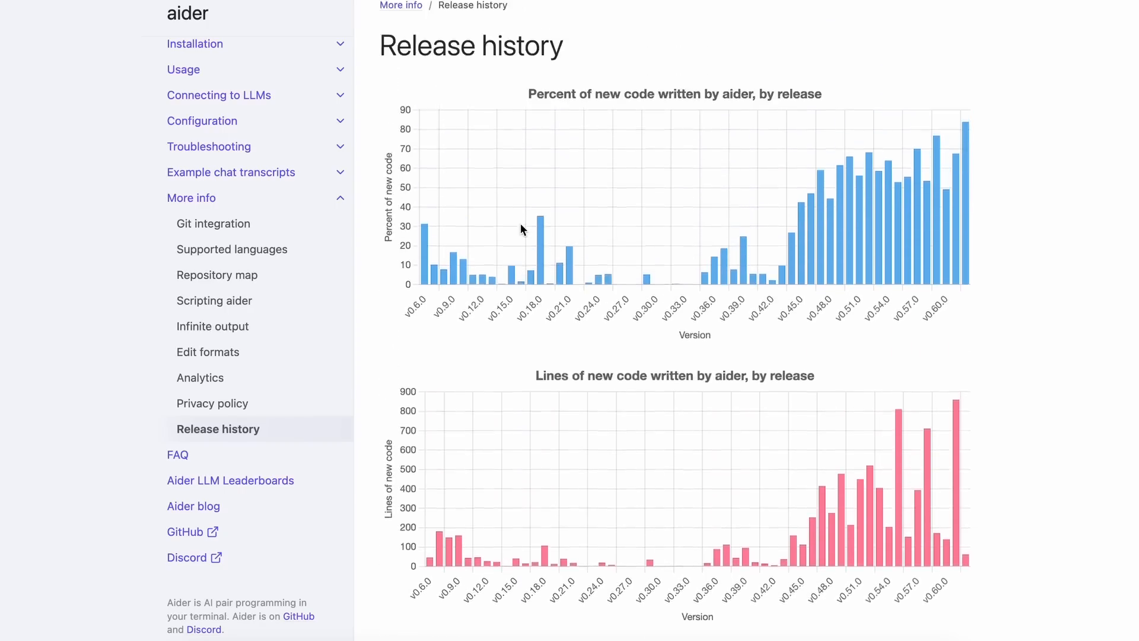
{"action": "scroll", "scroll_direction": "down", "scroll_amount": 3}
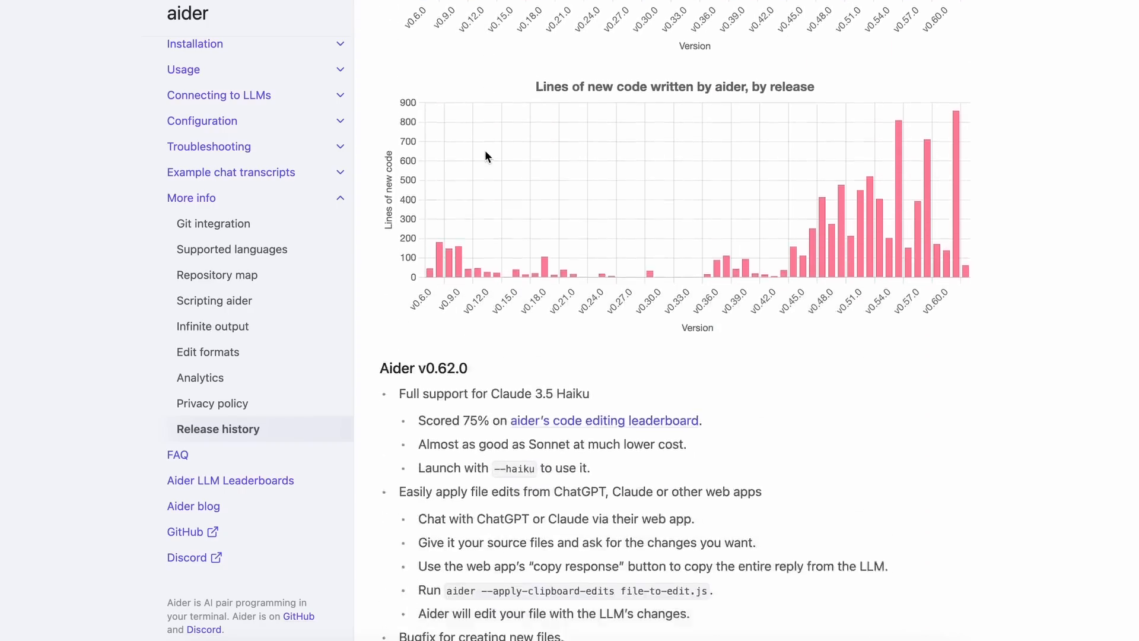
{"action": "scroll", "scroll_direction": "down", "scroll_amount": 3}
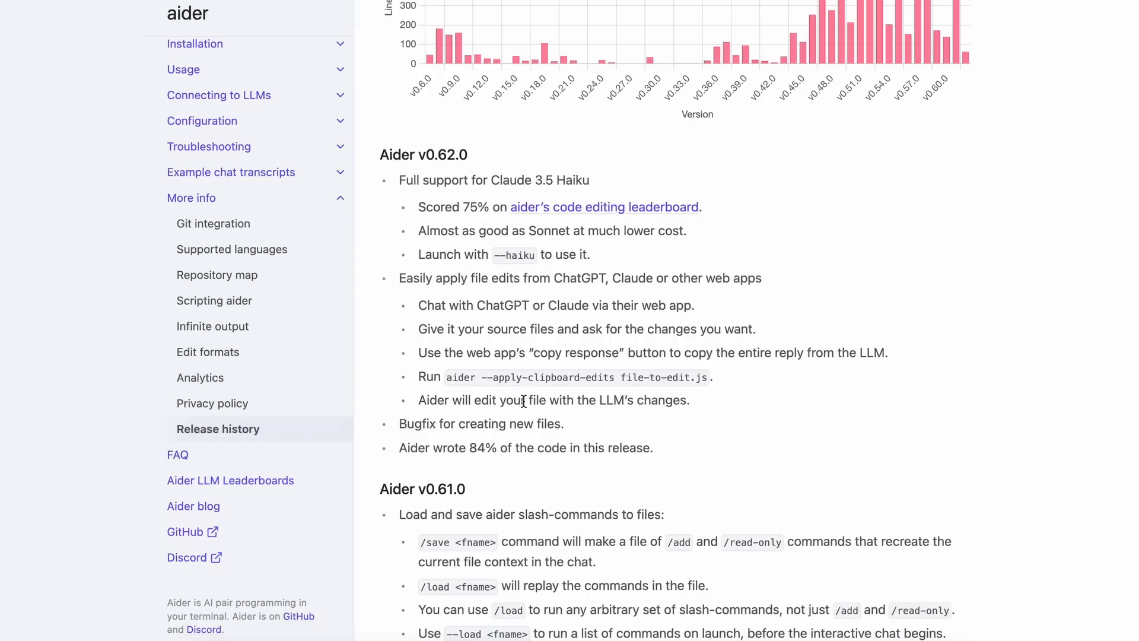
{"action": "mouse_move", "coordinate": [636, 113]}
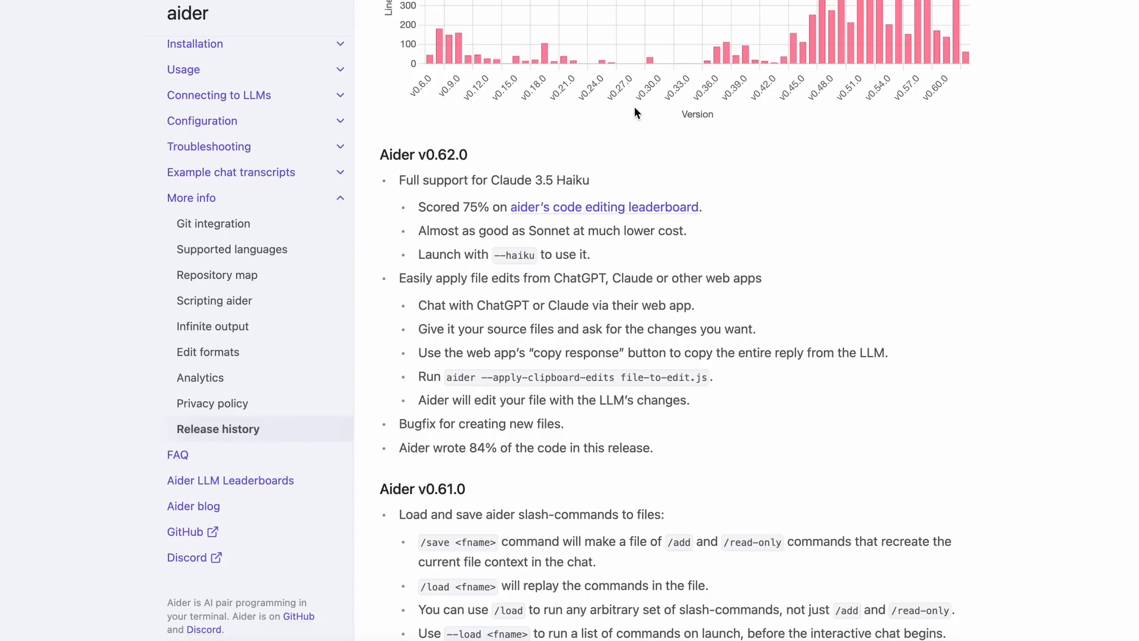
{"action": "mouse_move", "coordinate": [634, 114]}
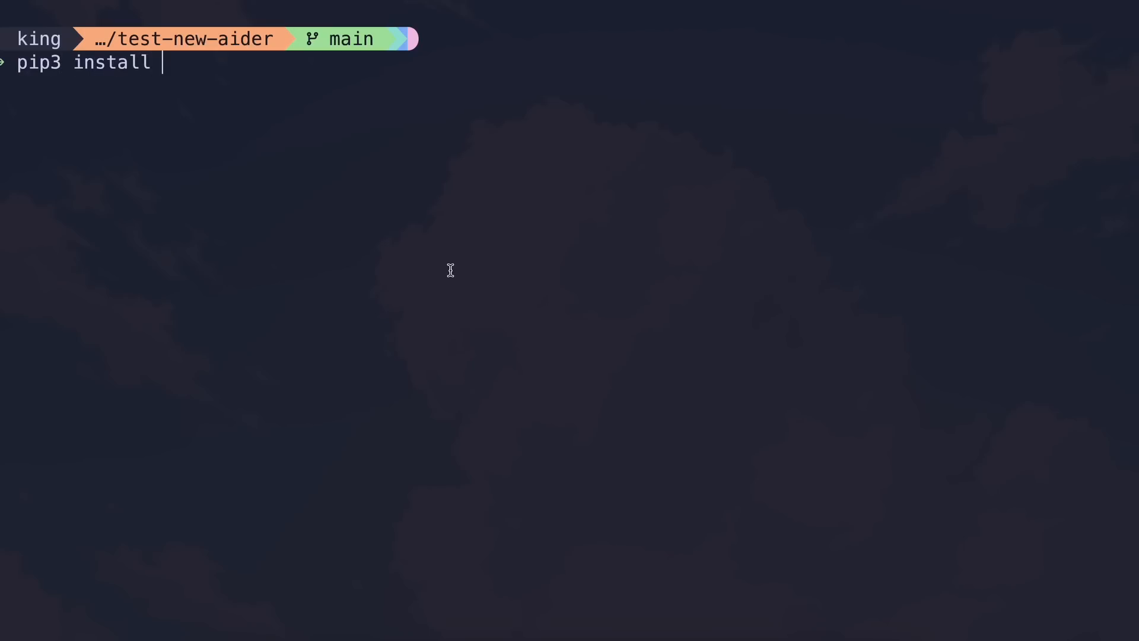
- Run pip3 install --upgrade aider-chat, which reinstalls scipy 1.13.1 with a conflict warning
{"action": "type", "text": "--upgrad"}
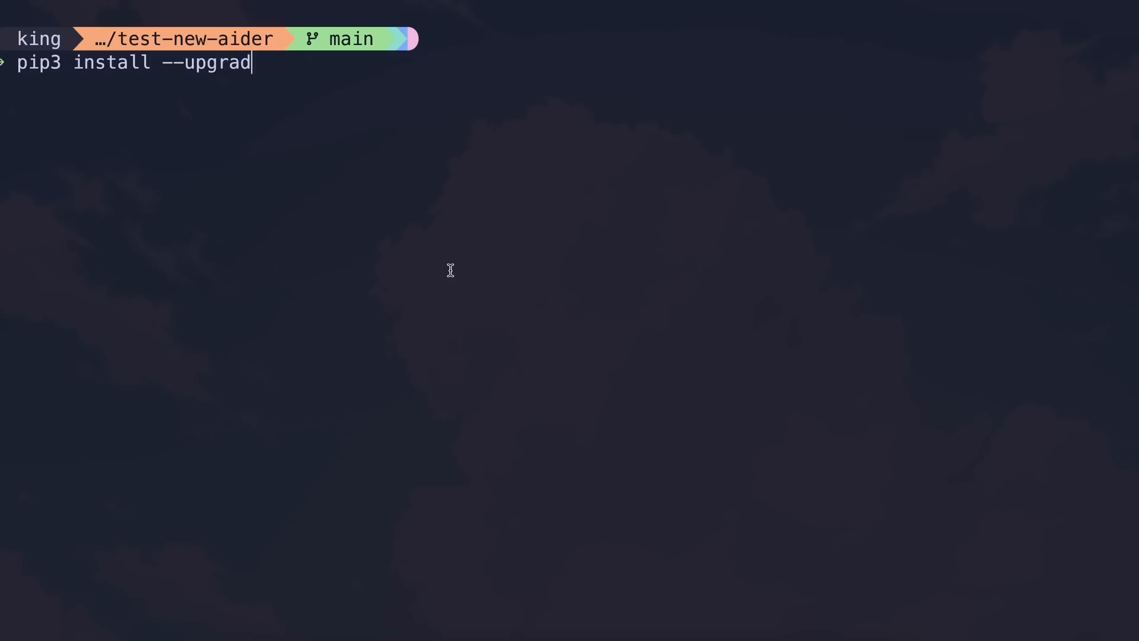
{"action": "type", "text": "e aider-chat"}
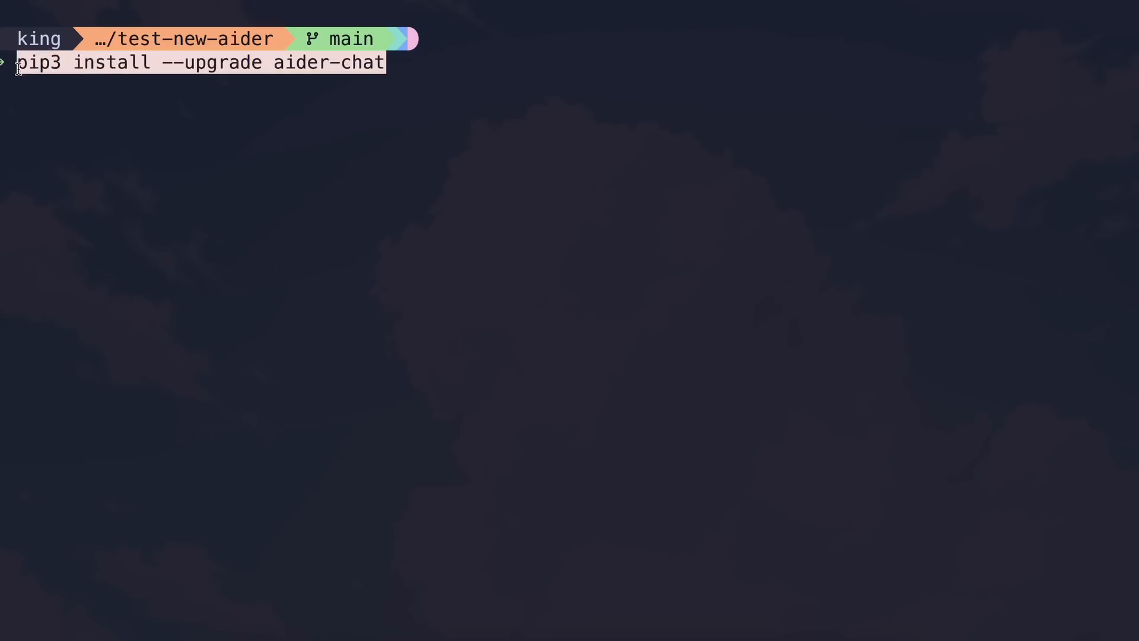
{"action": "mouse_move", "coordinate": [280, 81]}
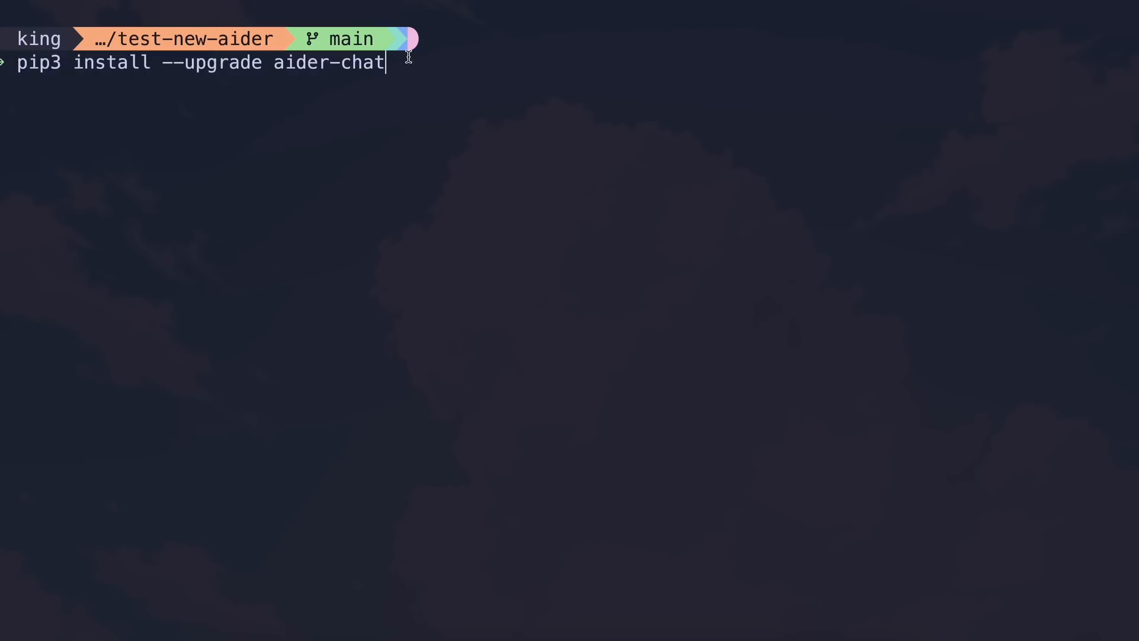
{"action": "key", "text": "Return"}
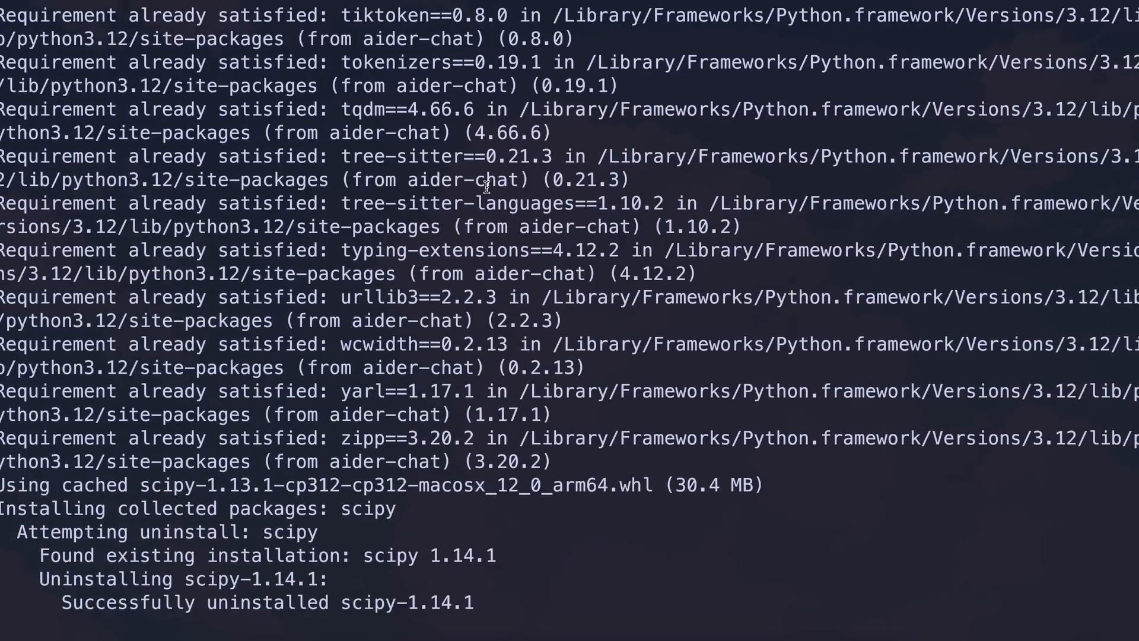
{"action": "scroll", "scroll_direction": "down", "scroll_amount": 3}
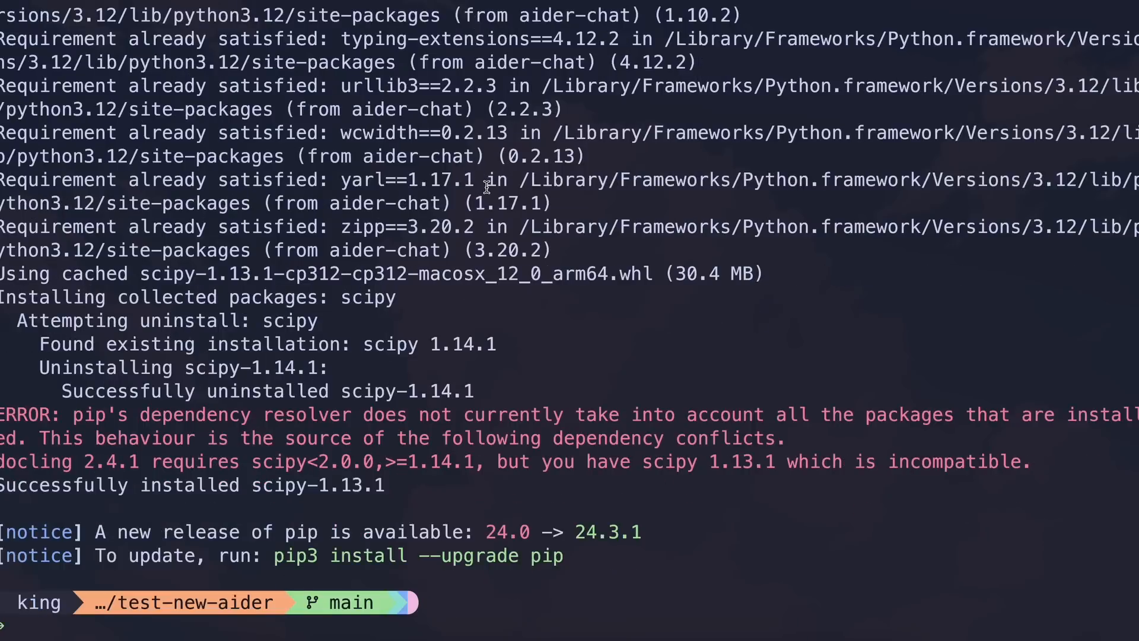
{"action": "type", "text": "c"}
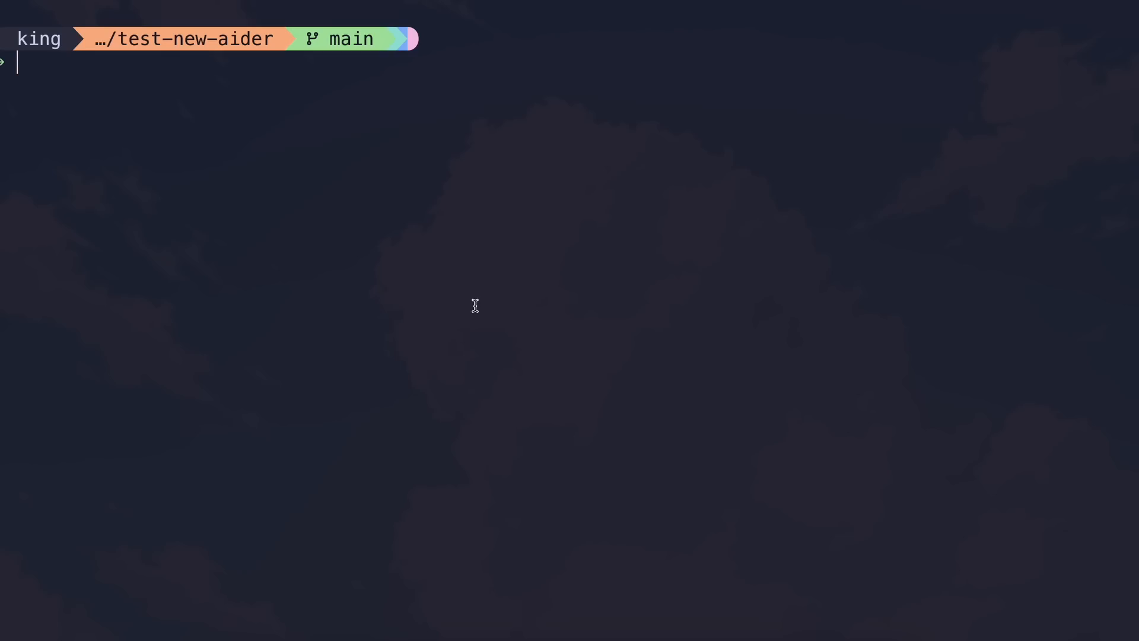
- Export GEMINI_API_KEY and AIDER_MODEL=gemini/gemini-1.5-flash in the terminal
{"action": "type", "text": "export GEMINI"}
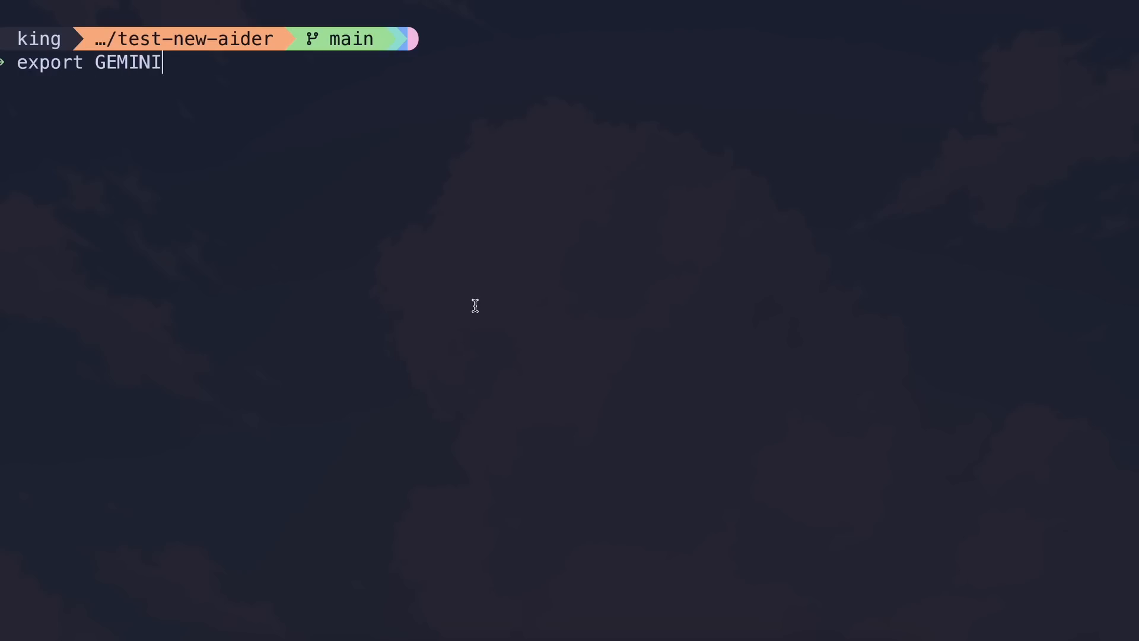
{"action": "type", "text": "_API_KEY=a"}
{"action": "type", "text": "adier --model gemini/gemini"}
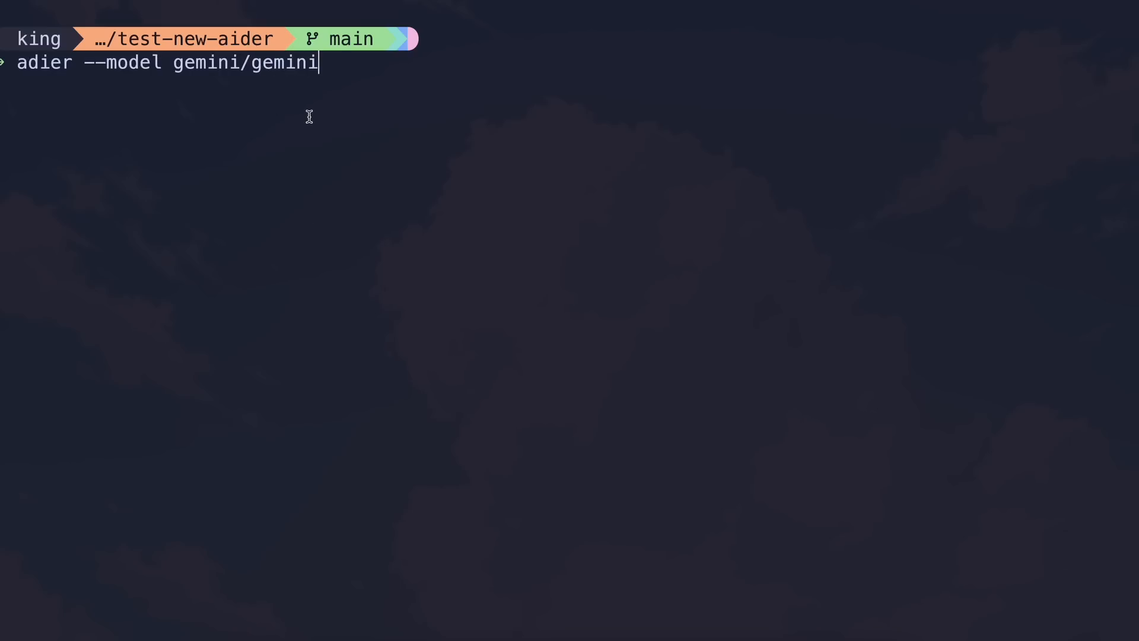
{"action": "type", "text": "-1.5-flash"}
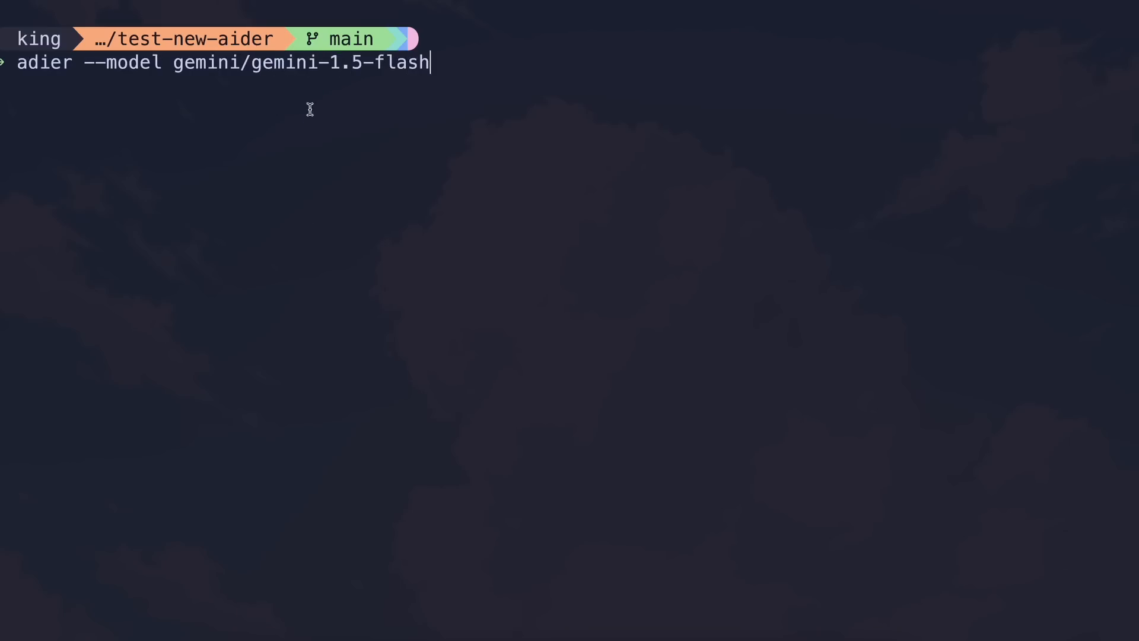
{"action": "mouse_move", "coordinate": [363, 109]}
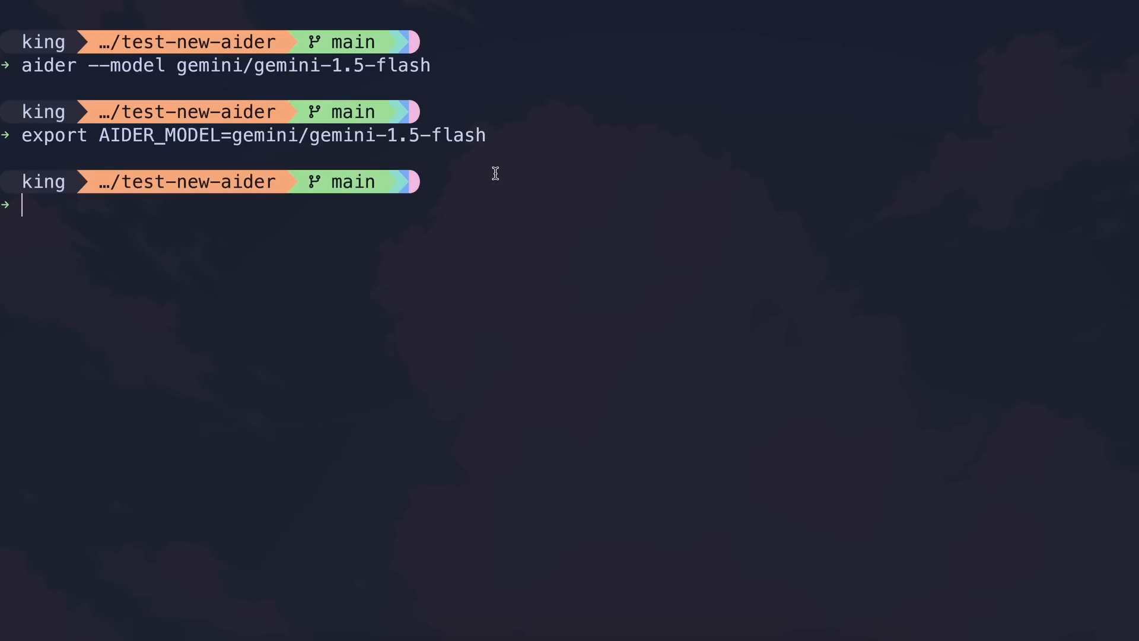
- Clear the screen, launch aider v0.62.1 with gemini-1.5-flash, then interrupt it
{"action": "type", "text": "cl"}
{"action": "type", "text": "ai"}
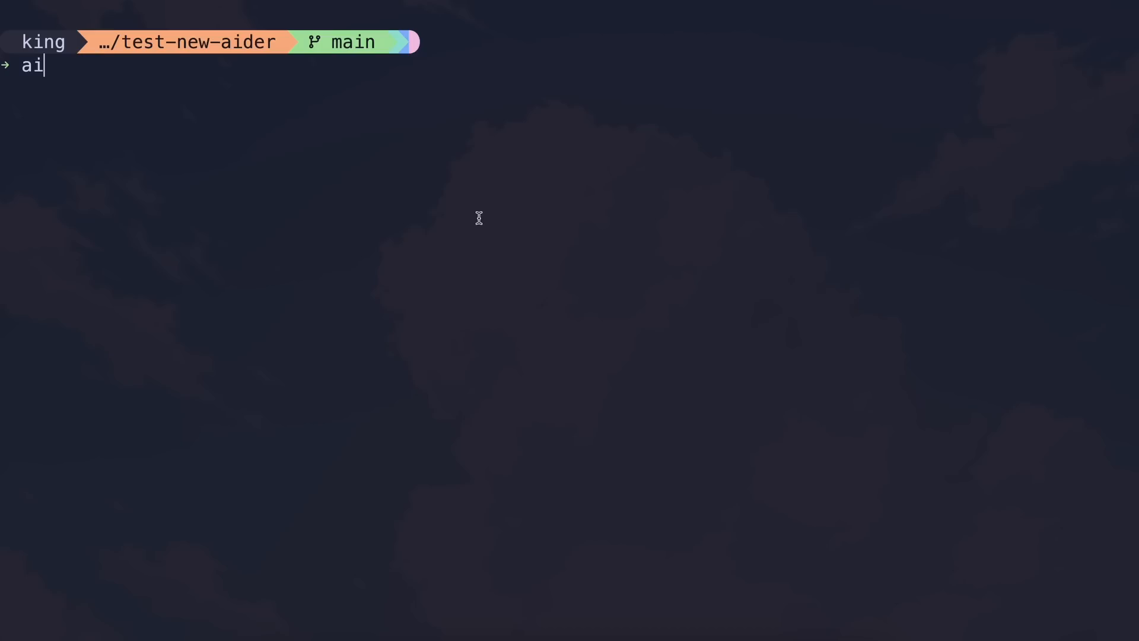
{"action": "type", "text": "der"}
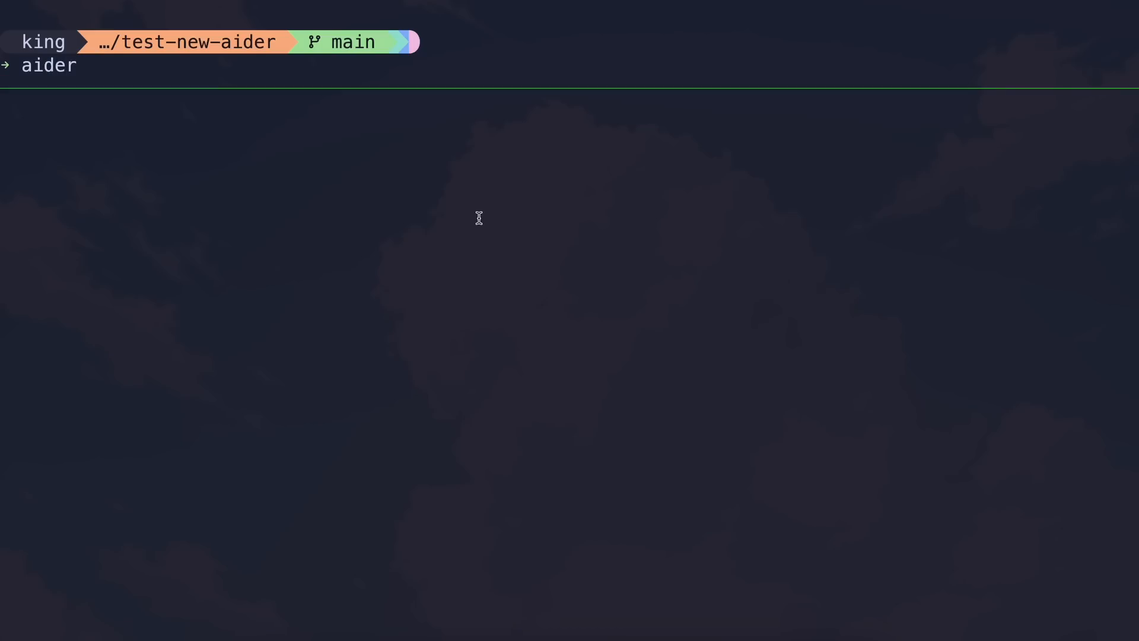
{"action": "key", "text": "Return"}
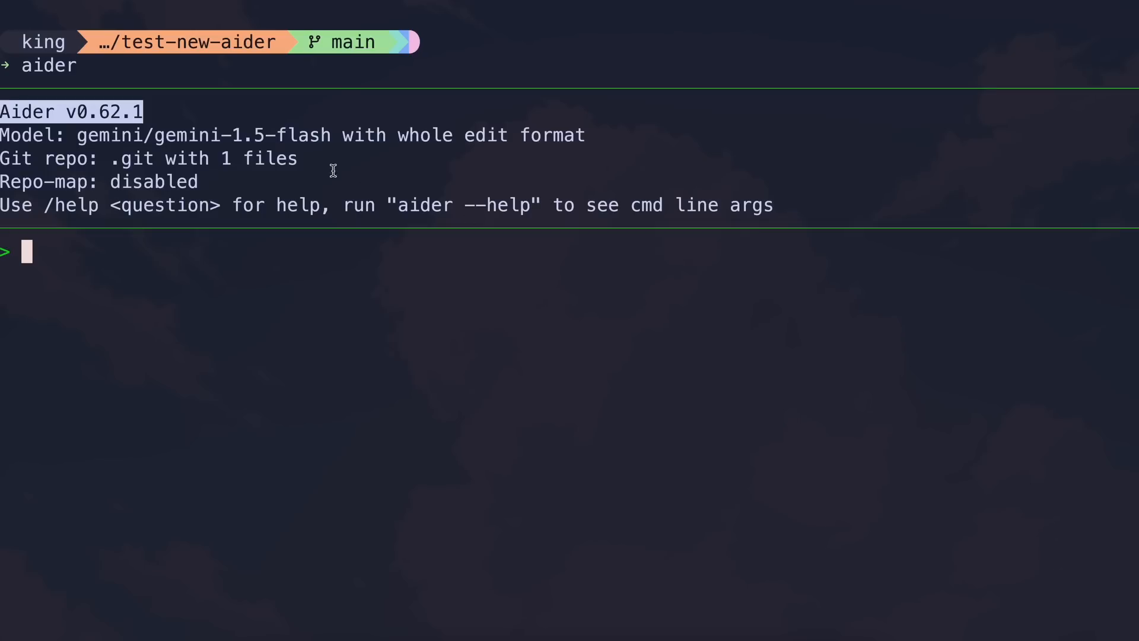
{"action": "double_click", "coordinate": [197, 135]}
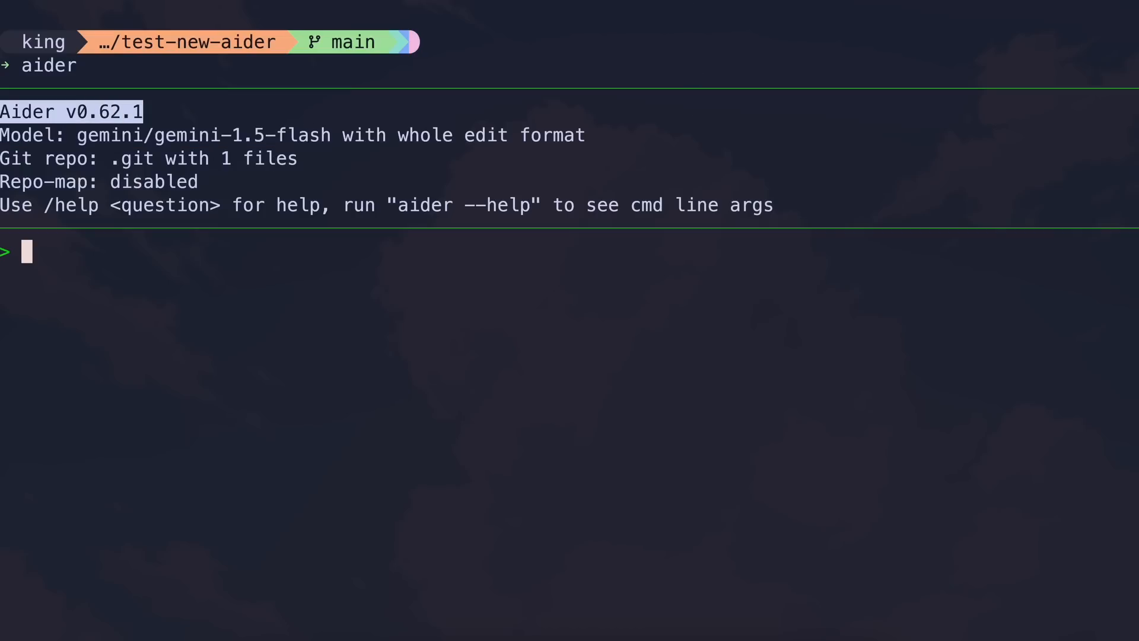
{"action": "mouse_move", "coordinate": [410, 275]}
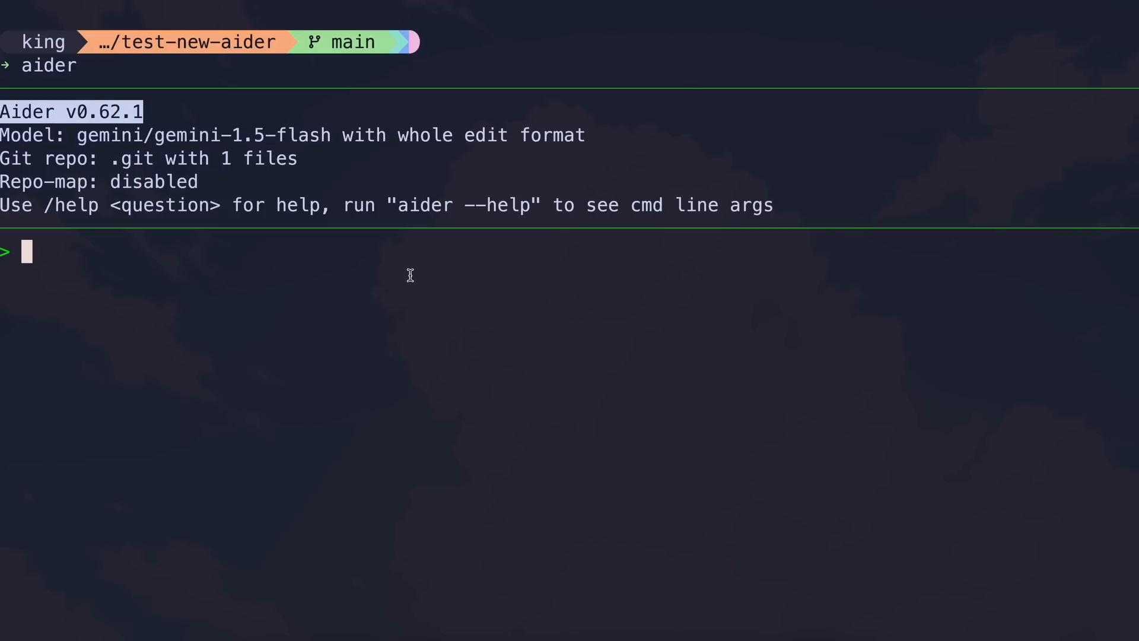
{"action": "mouse_move", "coordinate": [385, 273]}
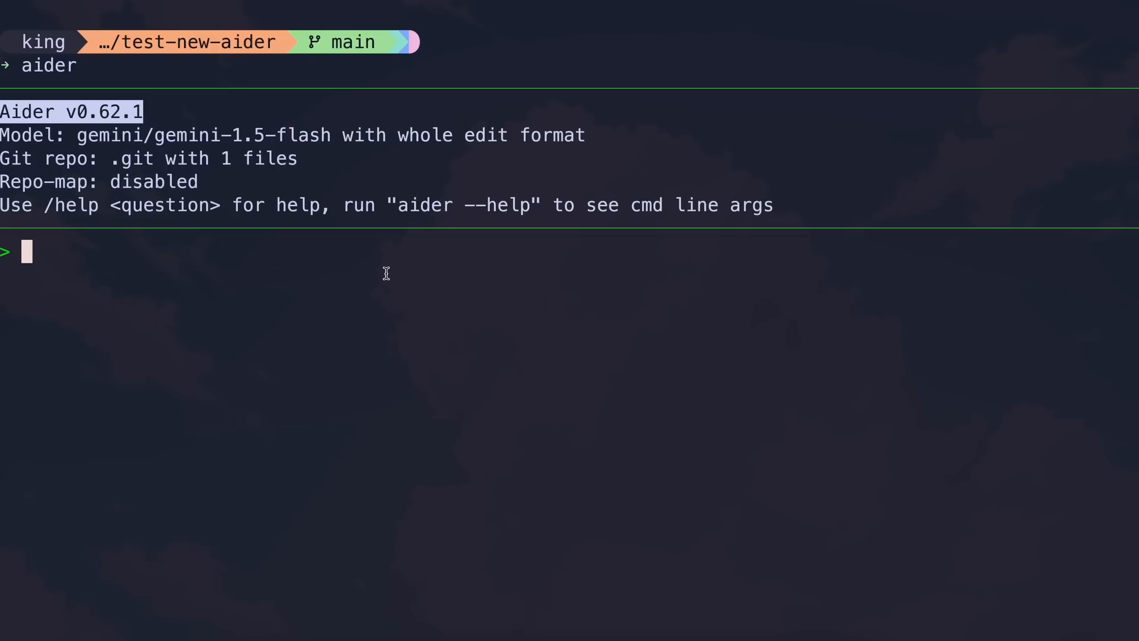
{"action": "mouse_move", "coordinate": [168, 159]}
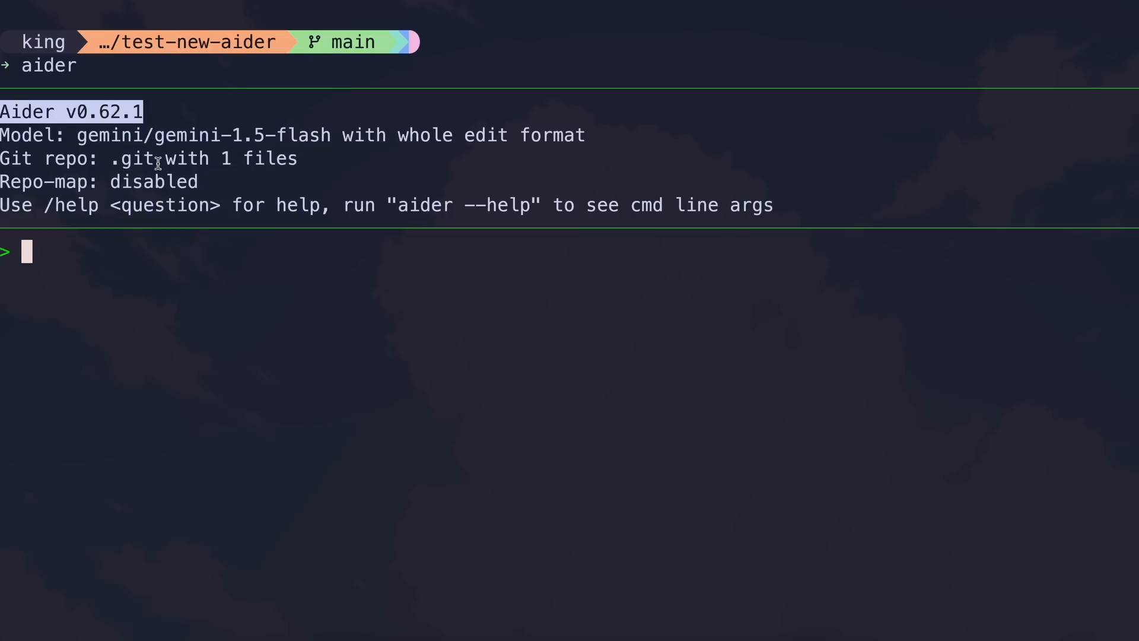
{"action": "mouse_move", "coordinate": [201, 242]}
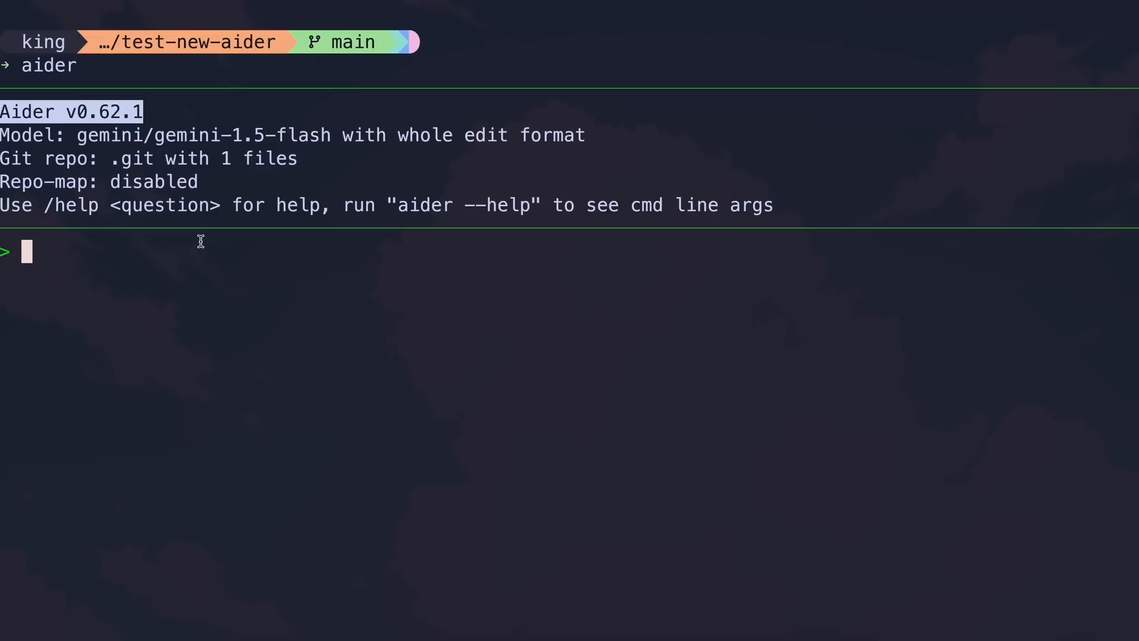
{"action": "mouse_move", "coordinate": [206, 253]}
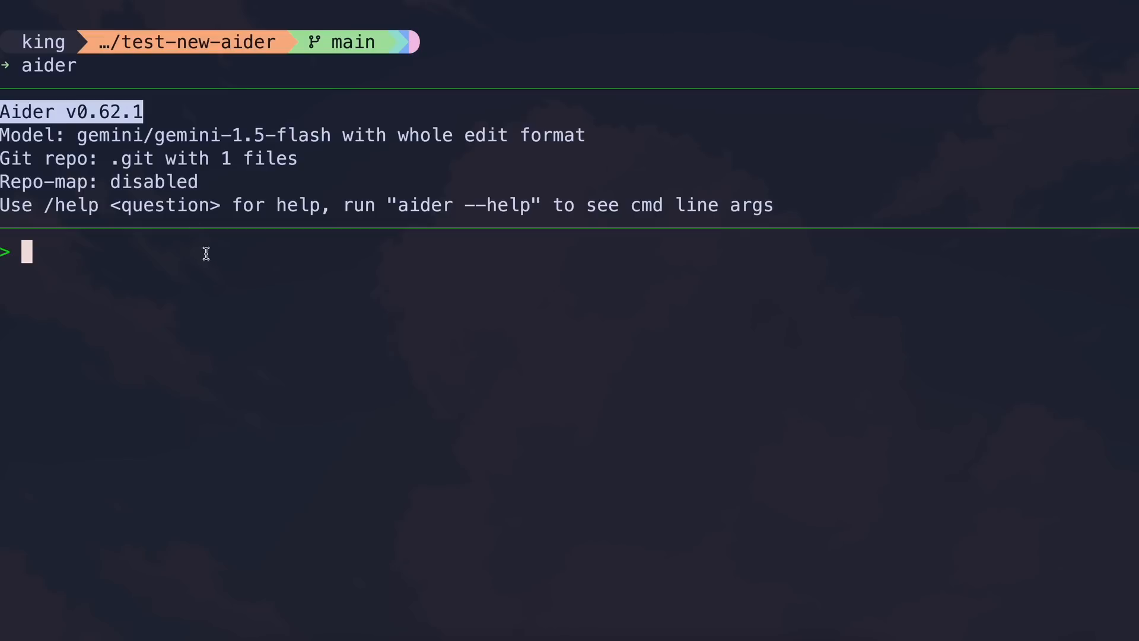
{"action": "mouse_move", "coordinate": [217, 253]}
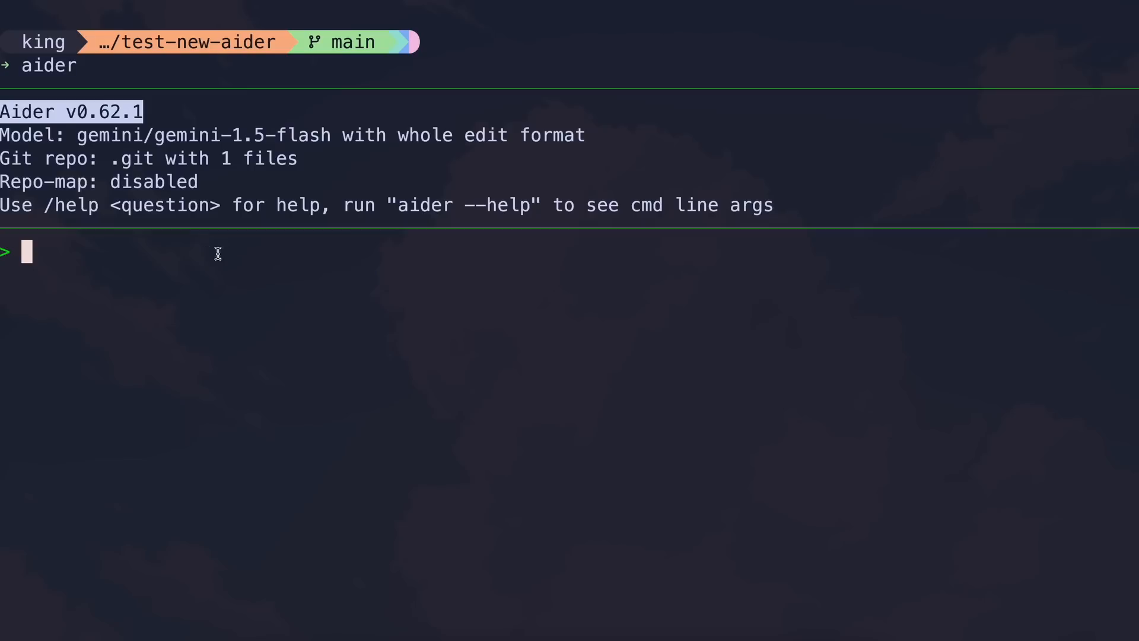
{"action": "mouse_move", "coordinate": [682, 102]}
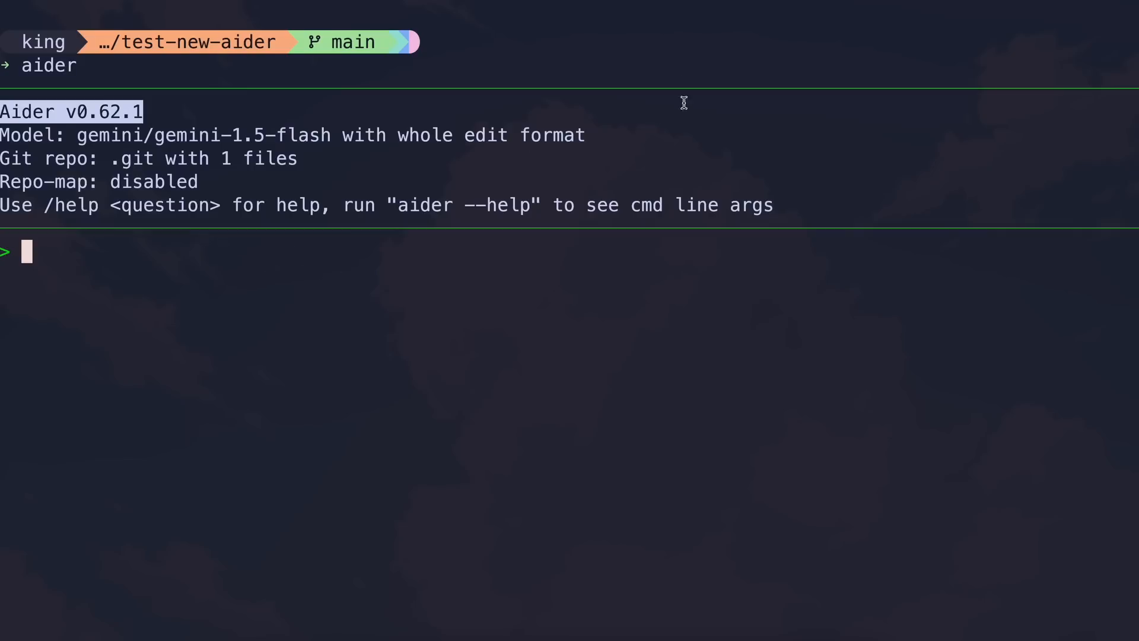
{"action": "key", "text": "ctrl+c"}
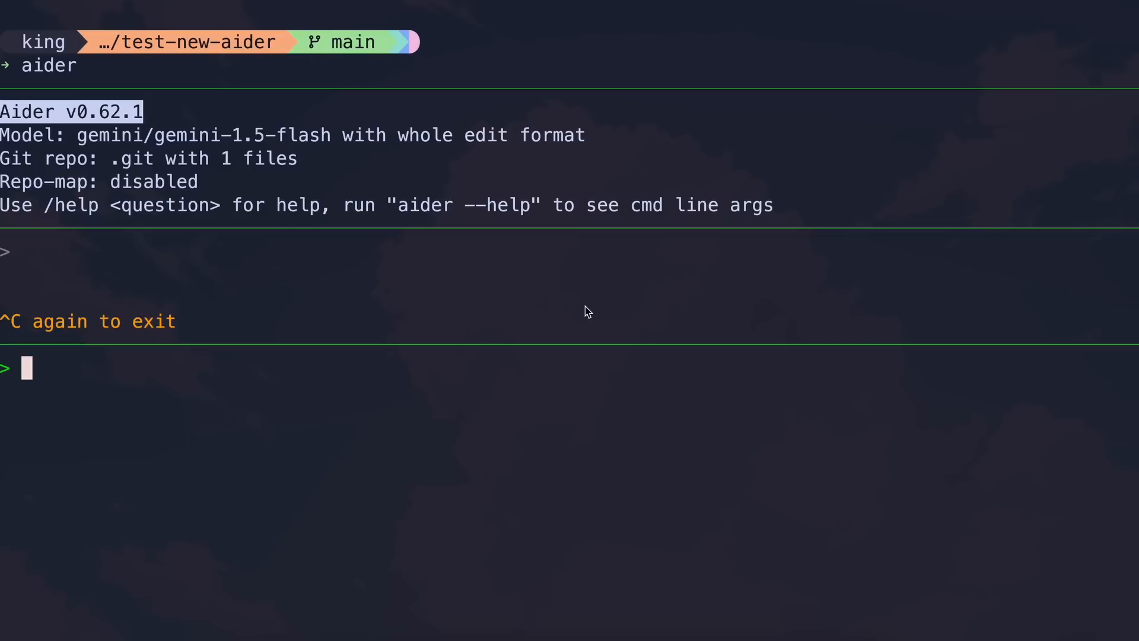
- Ask ChatGPT 'Make me a todo app using html,css,js and put all in one file.'
{"action": "type", "text": "clear"}
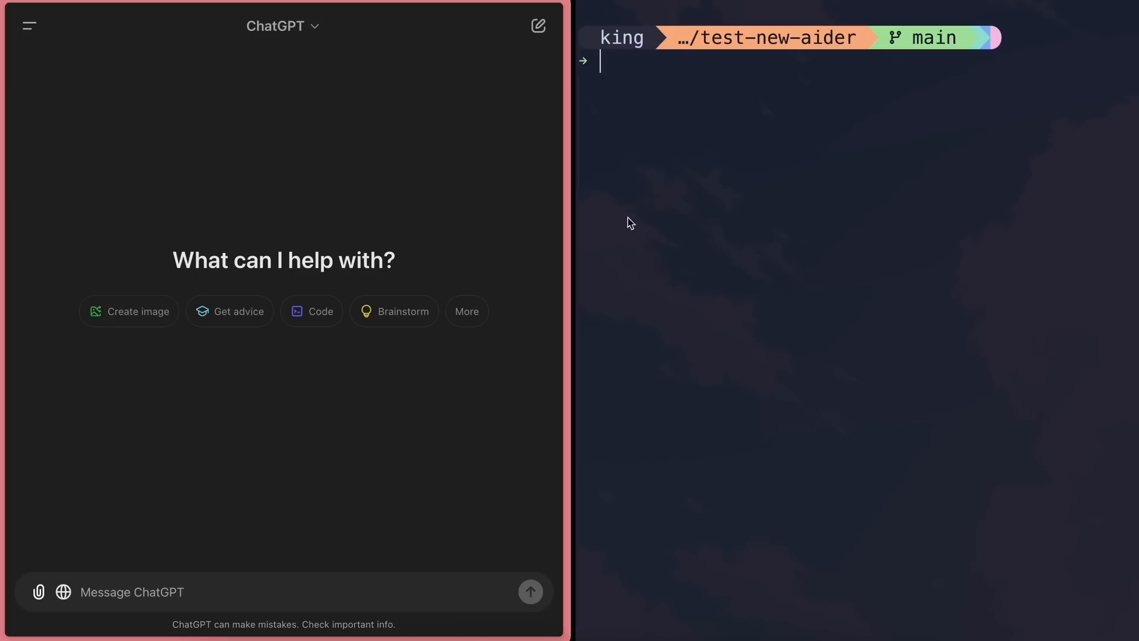
{"action": "mouse_move", "coordinate": [614, 221]}
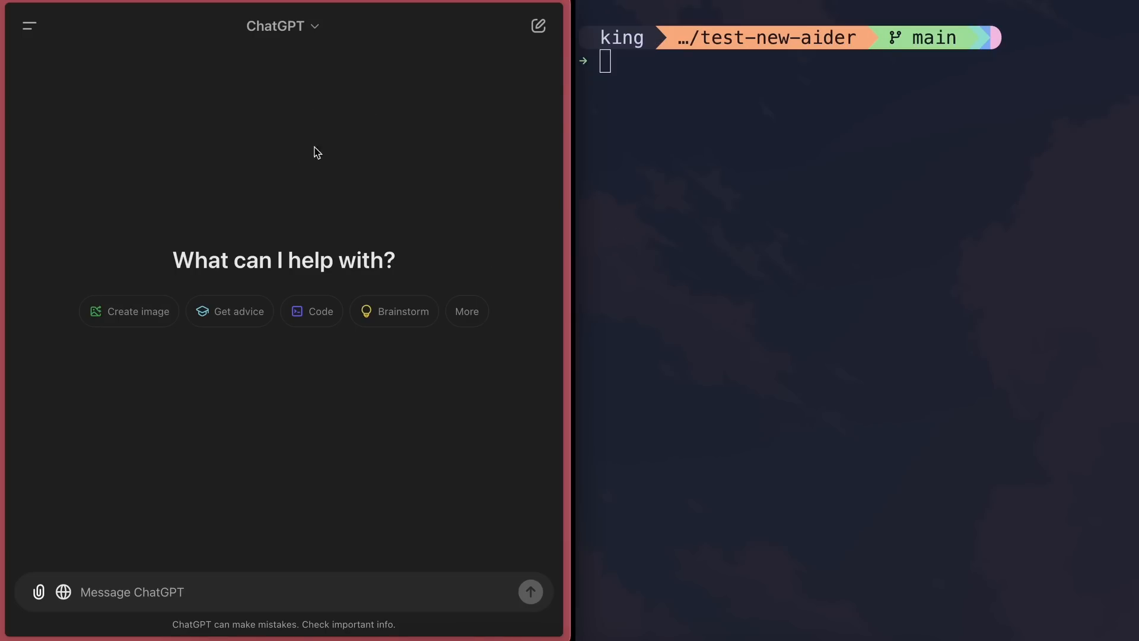
{"action": "mouse_move", "coordinate": [300, 165]}
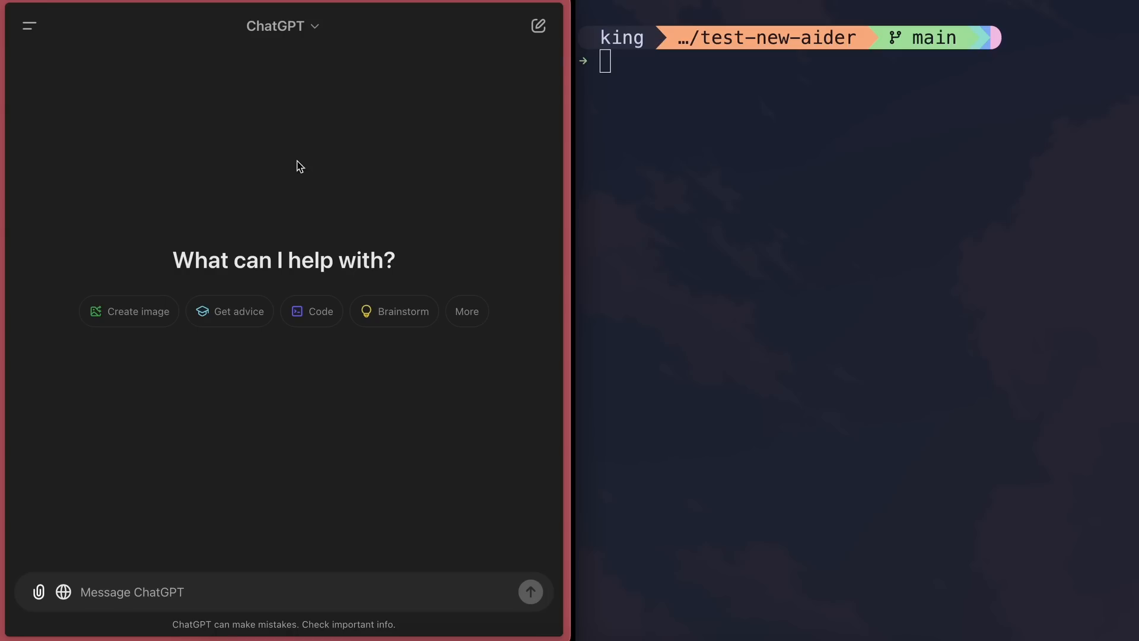
{"action": "mouse_move", "coordinate": [307, 171]}
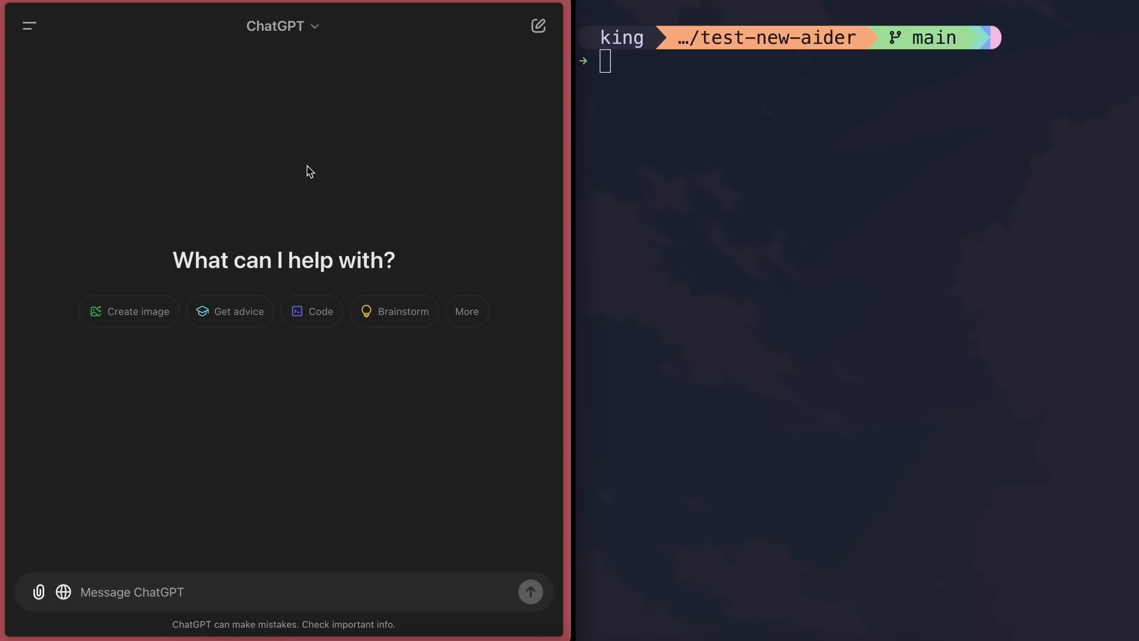
{"action": "mouse_move", "coordinate": [302, 200]}
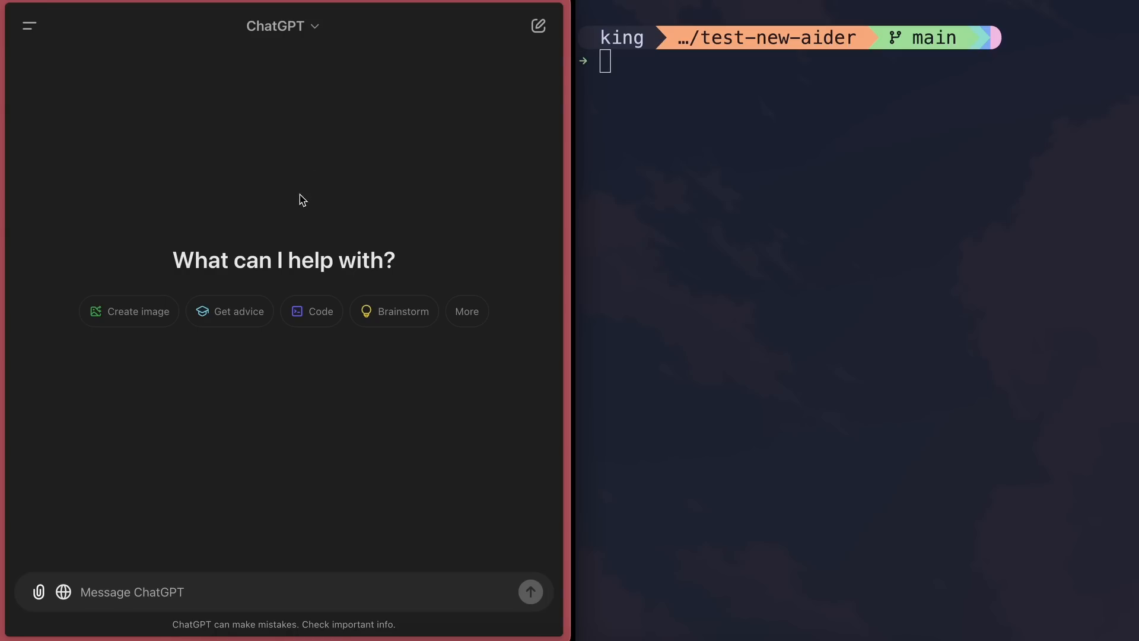
{"action": "mouse_move", "coordinate": [282, 26]}
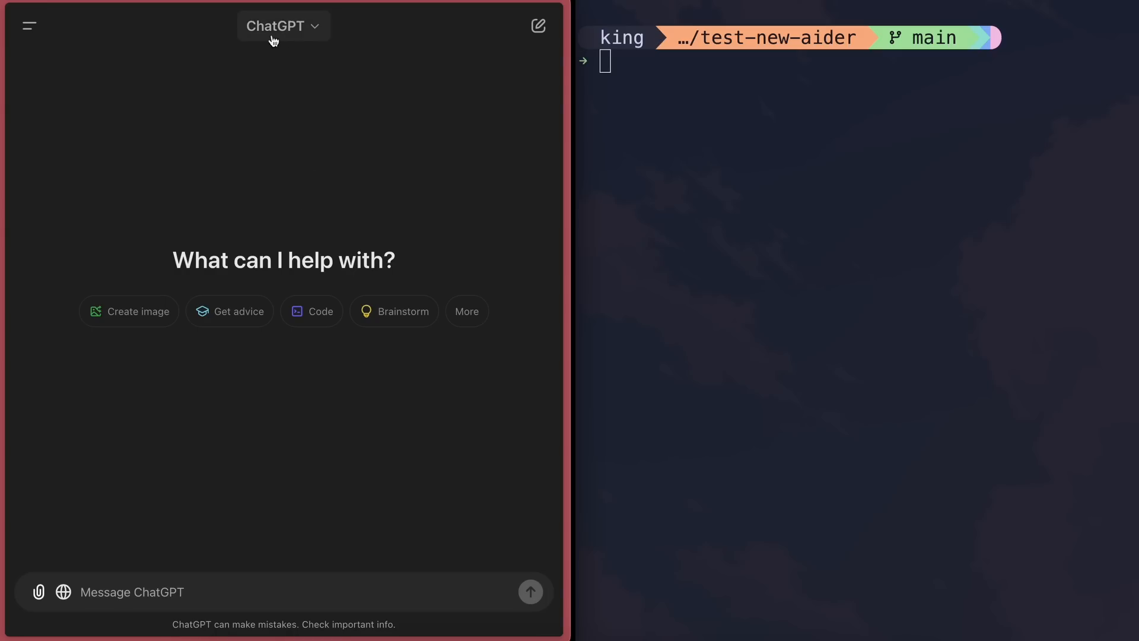
{"action": "mouse_move", "coordinate": [271, 151]}
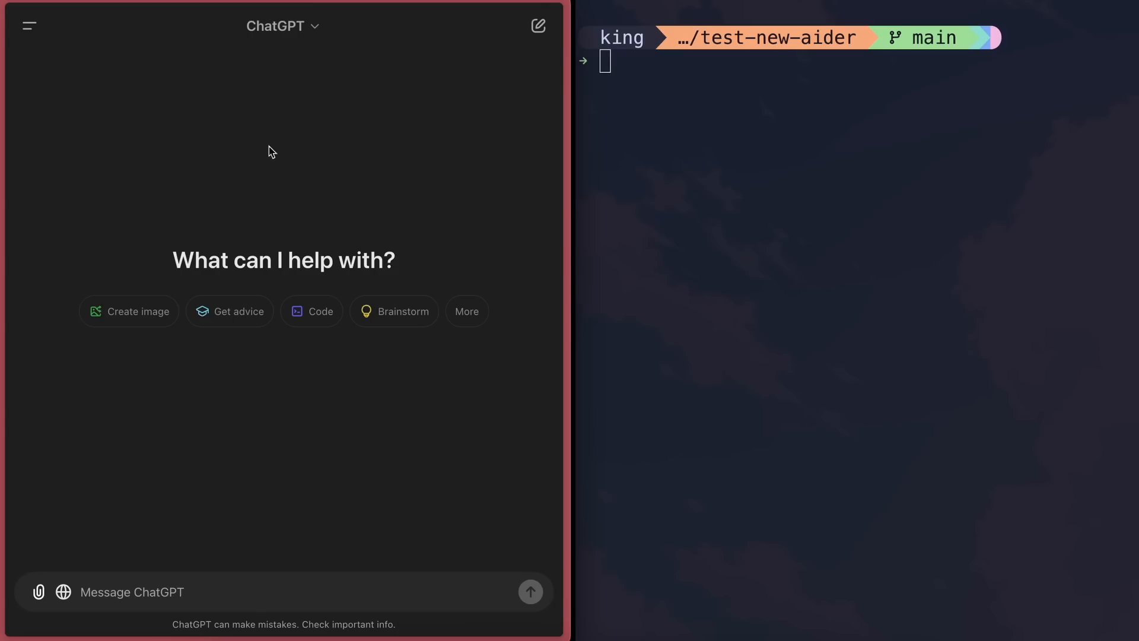
{"action": "type", "text": "Make me a todo app using html,css,js and put all in one file."}
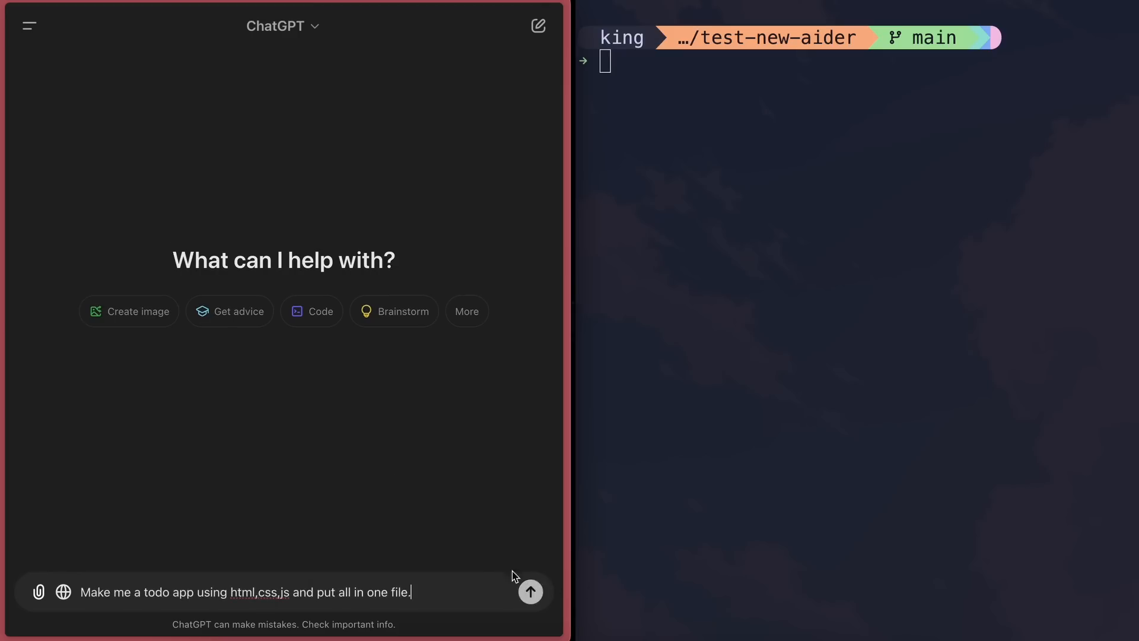
{"action": "mouse_move", "coordinate": [531, 591]}
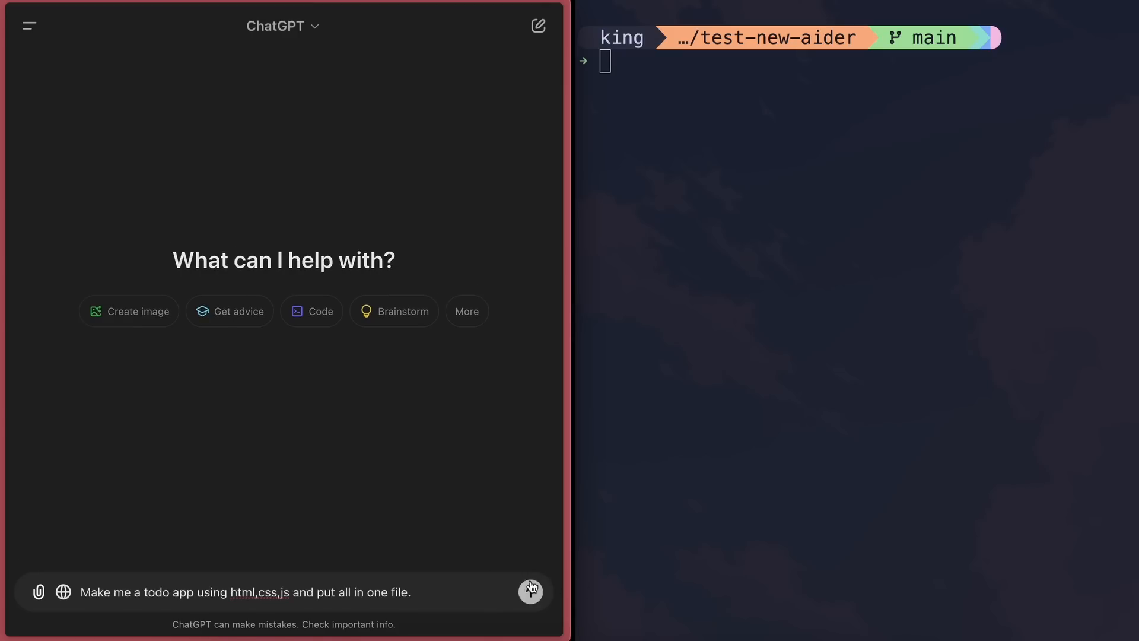
{"action": "left_click", "coordinate": [531, 591]}
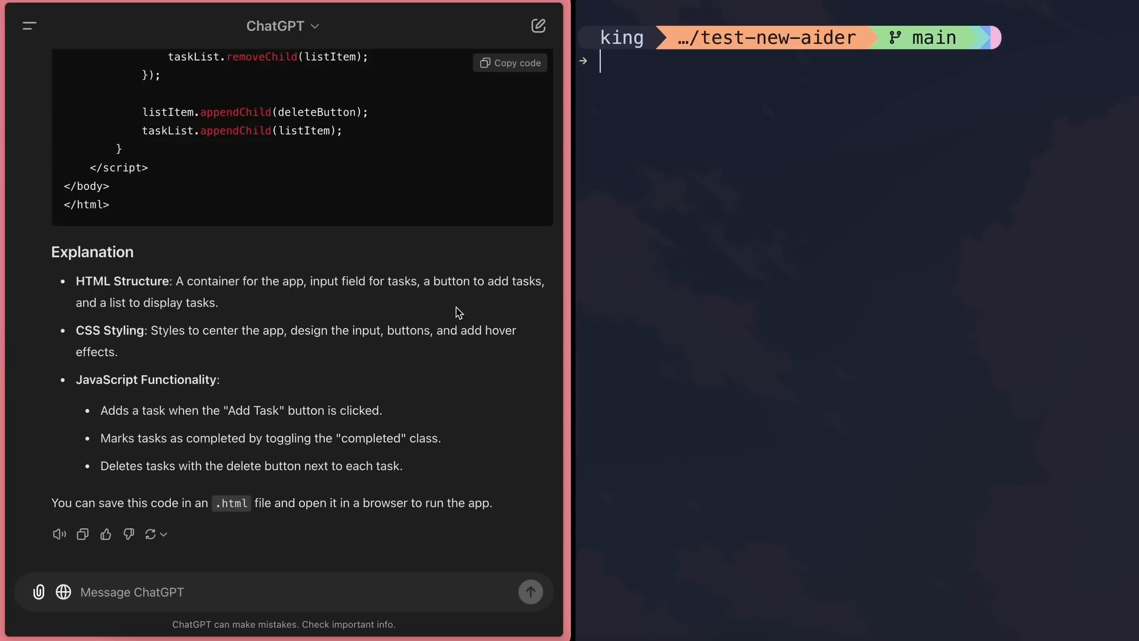
{"action": "scroll", "scroll_direction": "up", "scroll_amount": 3}
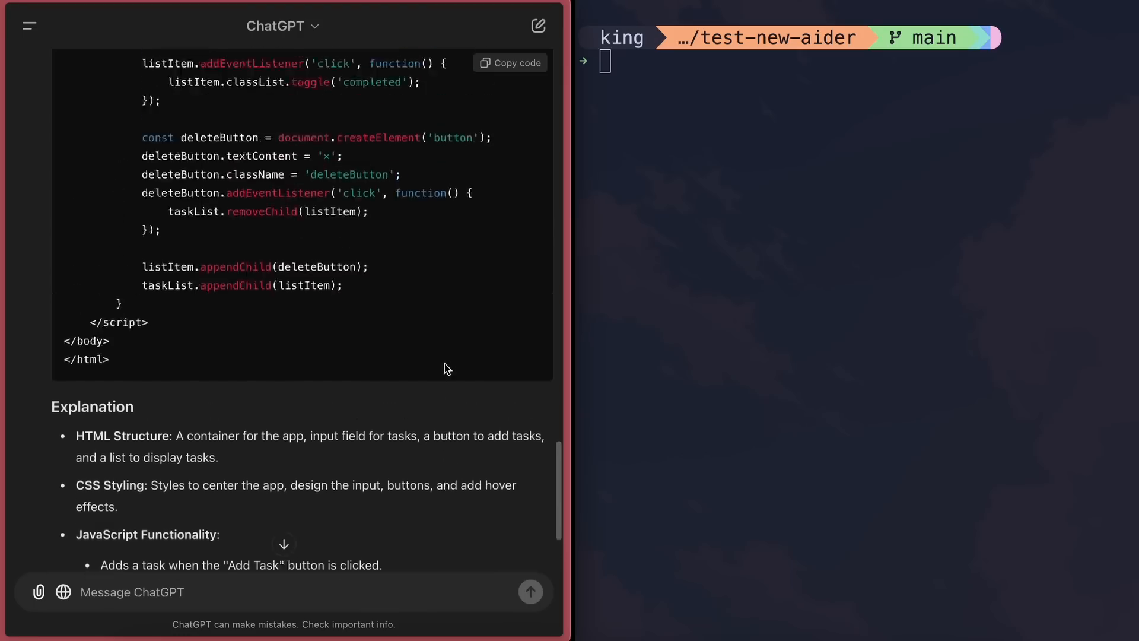
{"action": "scroll", "scroll_direction": "up", "scroll_amount": 3}
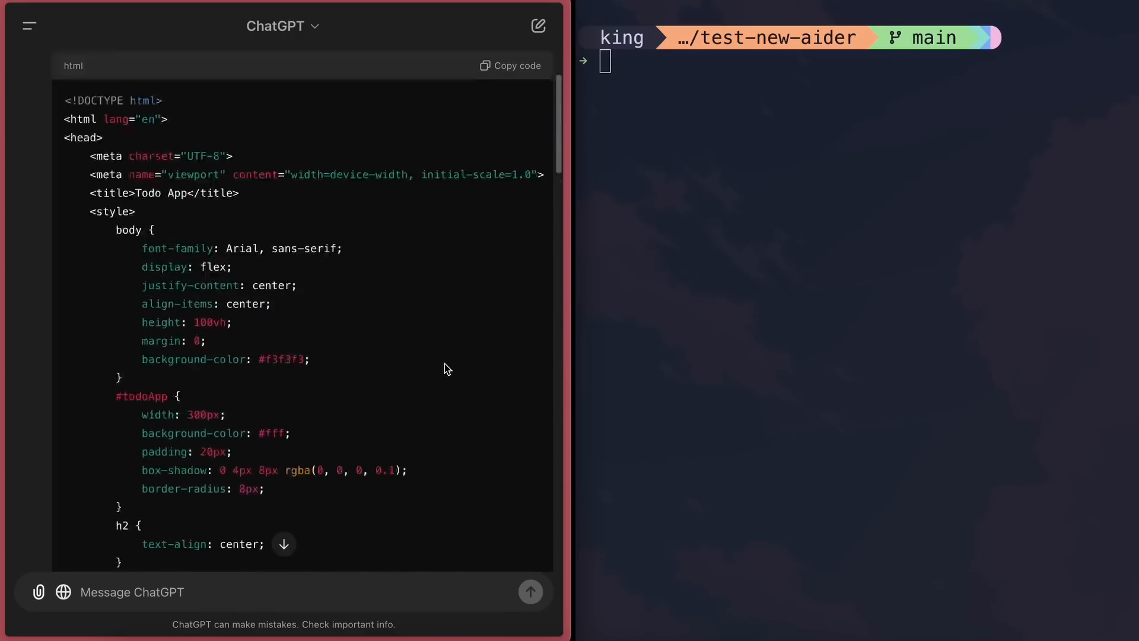
- Copy ChatGPT's code and apply it with aider --apply-clipboard-edits index.html, reviewing the diff
{"action": "left_click", "coordinate": [510, 66]}
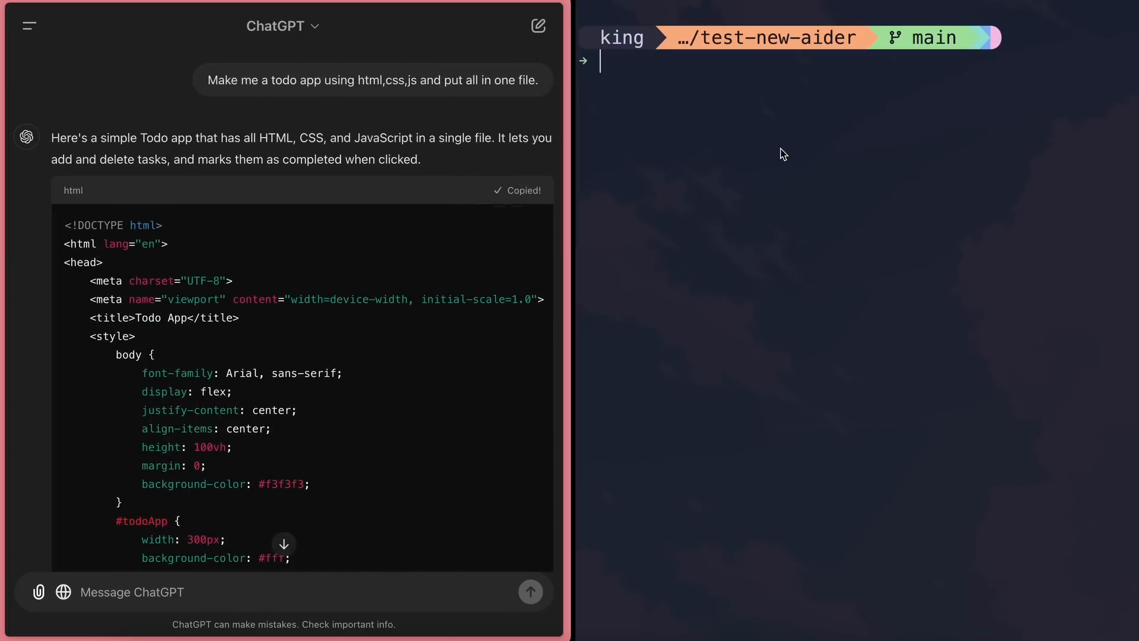
{"action": "type", "text": "aider --aply"}
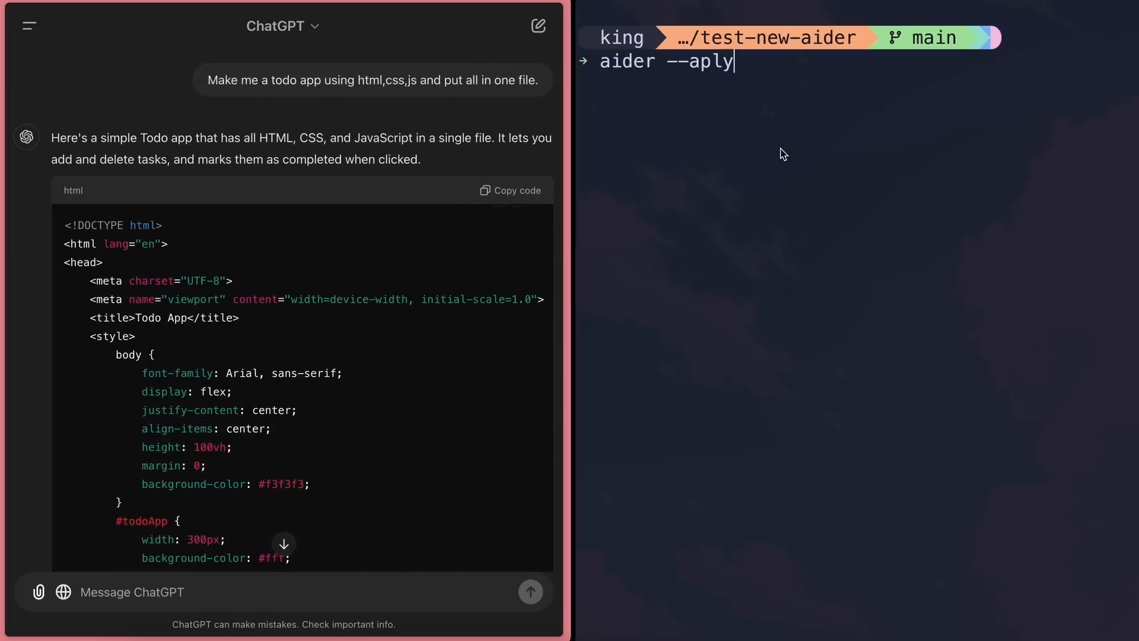
{"action": "type", "text": "ly-c"}
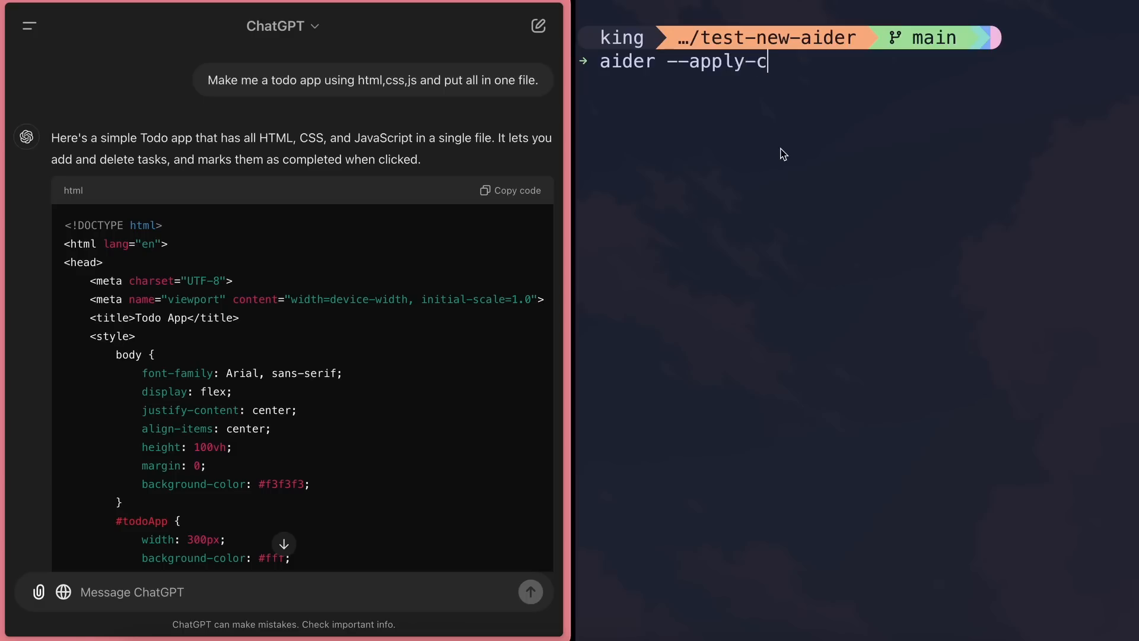
{"action": "type", "text": "lipboard-edits"}
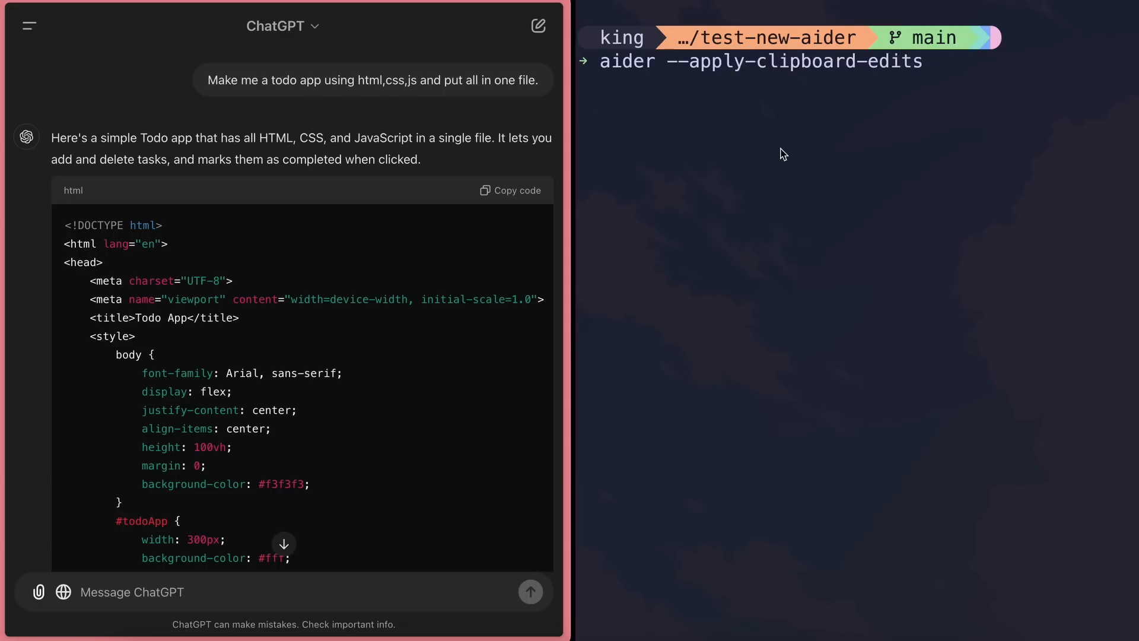
{"action": "type", "text": "index.html"}
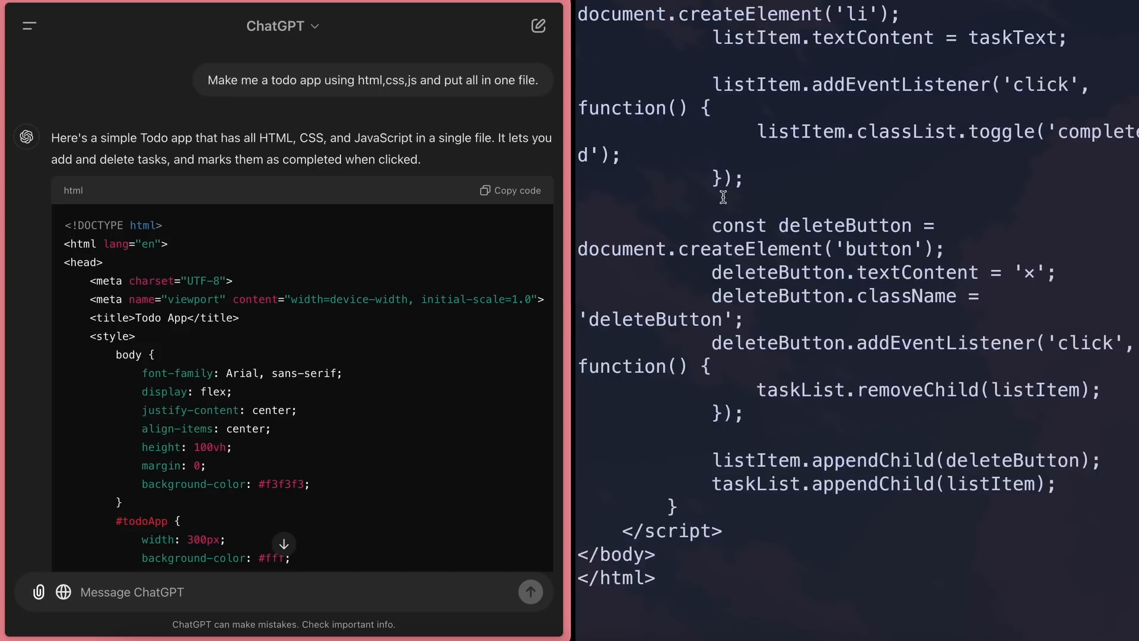
{"action": "scroll", "scroll_direction": "down", "scroll_amount": 3}
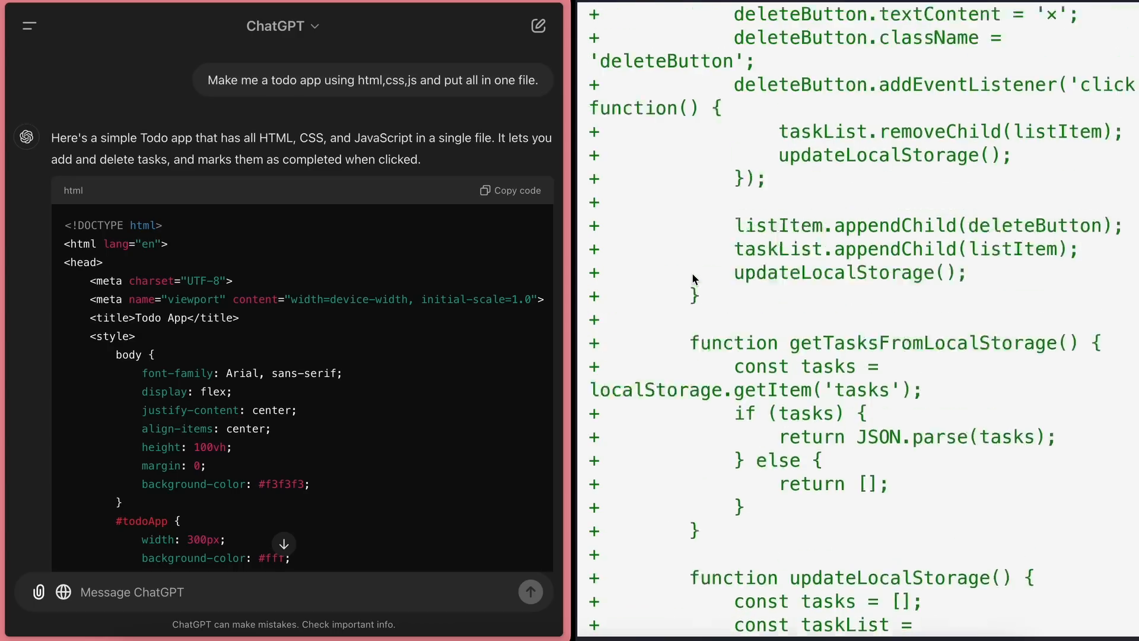
{"action": "scroll", "scroll_direction": "up", "scroll_amount": 3}
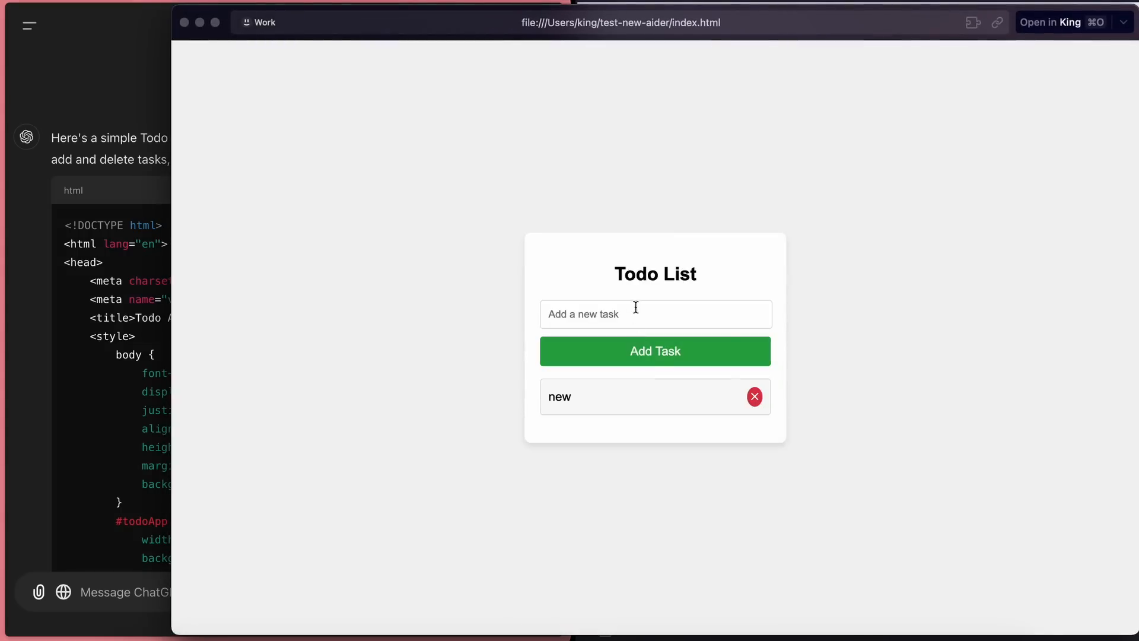
- Add the task 'another one' to the todo app in the browser
{"action": "type", "text": "another one"}
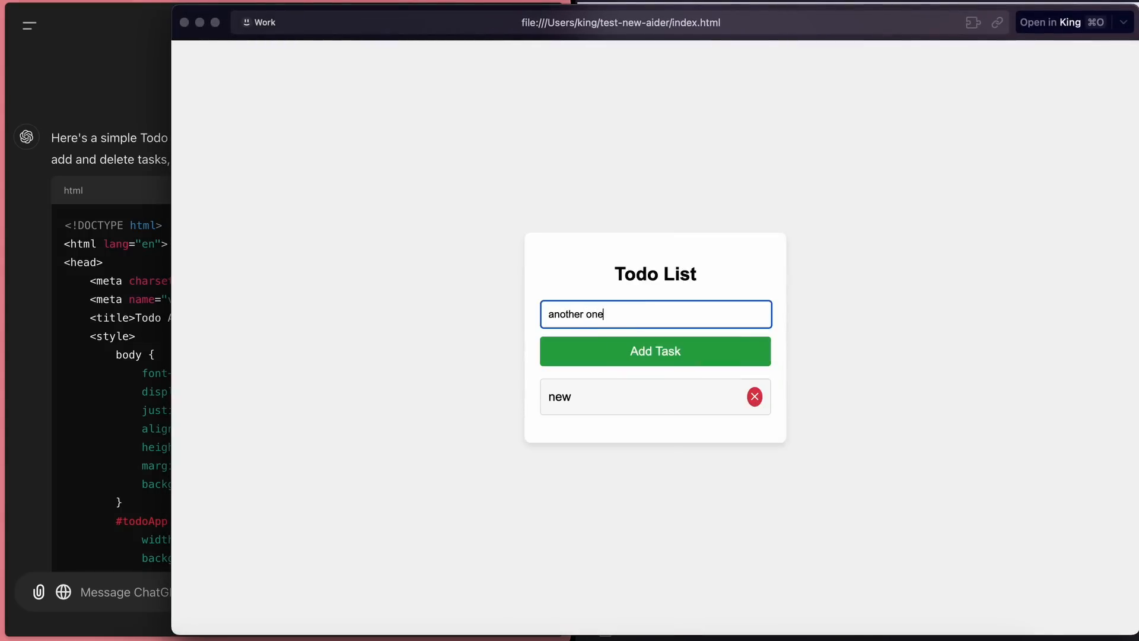
{"action": "left_click", "coordinate": [654, 351]}
{"action": "type", "text": "Can you add an edit option and make sure to return the whole code"}
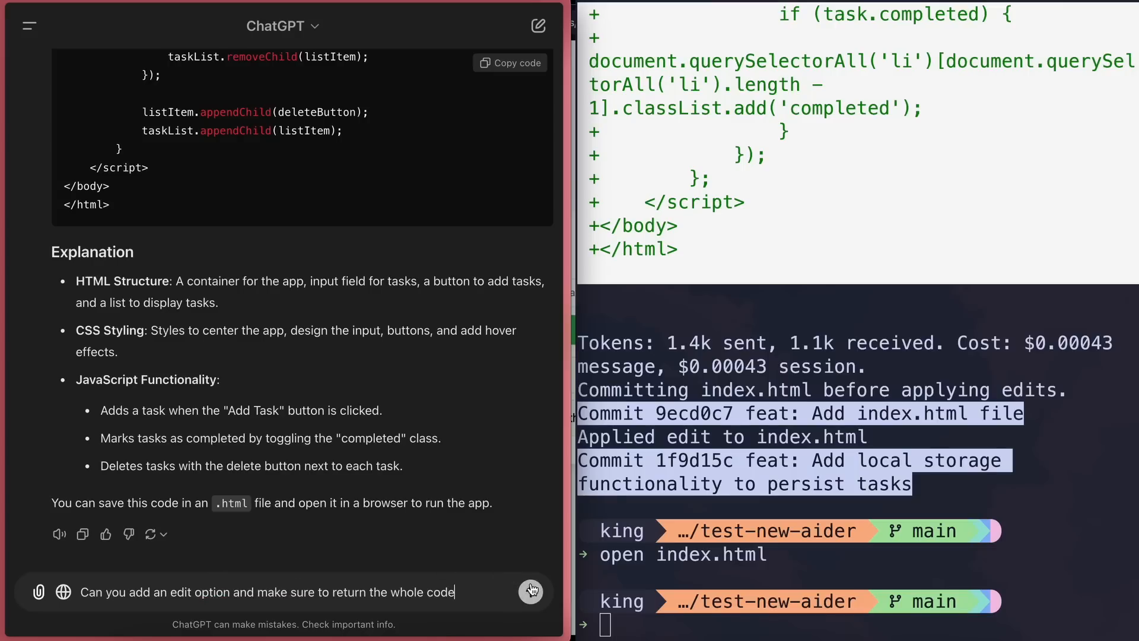
- Send the edit-option request and copy ChatGPT's complete updated todo app code
{"action": "left_click", "coordinate": [531, 591]}
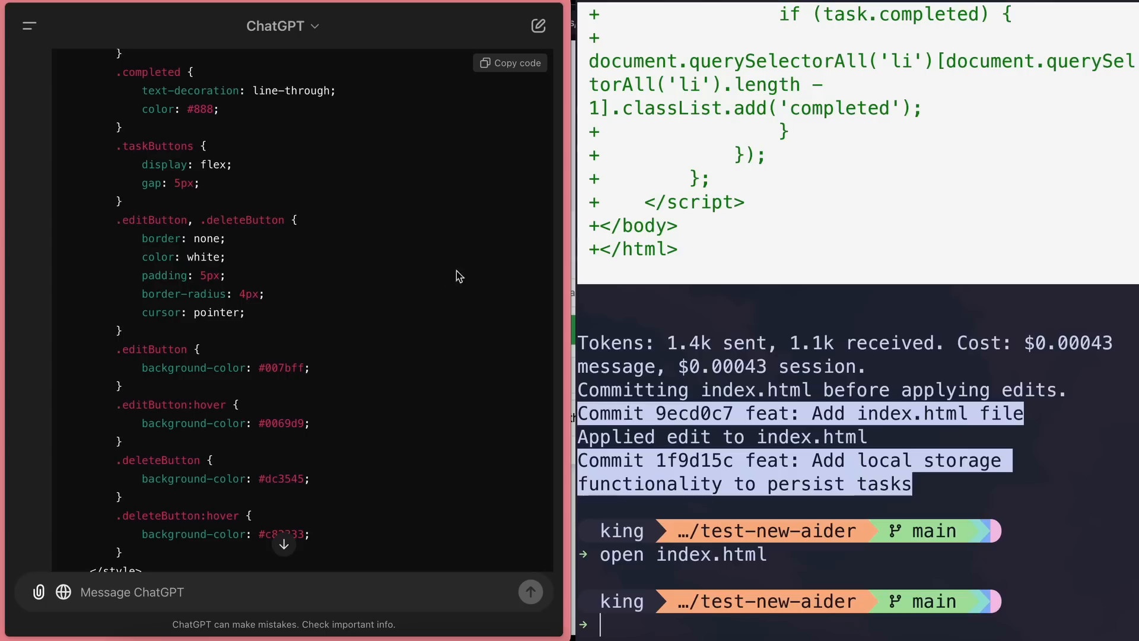
{"action": "scroll", "scroll_direction": "up", "scroll_amount": 3}
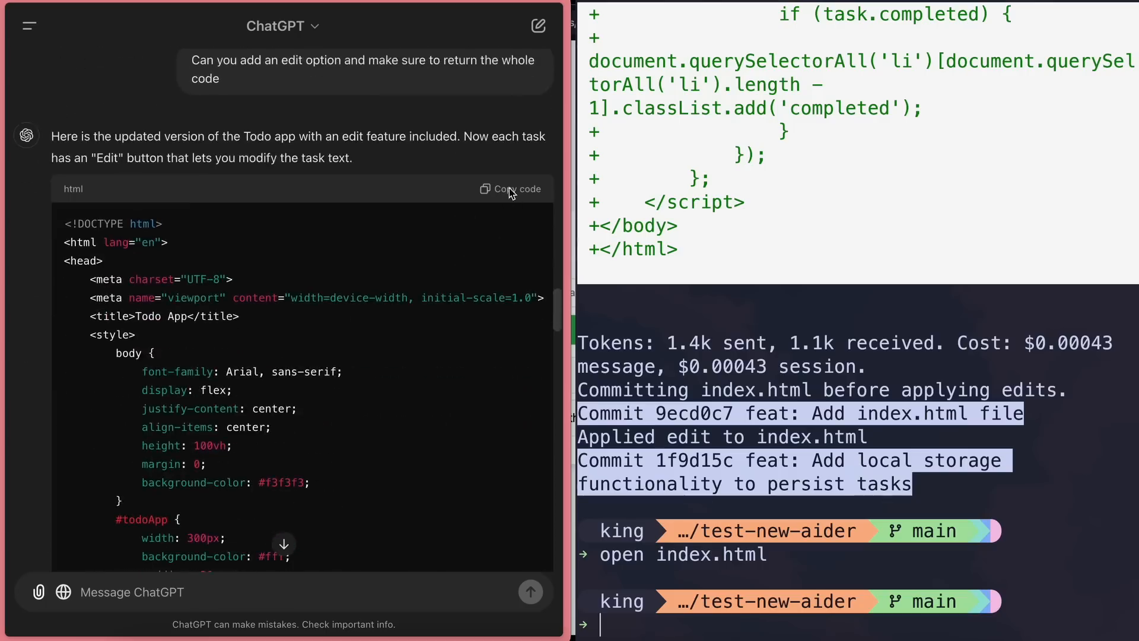
{"action": "left_click", "coordinate": [516, 189]}
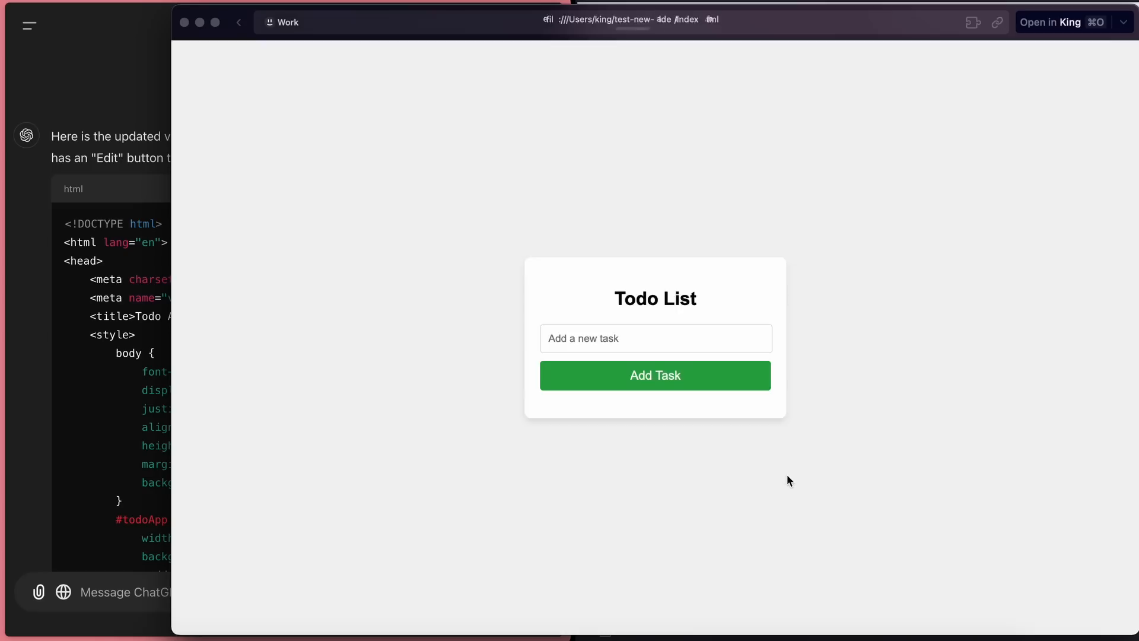
- Reload the app, rename a task to 'another one', and add a 'pretty cool' task
{"action": "left_click", "coordinate": [654, 376]}
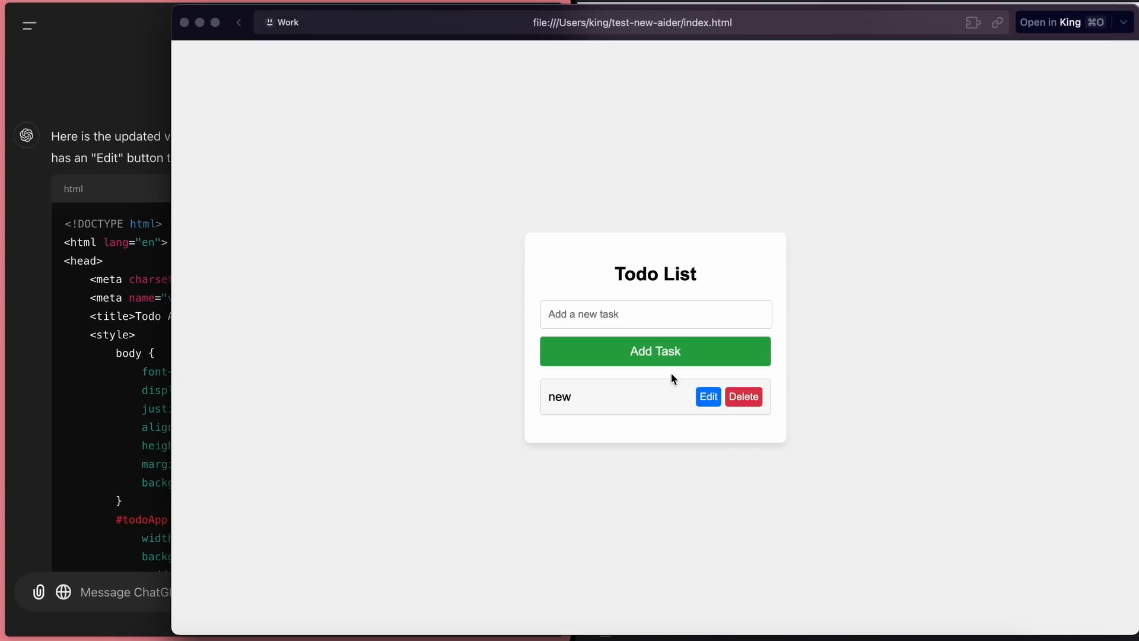
{"action": "left_click", "coordinate": [708, 397]}
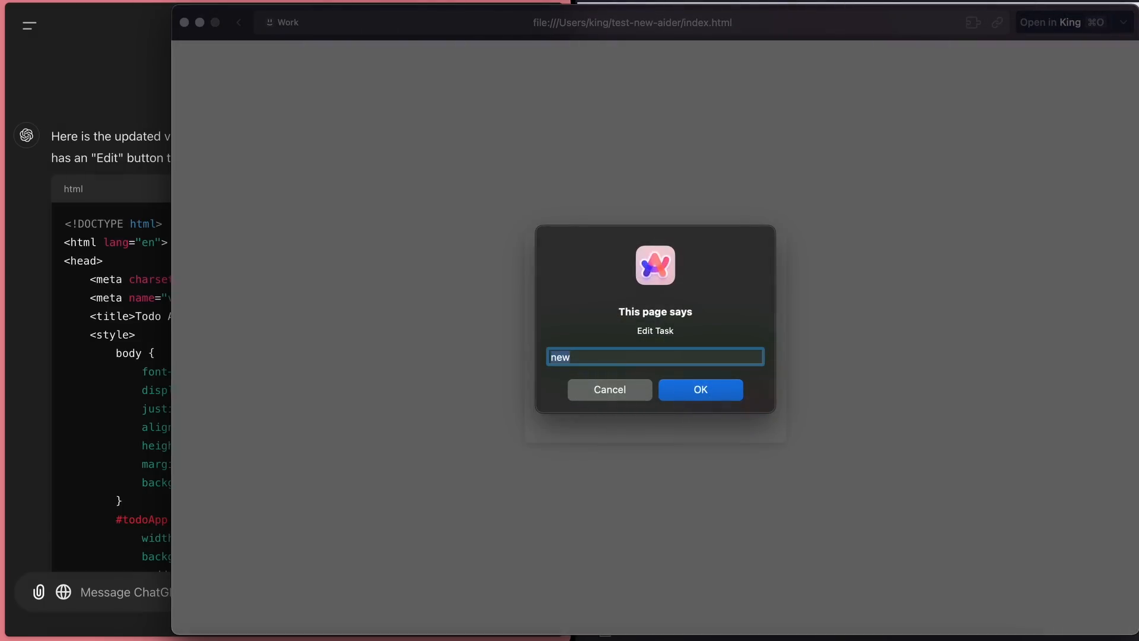
{"action": "type", "text": "another one"}
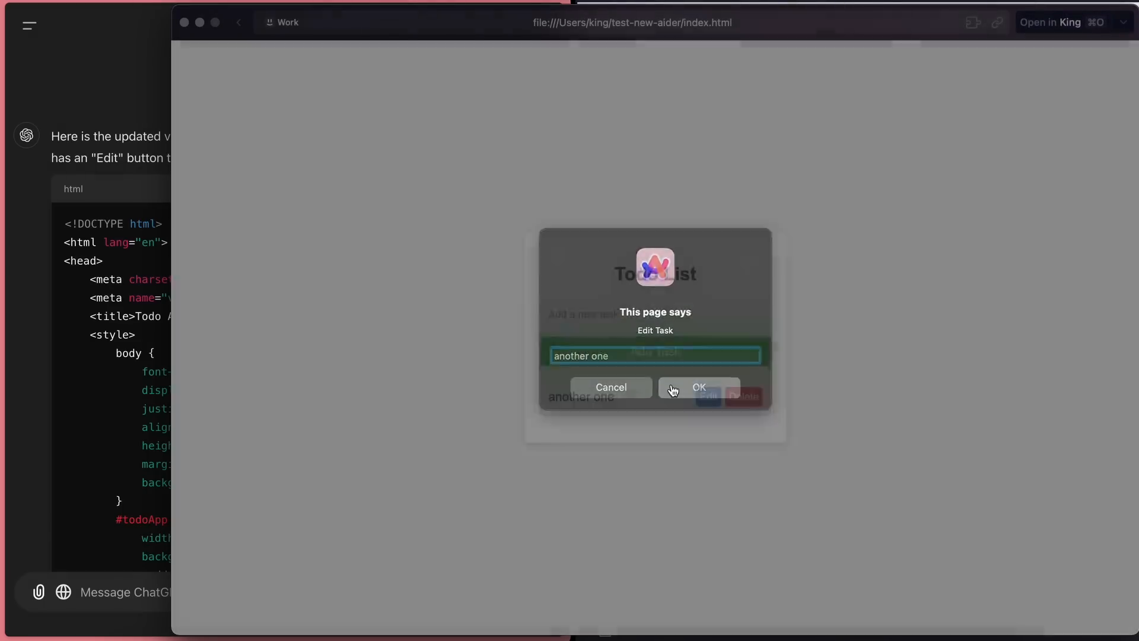
{"action": "left_click", "coordinate": [698, 386]}
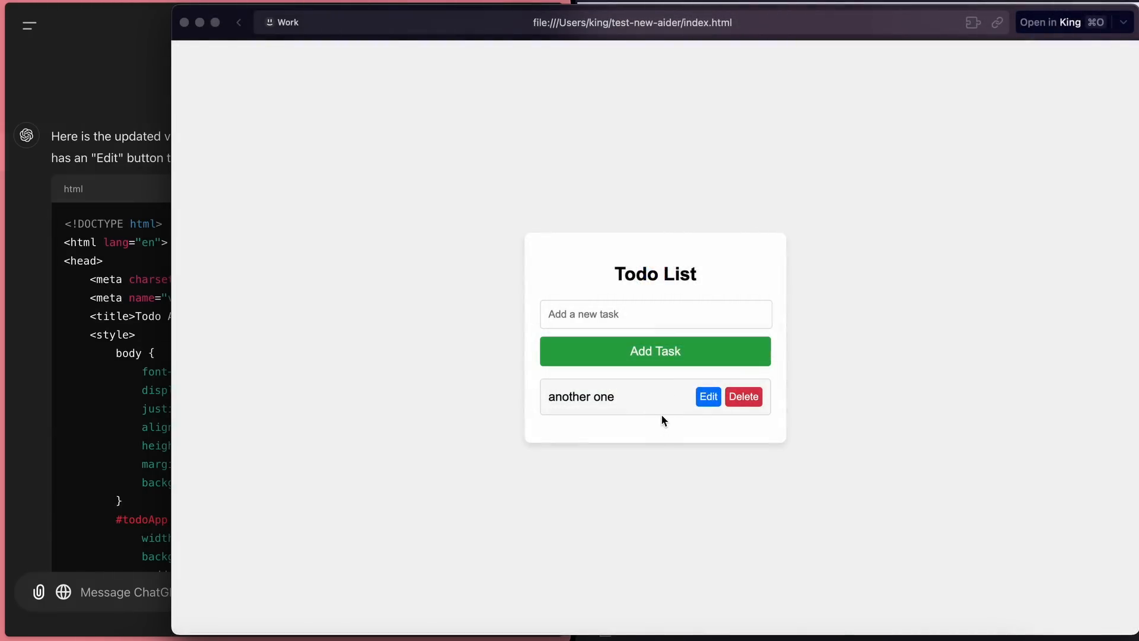
{"action": "type", "text": "pre"}
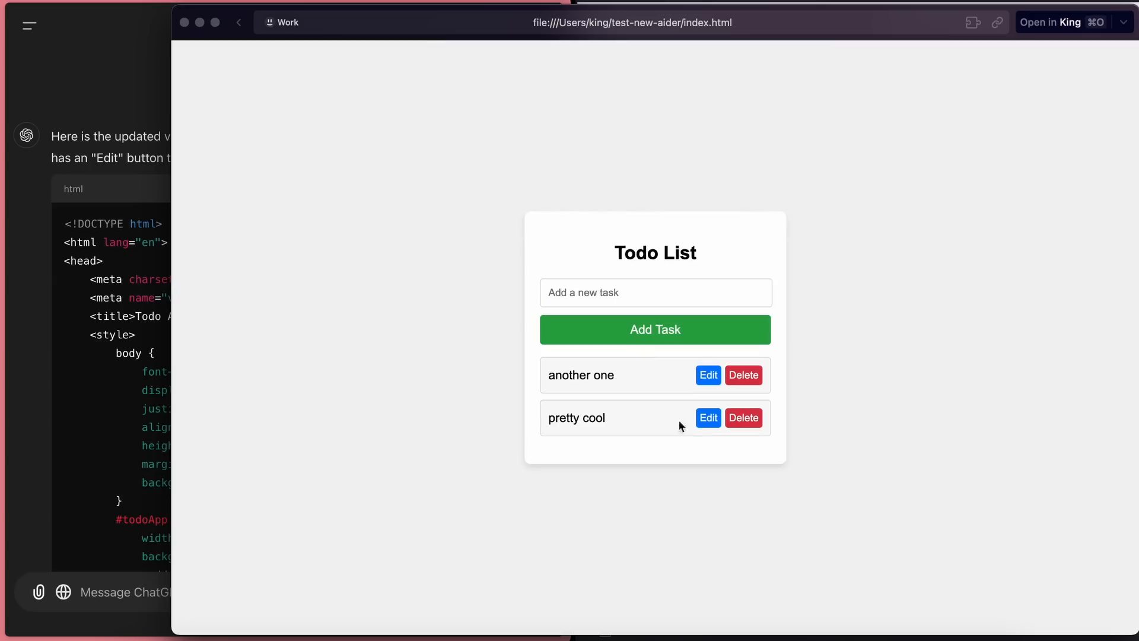
{"action": "left_click", "coordinate": [706, 418]}
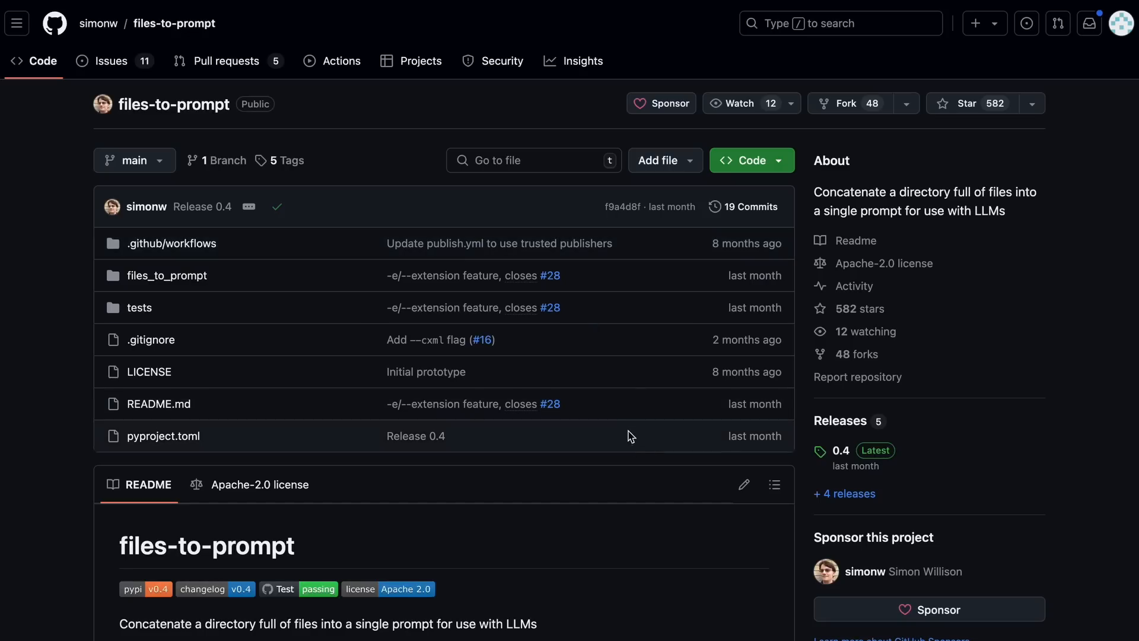
- Scroll the files-to-prompt README through its Installation and Usage sections
{"action": "scroll", "scroll_direction": "down", "scroll_amount": 3}
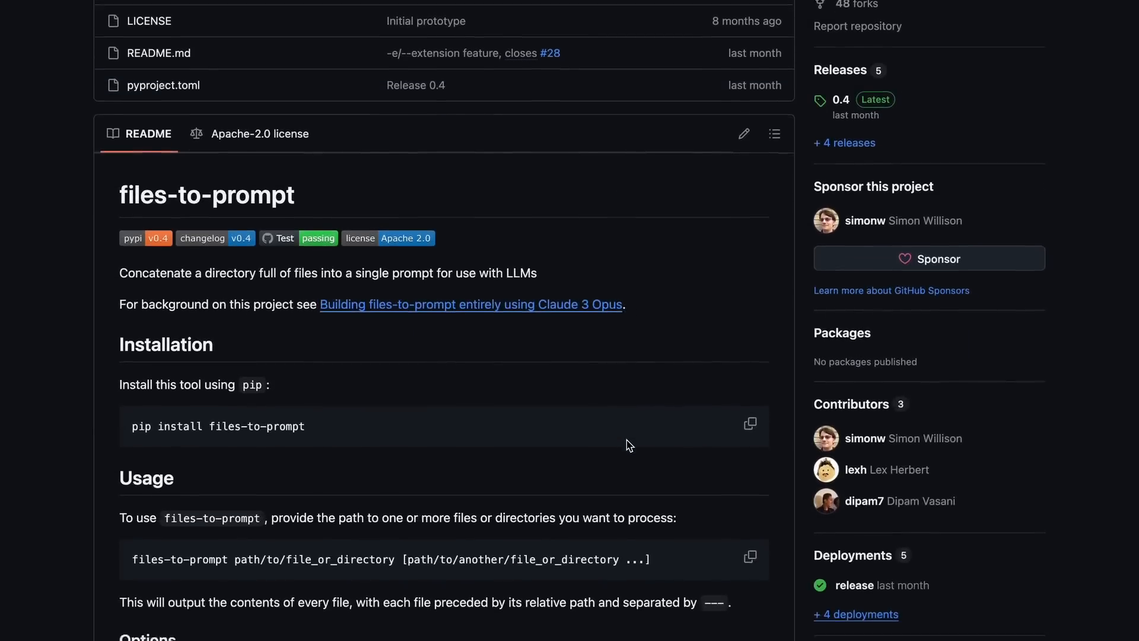
{"action": "scroll", "scroll_direction": "down", "scroll_amount": 3}
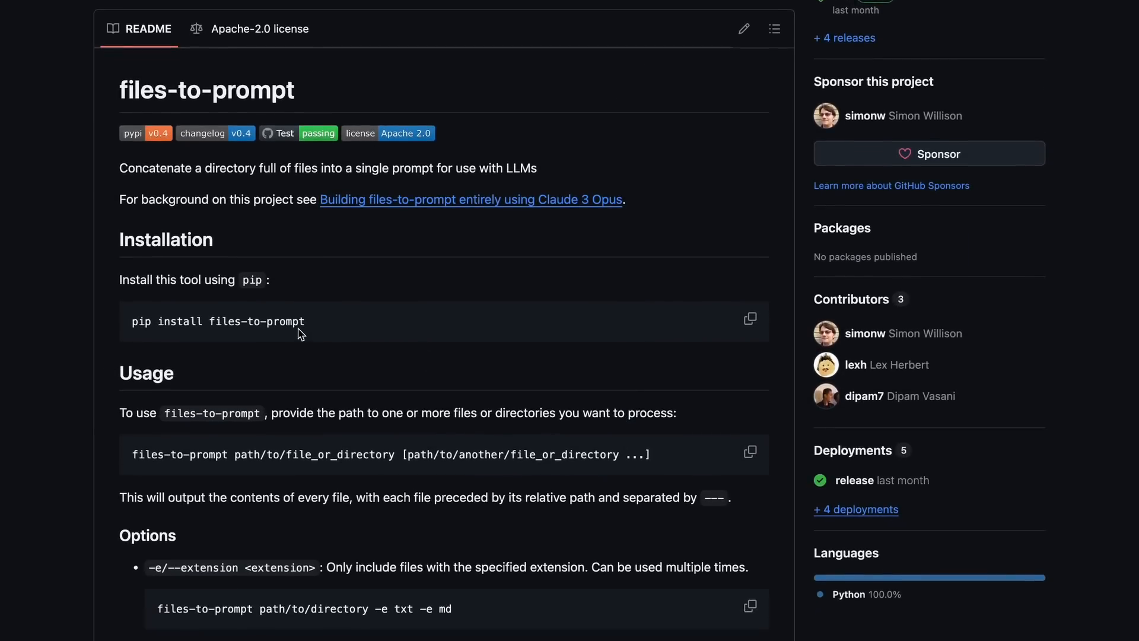
{"action": "scroll", "scroll_direction": "down", "scroll_amount": 3}
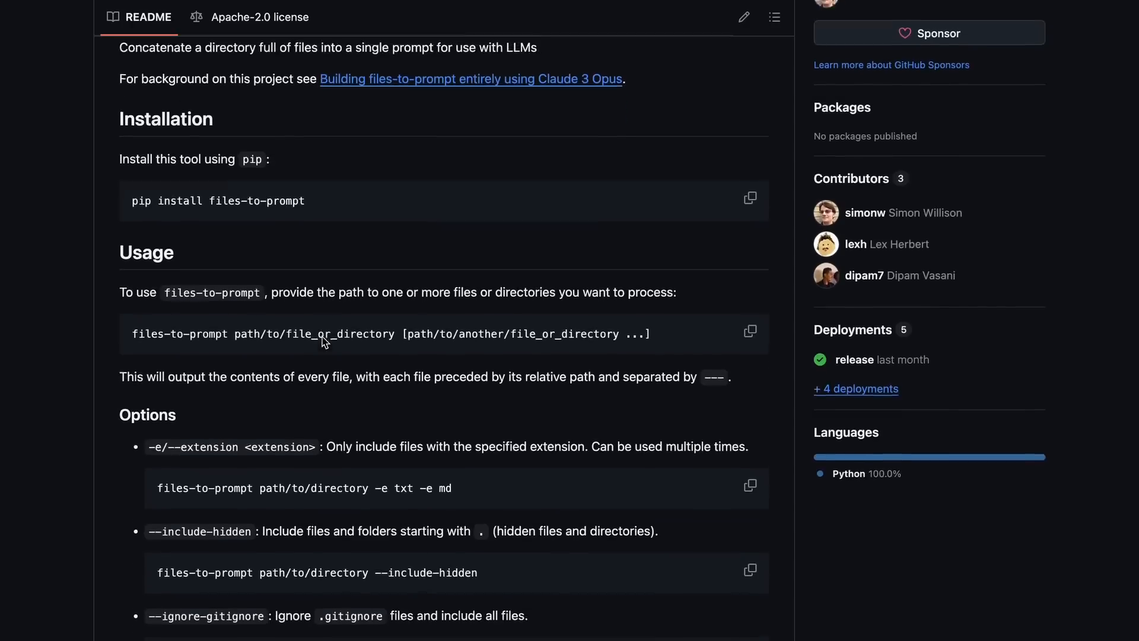
{"action": "scroll", "scroll_direction": "up", "scroll_amount": 3}
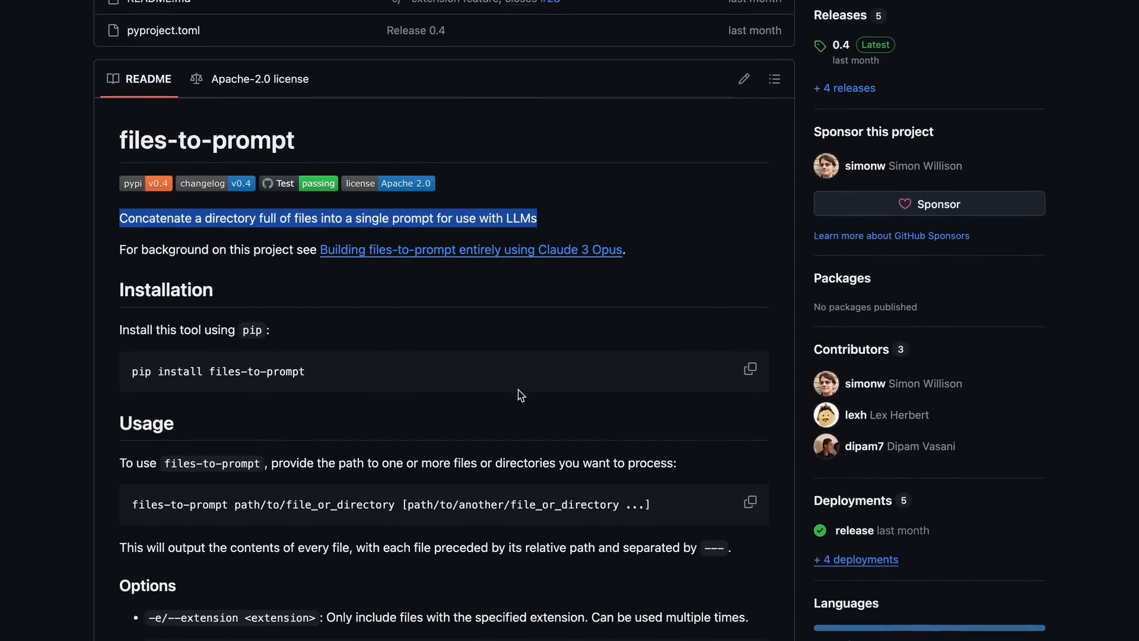
{"action": "mouse_move", "coordinate": [466, 243]}
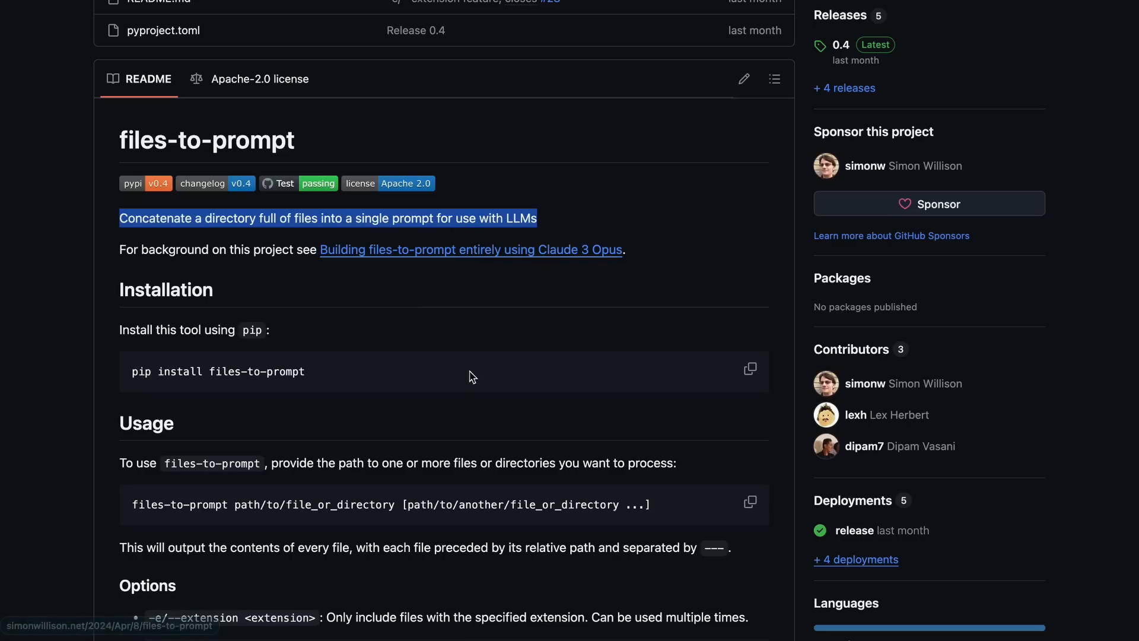
{"action": "scroll", "scroll_direction": "down", "scroll_amount": 3}
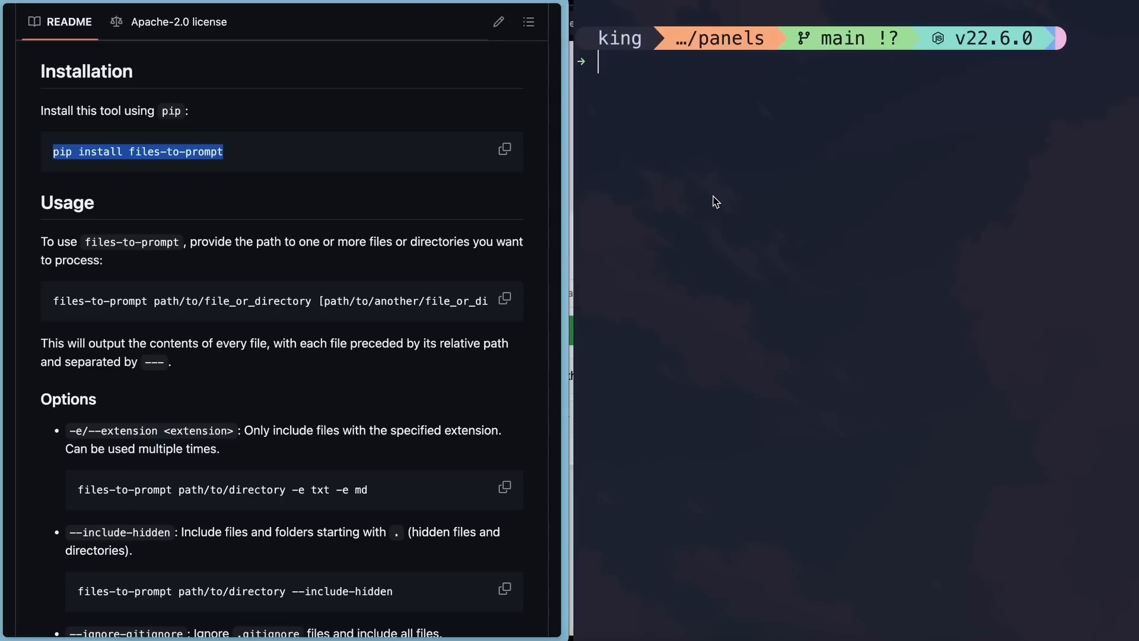
- Install the files-to-prompt package with pip3
{"action": "type", "text": "pip install files-to-prompt"}
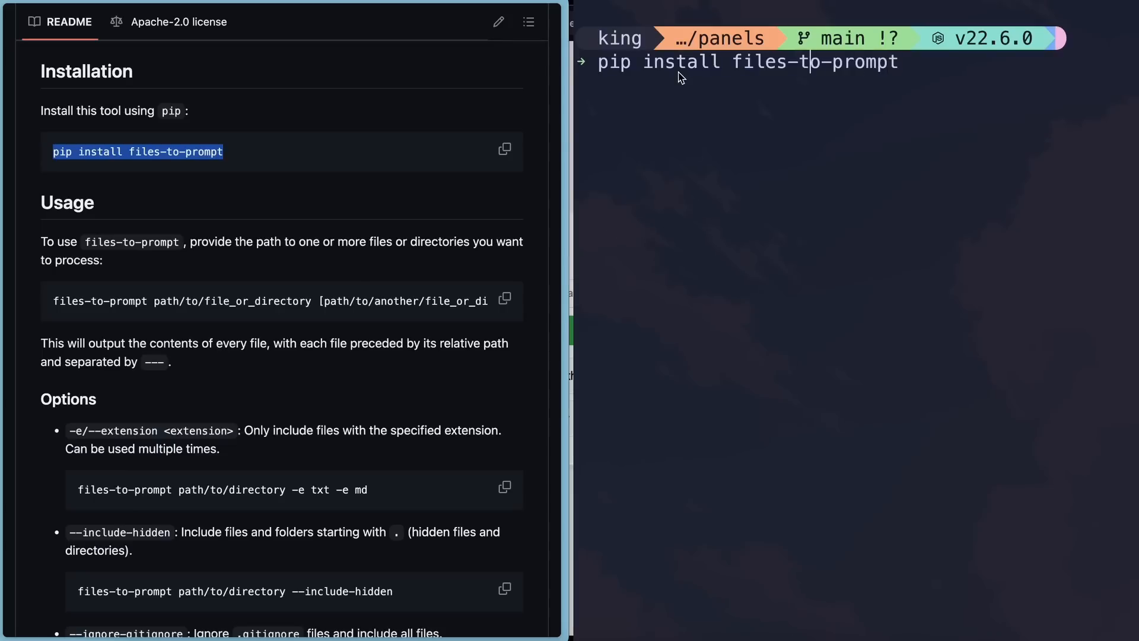
{"action": "type", "text": "3"}
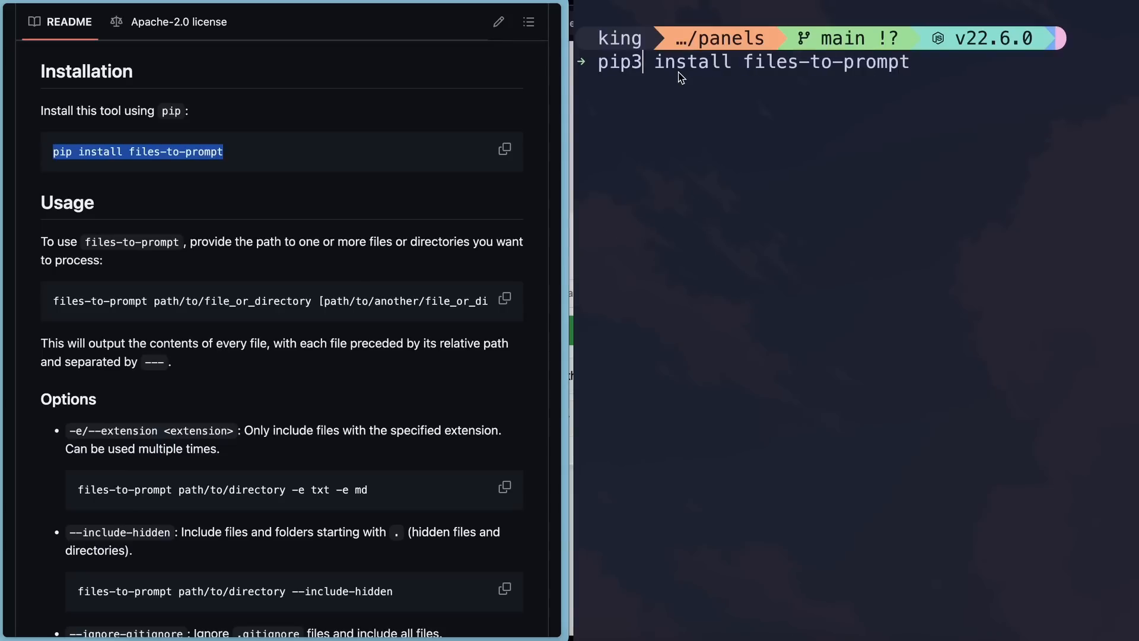
{"action": "key", "text": "Return"}
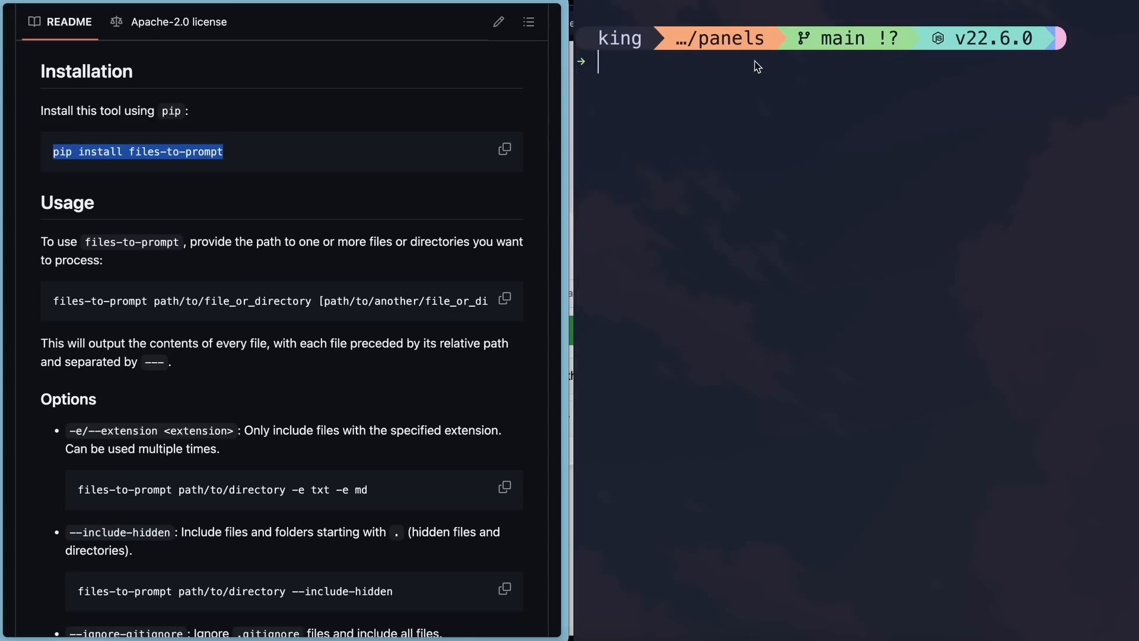
{"action": "mouse_move", "coordinate": [763, 115]}
{"action": "type", "text": "ls"}
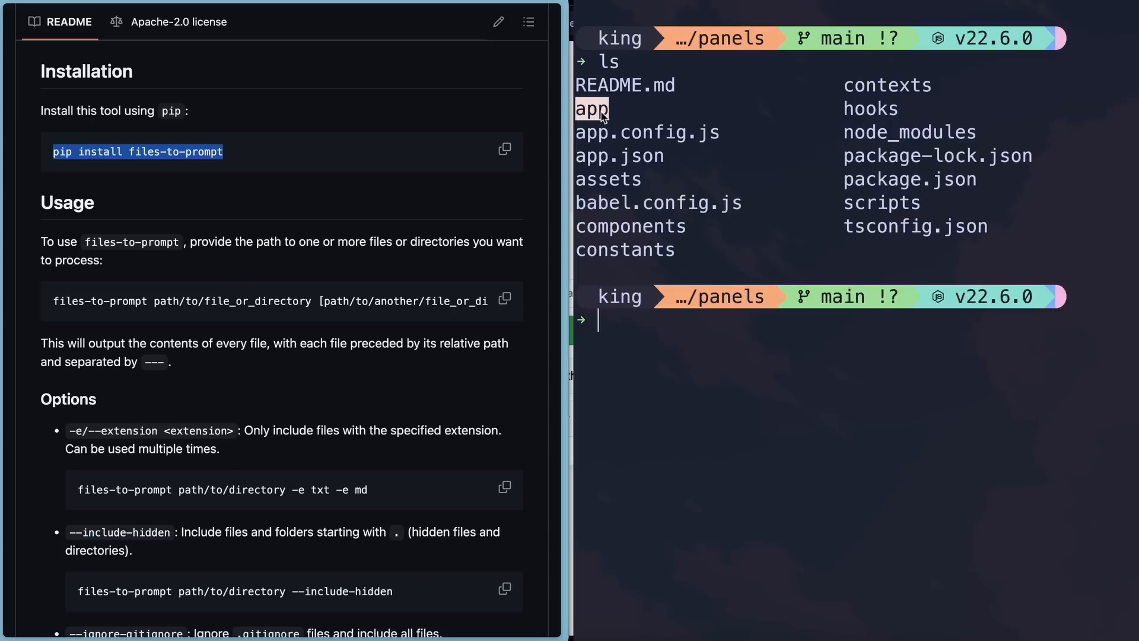
{"action": "mouse_move", "coordinate": [682, 363]}
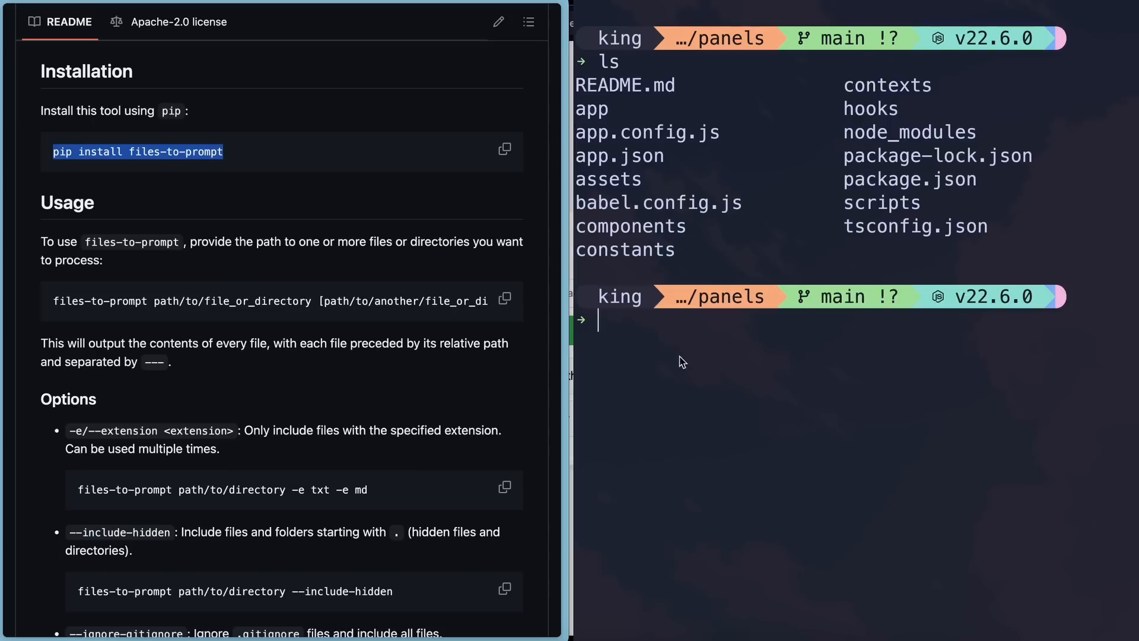
- Run files-to-prompt to print the panels project's code as one listing
{"action": "type", "text": "files-to"}
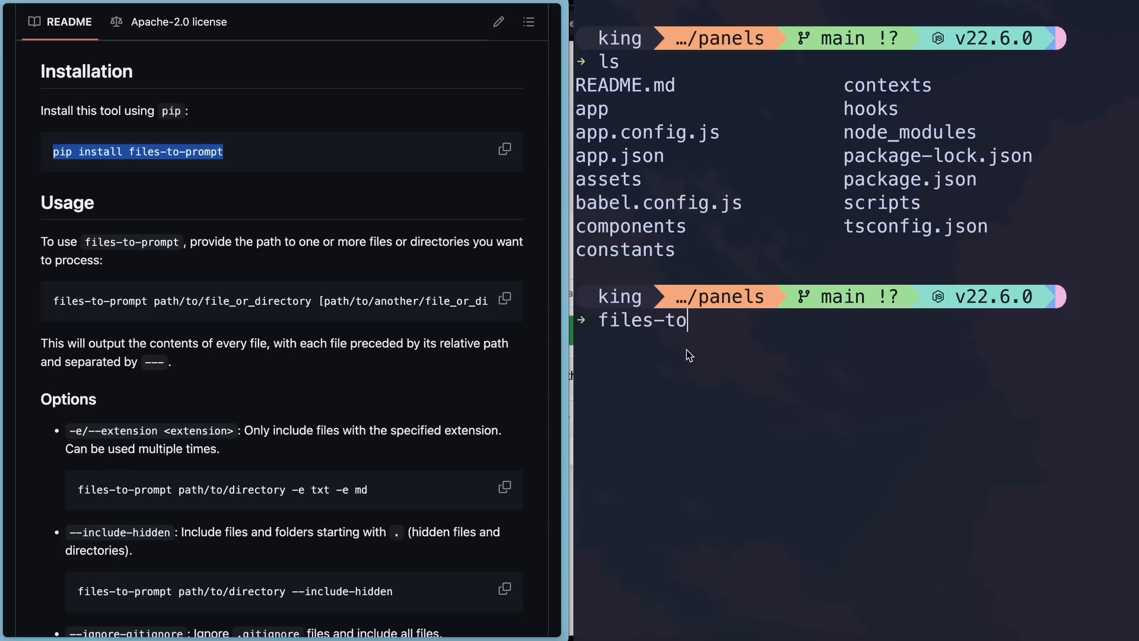
{"action": "type", "text": "-prompt"}
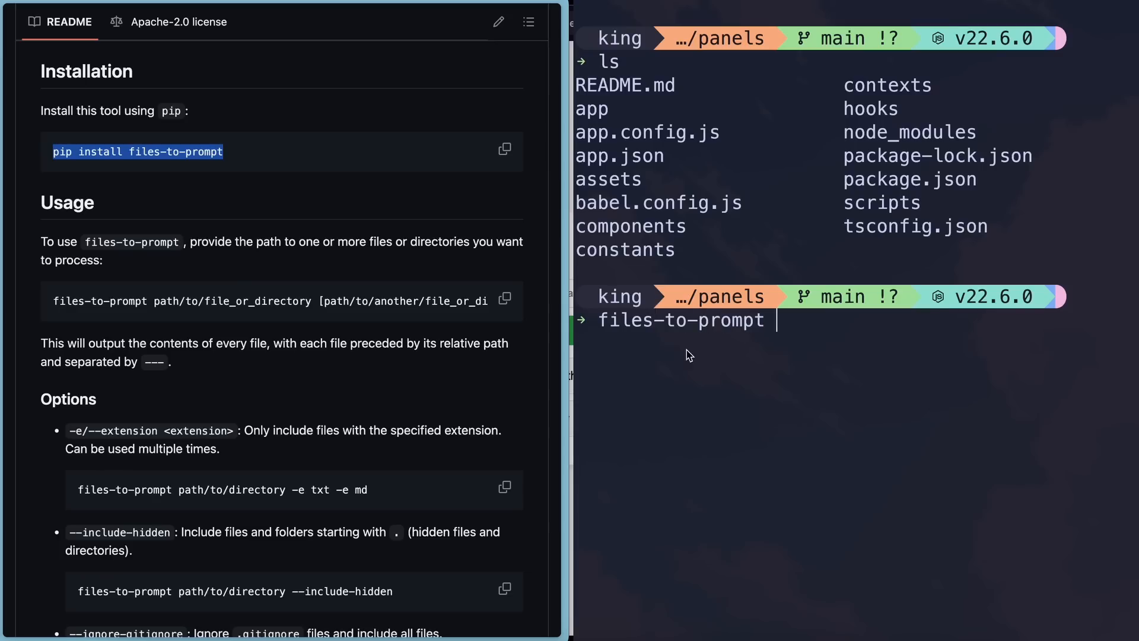
{"action": "key", "text": "Return"}
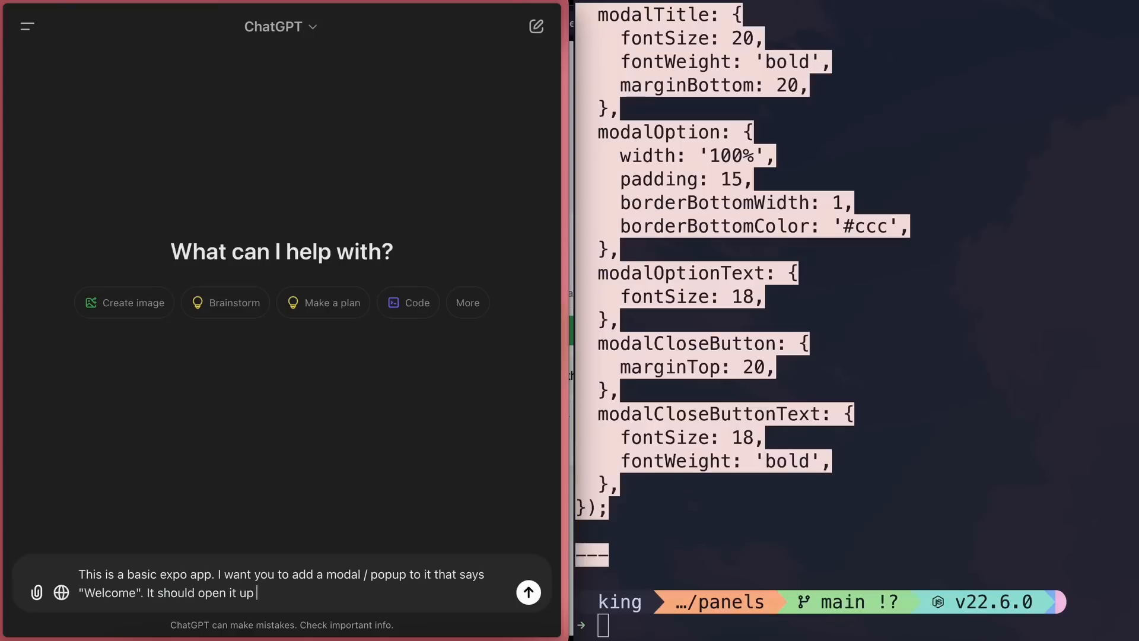
- Finish the ChatGPT request asking for a Welcome modal that opens automatically at start
{"action": "type", "text": "automaticall"}
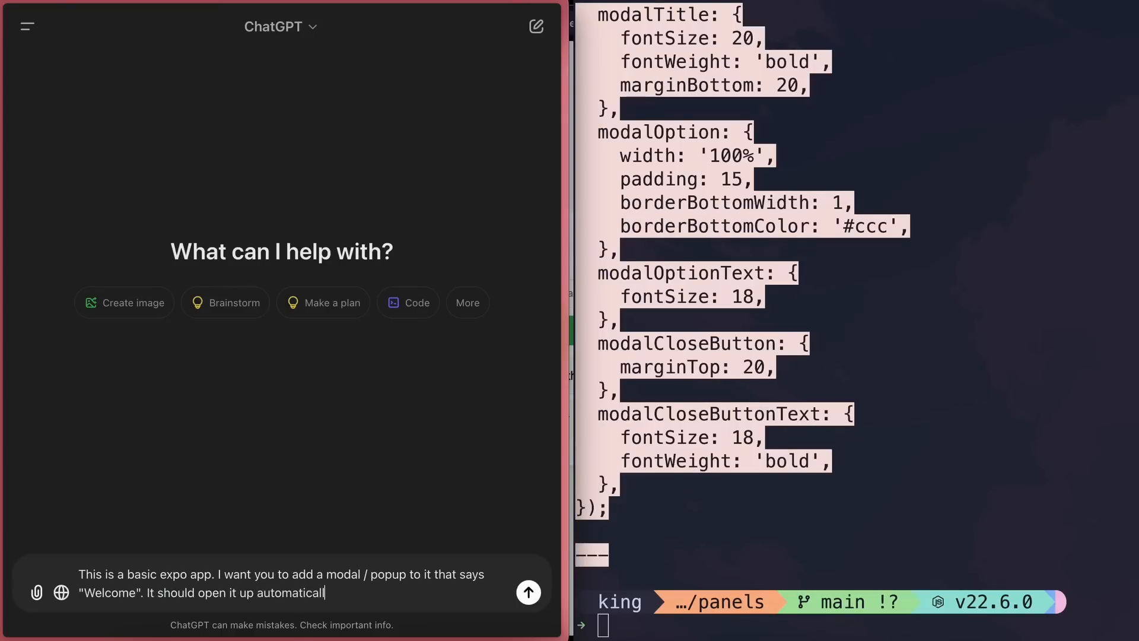
{"action": "type", "text": "y at start. ---"}
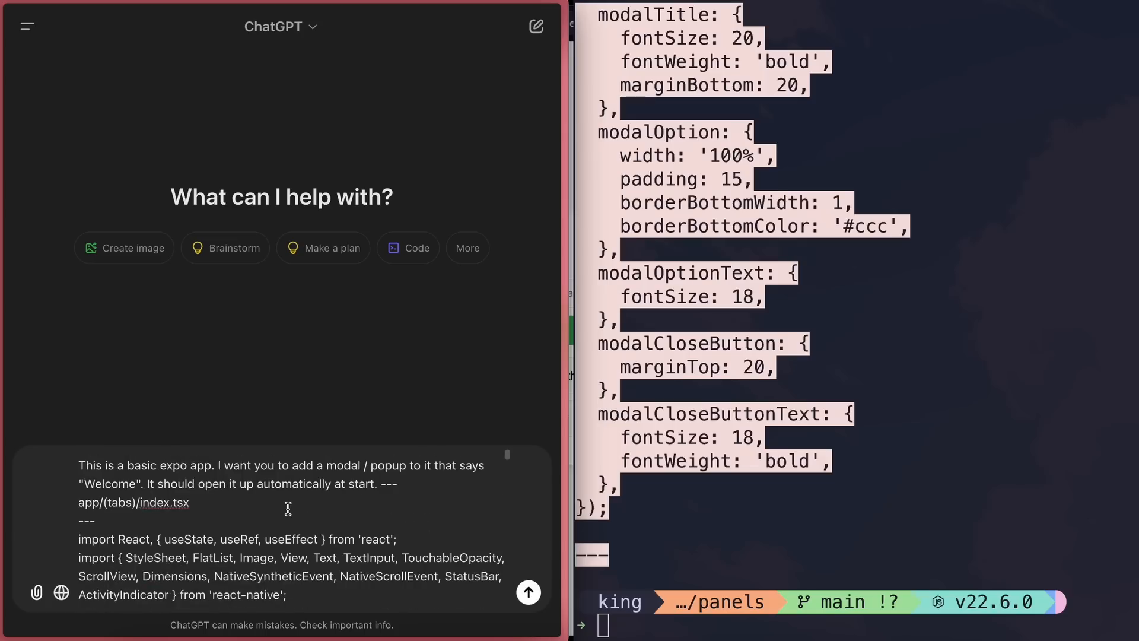
{"action": "mouse_move", "coordinate": [377, 486]}
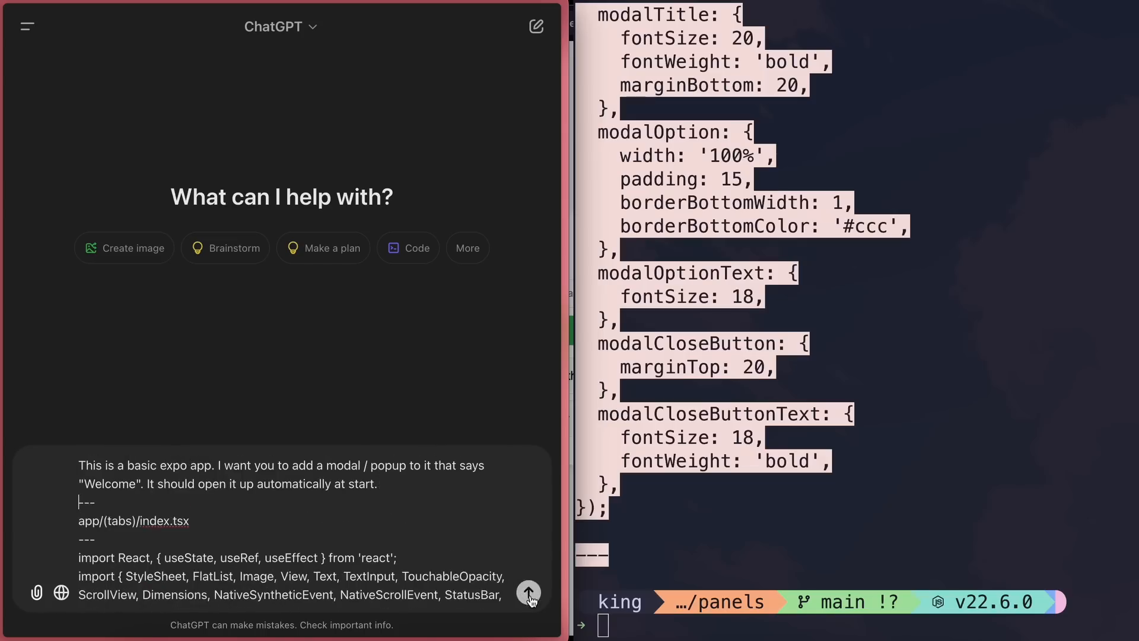
- Send the Welcome modal request and scroll through ChatGPT's answer with the modal code
{"action": "left_click", "coordinate": [529, 592]}
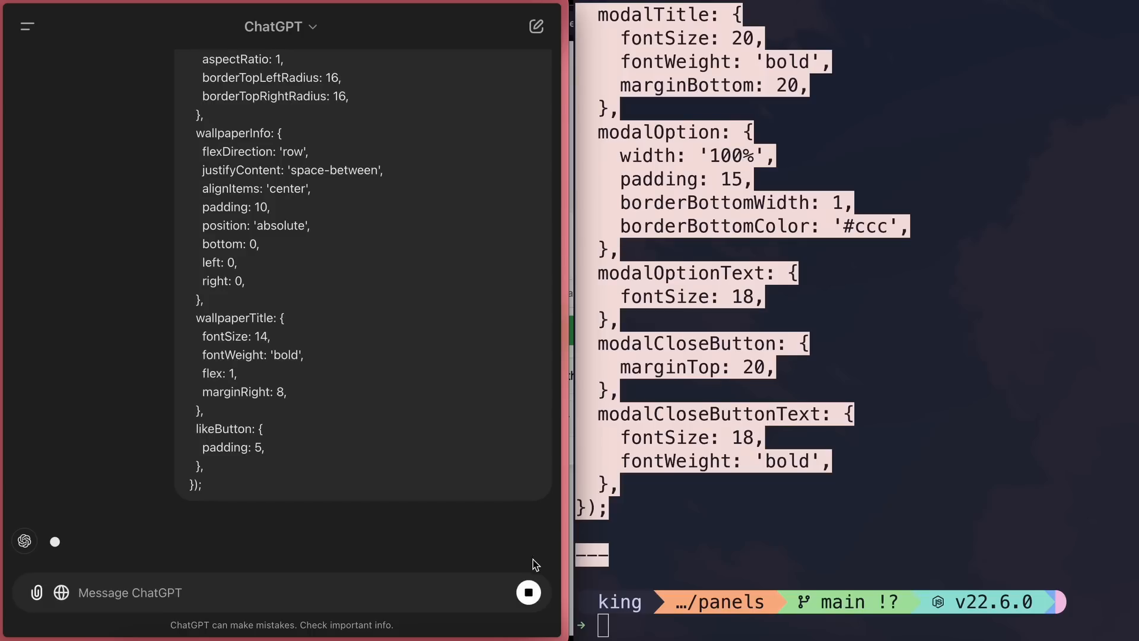
{"action": "scroll", "scroll_direction": "up", "scroll_amount": 3}
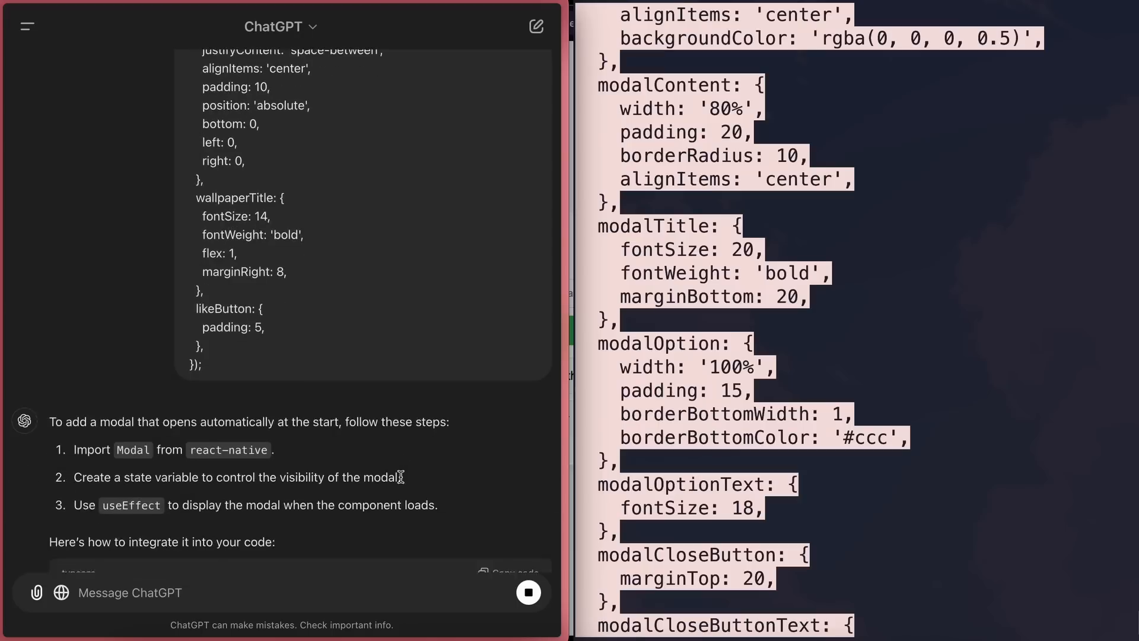
{"action": "scroll", "scroll_direction": "down", "scroll_amount": 3}
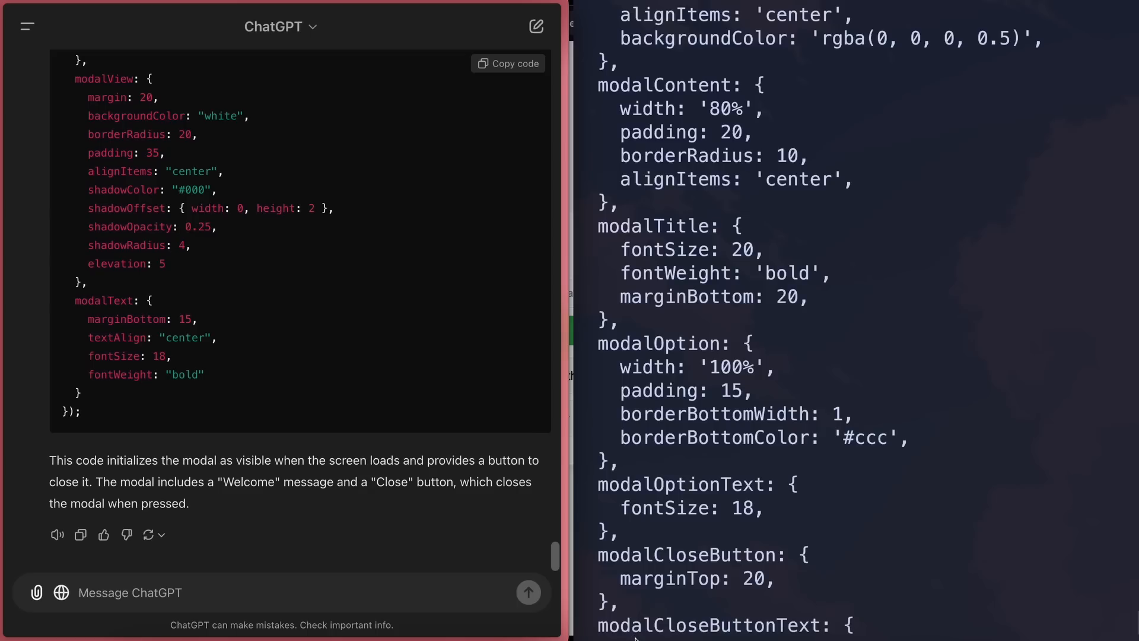
{"action": "scroll", "scroll_direction": "up", "scroll_amount": 3}
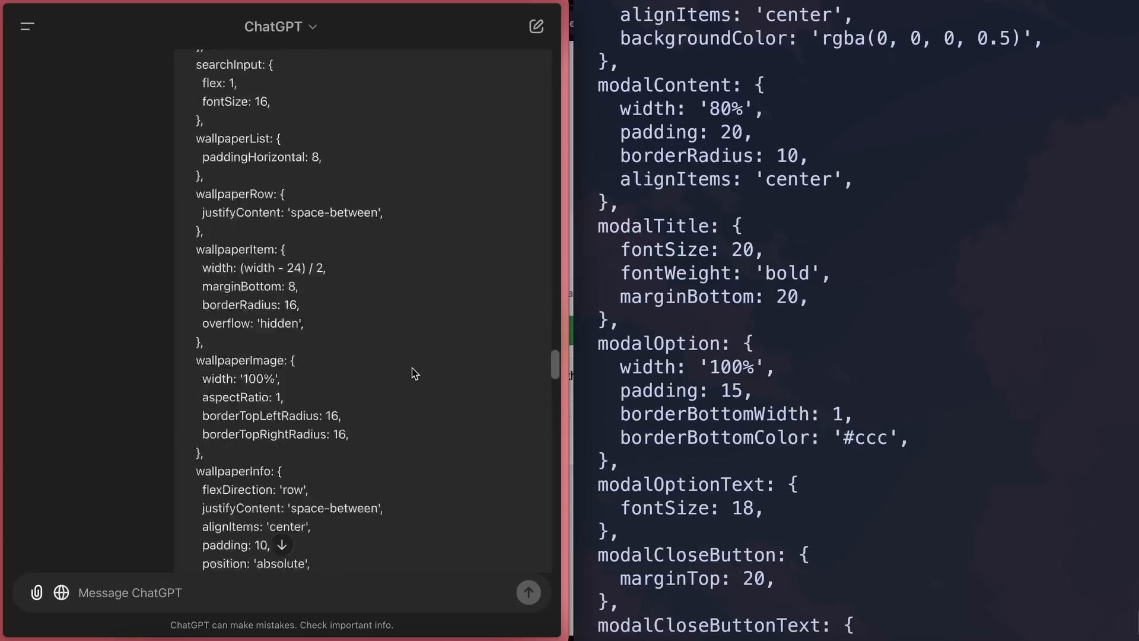
{"action": "scroll", "scroll_direction": "down", "scroll_amount": 3}
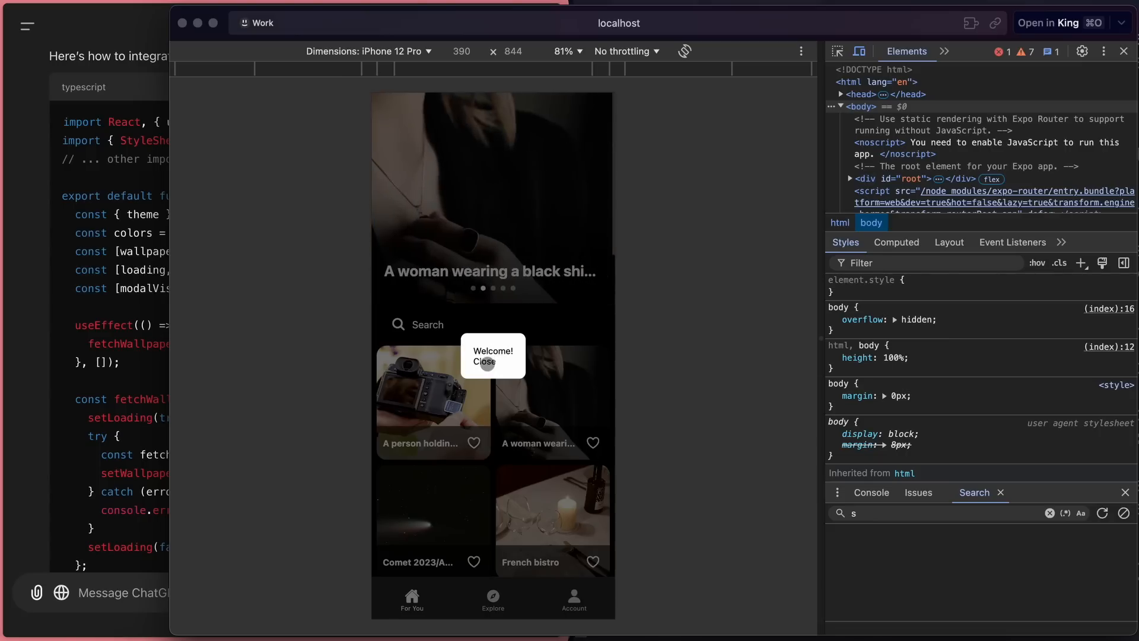
- Close the Expo app's Welcome popup and browse the wallpaper grid
{"action": "left_click", "coordinate": [492, 361]}
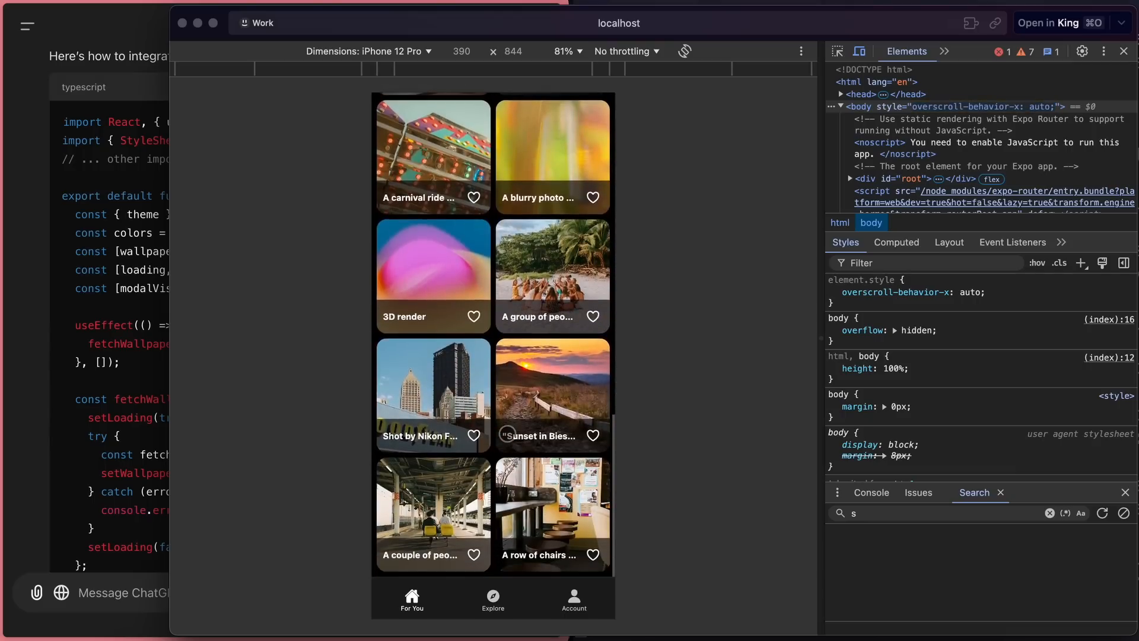
{"action": "scroll", "scroll_direction": "down", "scroll_amount": 3}
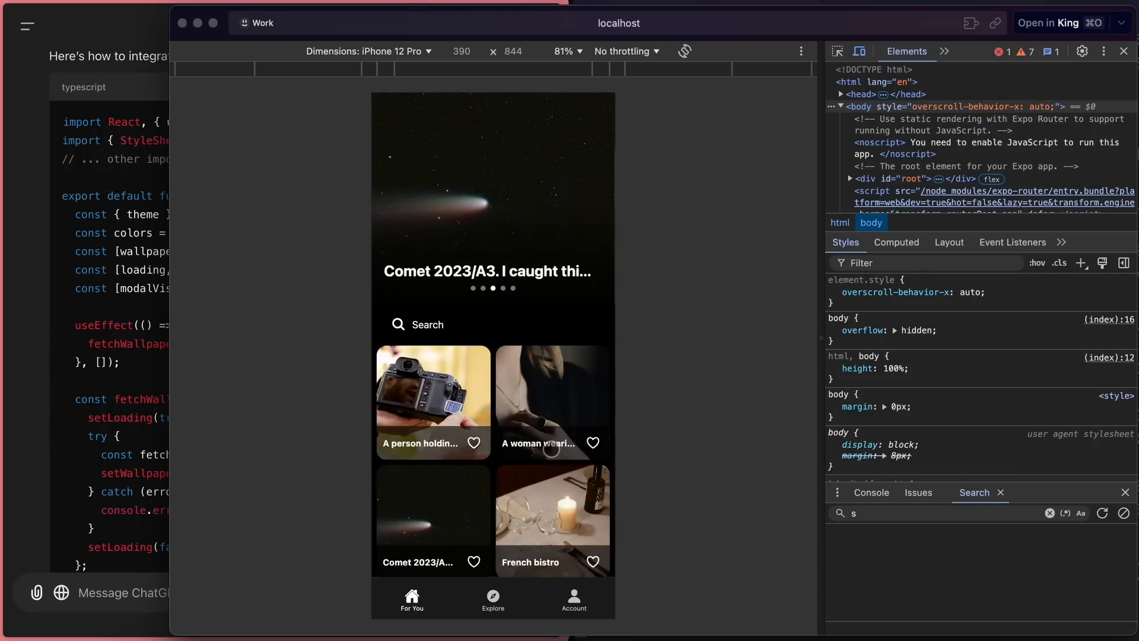
{"action": "scroll", "scroll_direction": "down", "scroll_amount": 3}
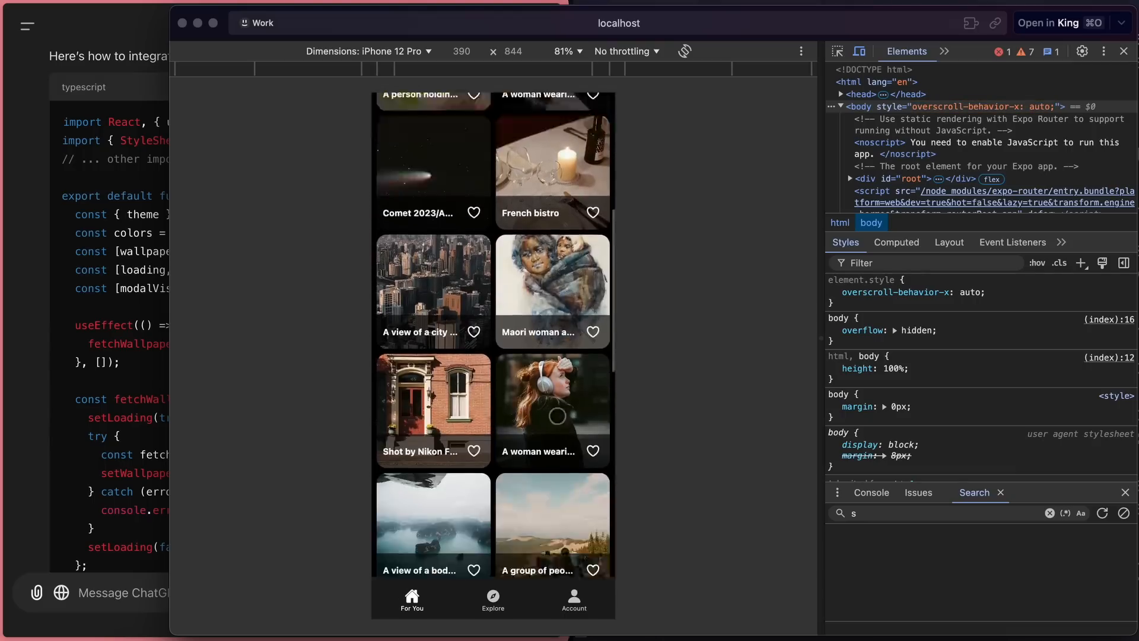
{"action": "scroll", "scroll_direction": "up", "scroll_amount": 3}
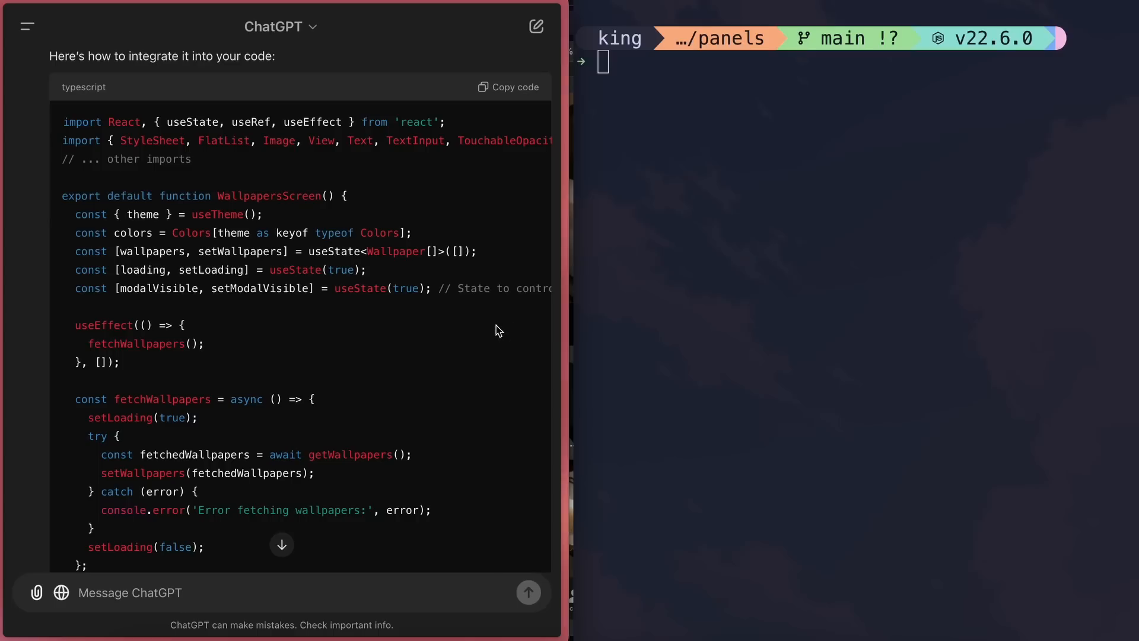
{"action": "mouse_move", "coordinate": [605, 406]}
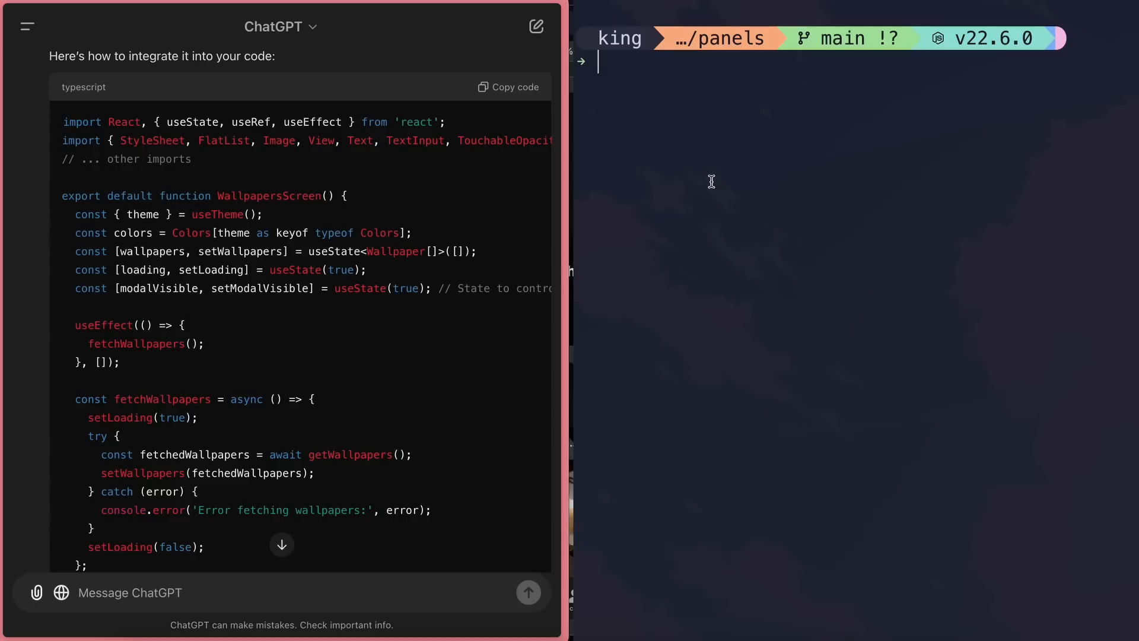
{"action": "mouse_move", "coordinate": [723, 153]}
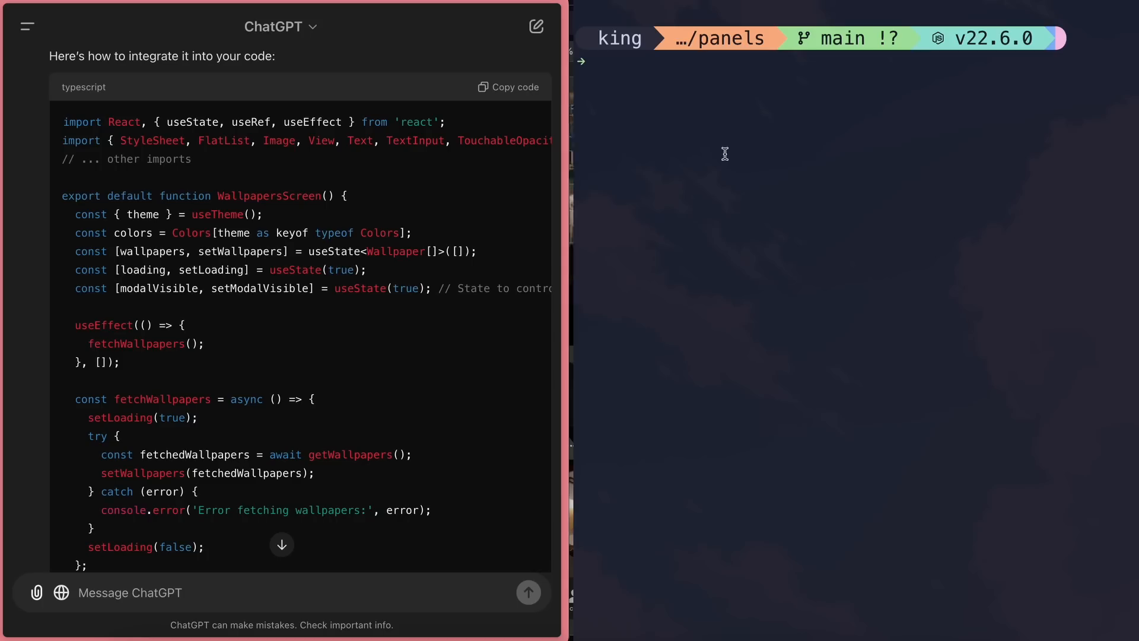
{"action": "mouse_move", "coordinate": [711, 178]}
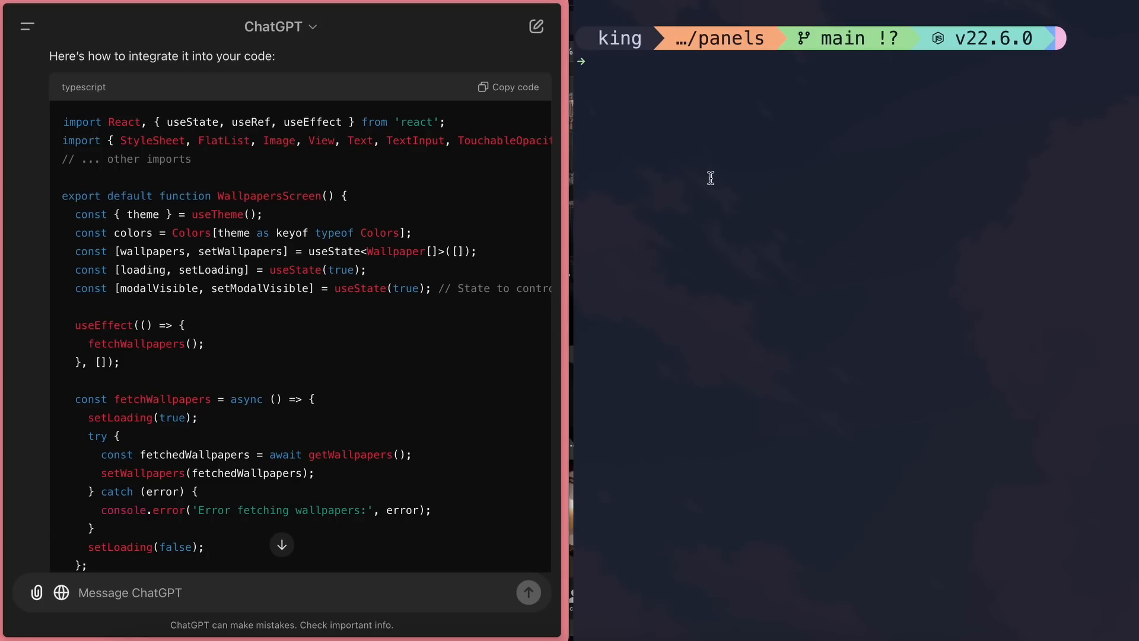
{"action": "scroll", "scroll_direction": "up", "scroll_amount": 3}
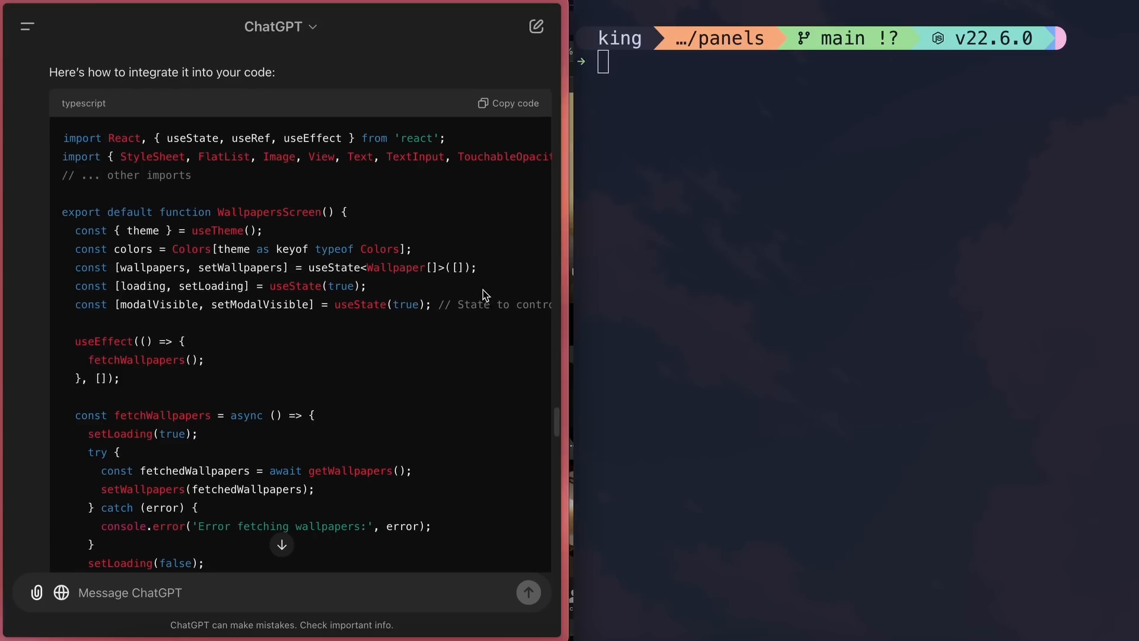
{"action": "scroll", "scroll_direction": "down", "scroll_amount": 3}
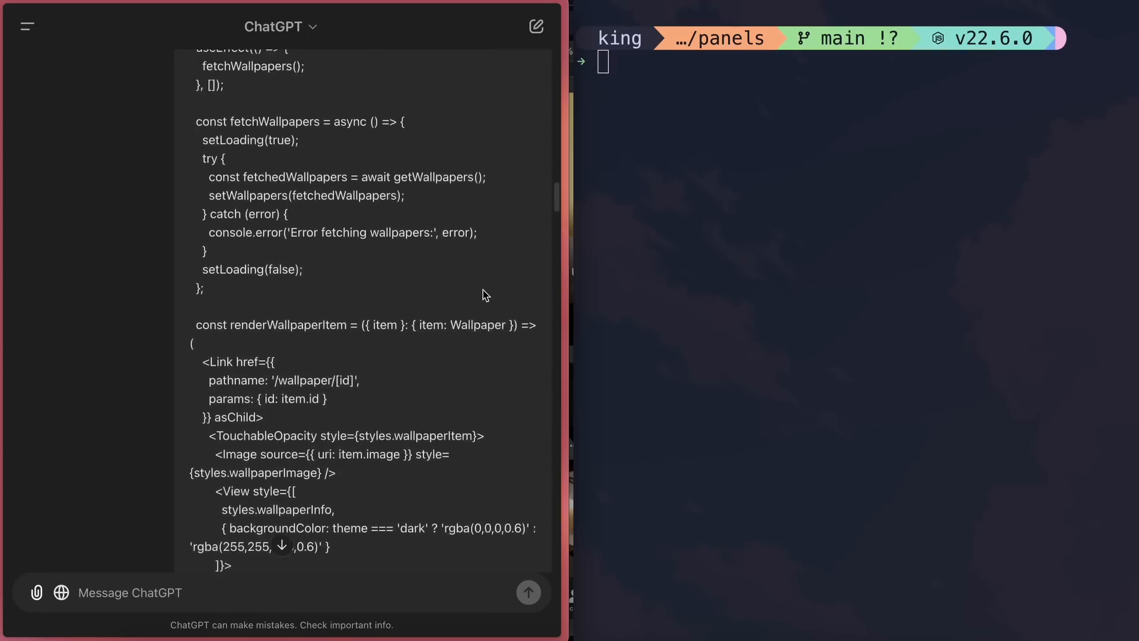
{"action": "scroll", "scroll_direction": "up", "scroll_amount": 3}
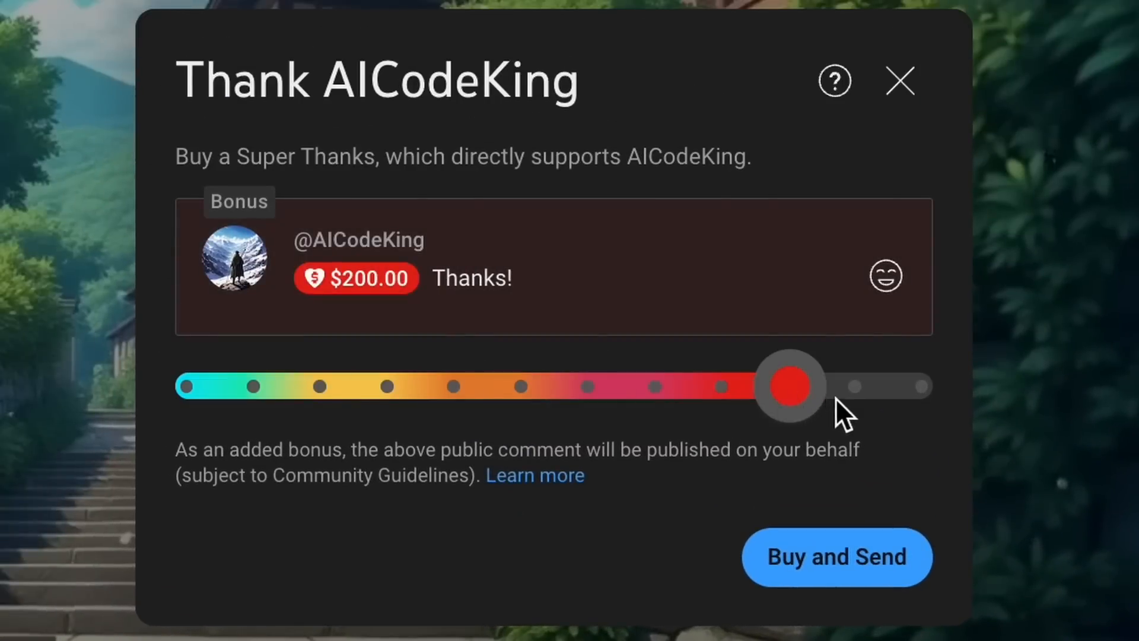
- Dismiss Super Thanks and show AICodeKing's Bronze-to-Diamond King membership tiers
{"action": "left_click", "coordinate": [899, 80]}
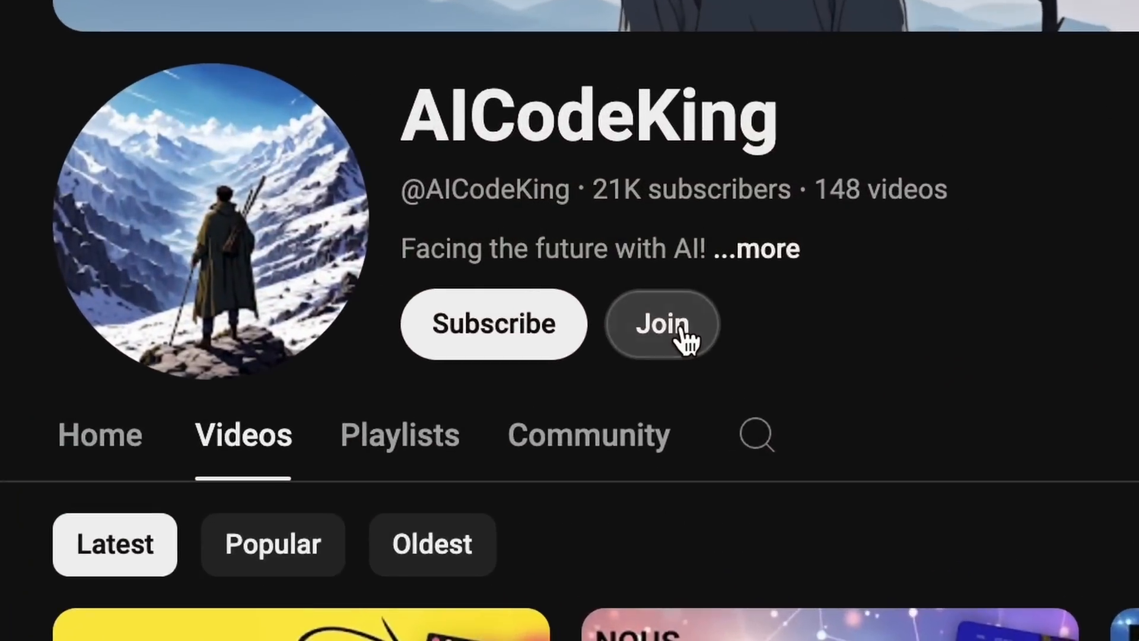
{"action": "left_click", "coordinate": [660, 324]}
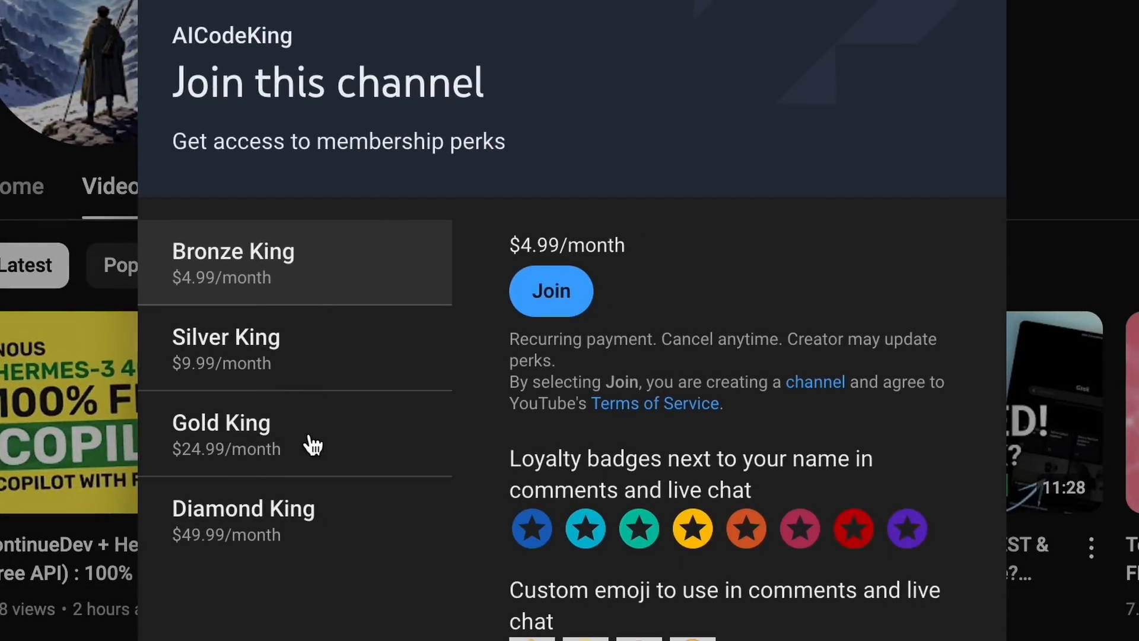
{"action": "mouse_move", "coordinate": [404, 466]}
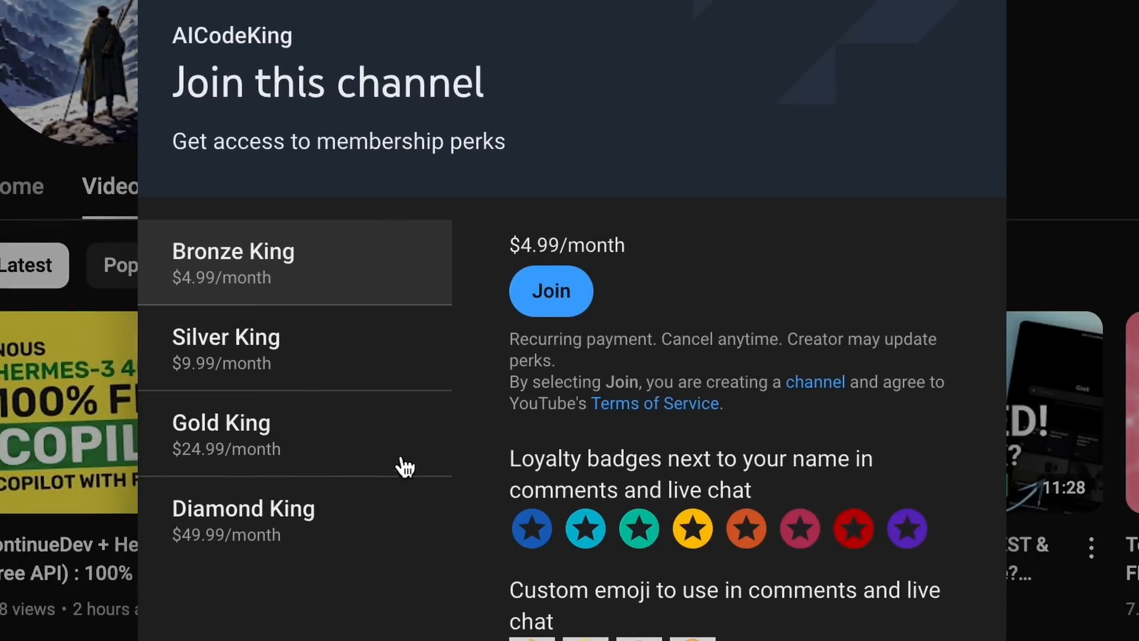